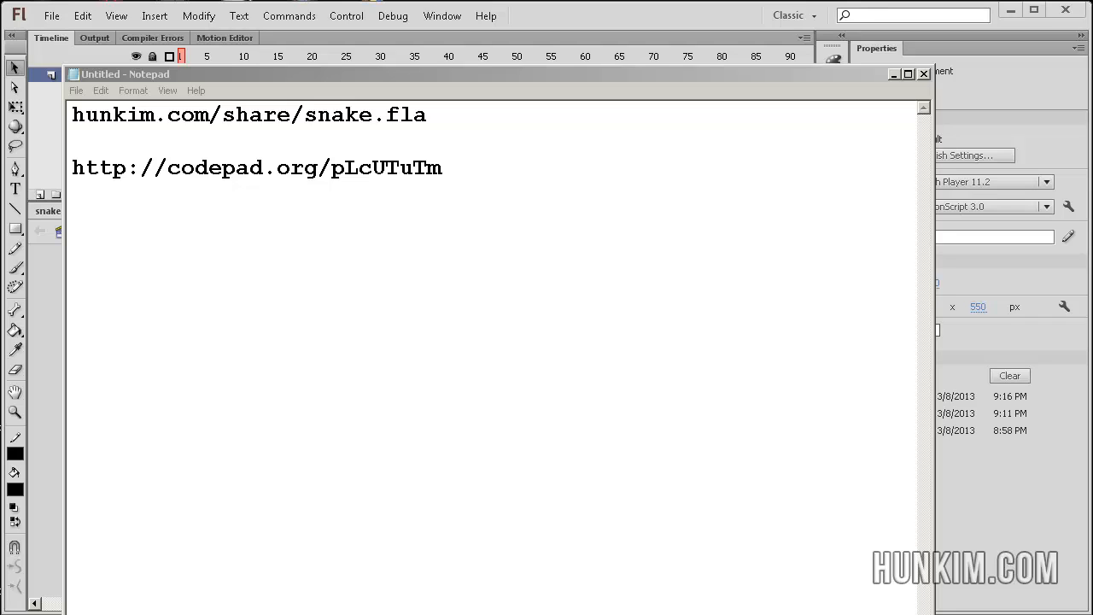
mouse_move(143, 167)
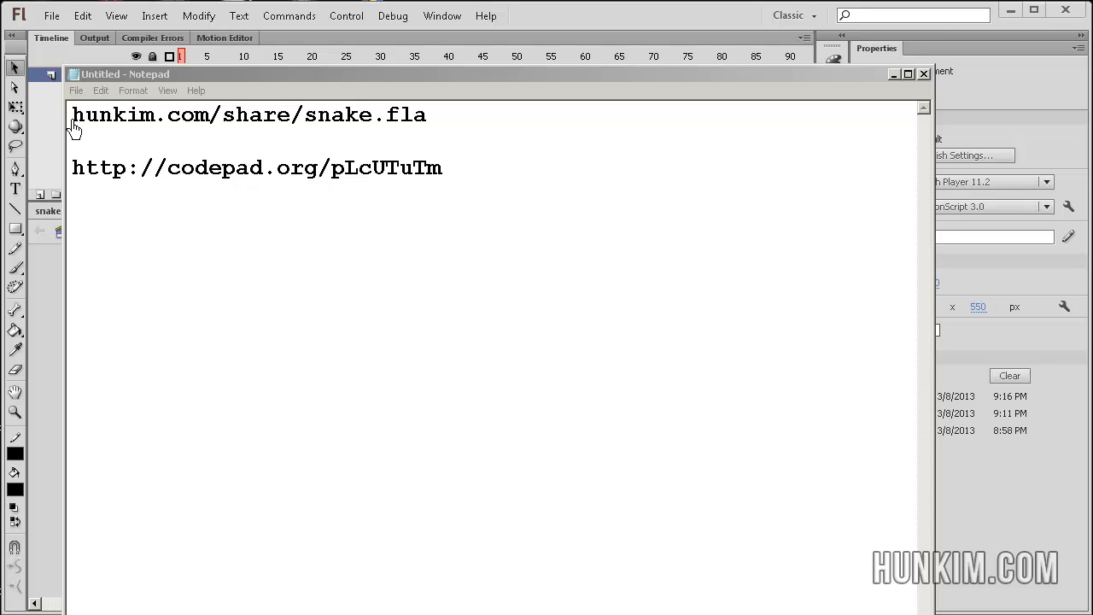
mouse_move(299, 120)
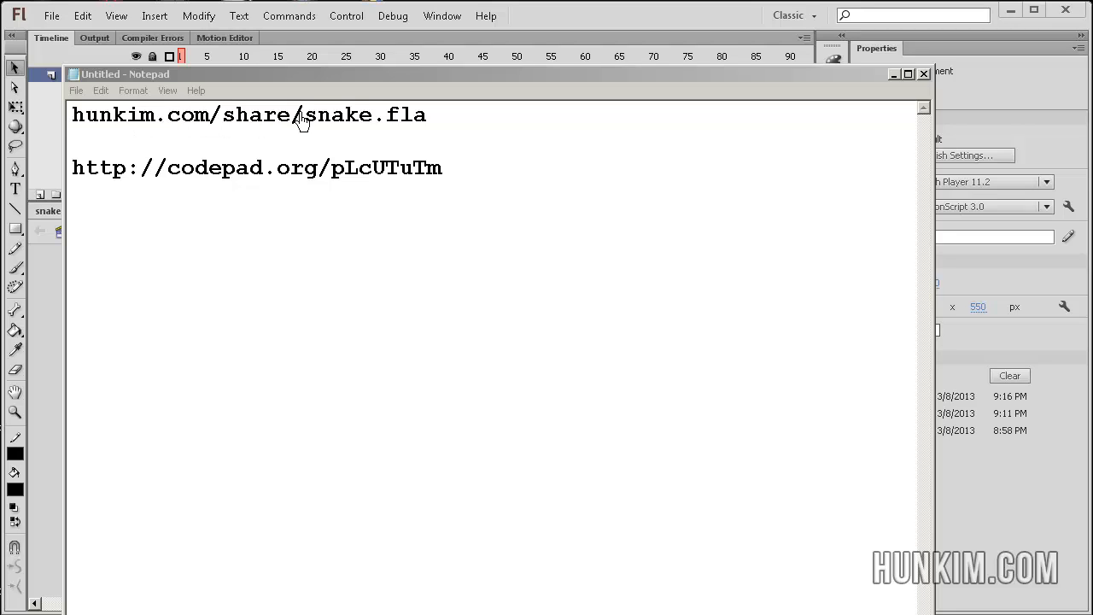
mouse_move(270, 167)
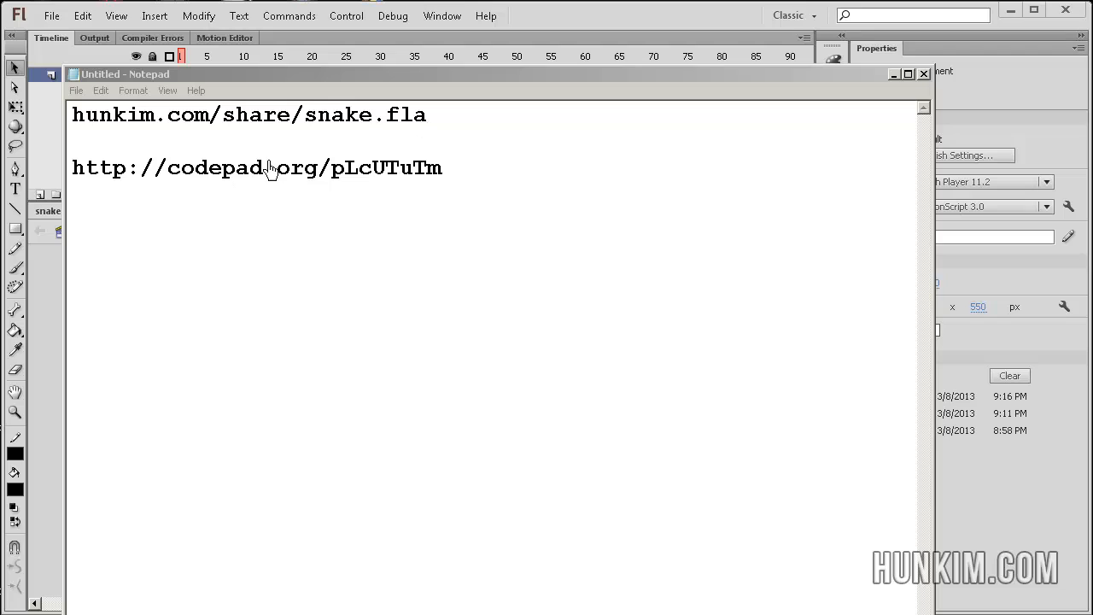
mouse_move(79, 181)
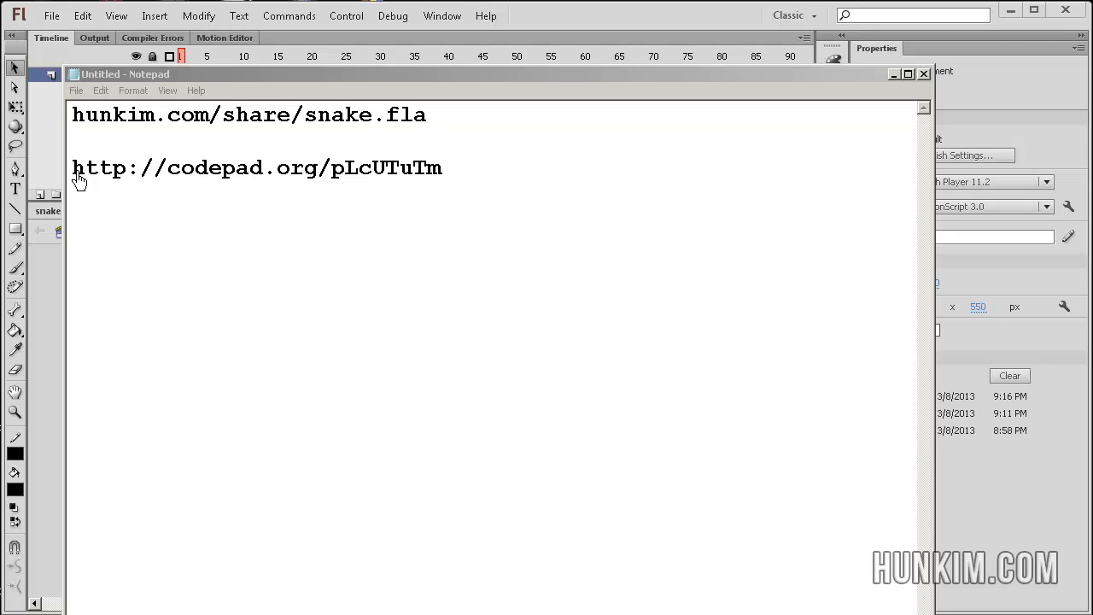
mouse_move(332, 188)
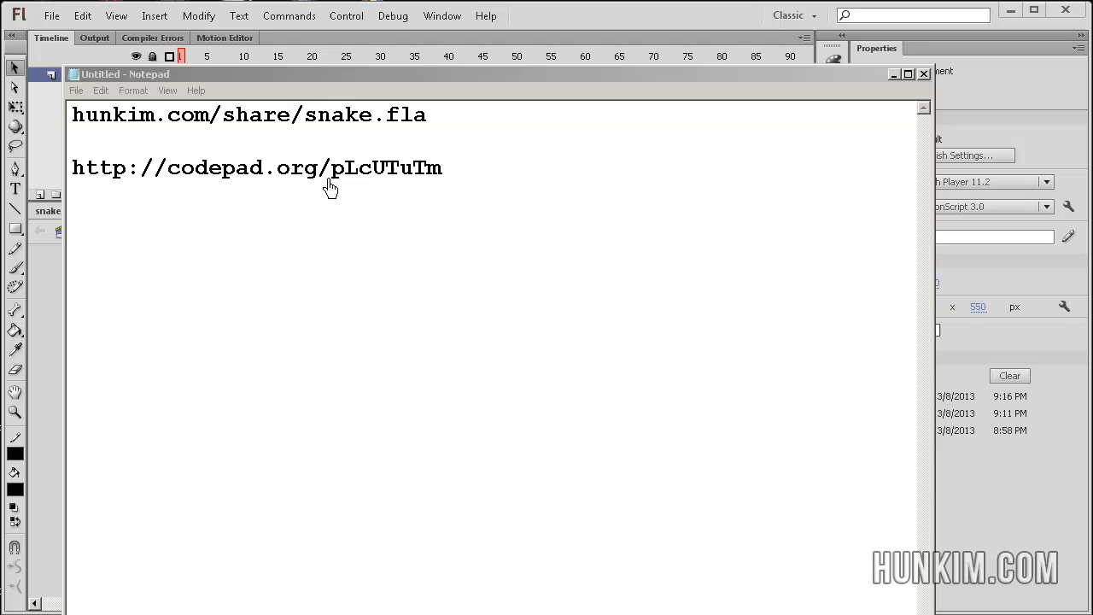
mouse_move(287, 186)
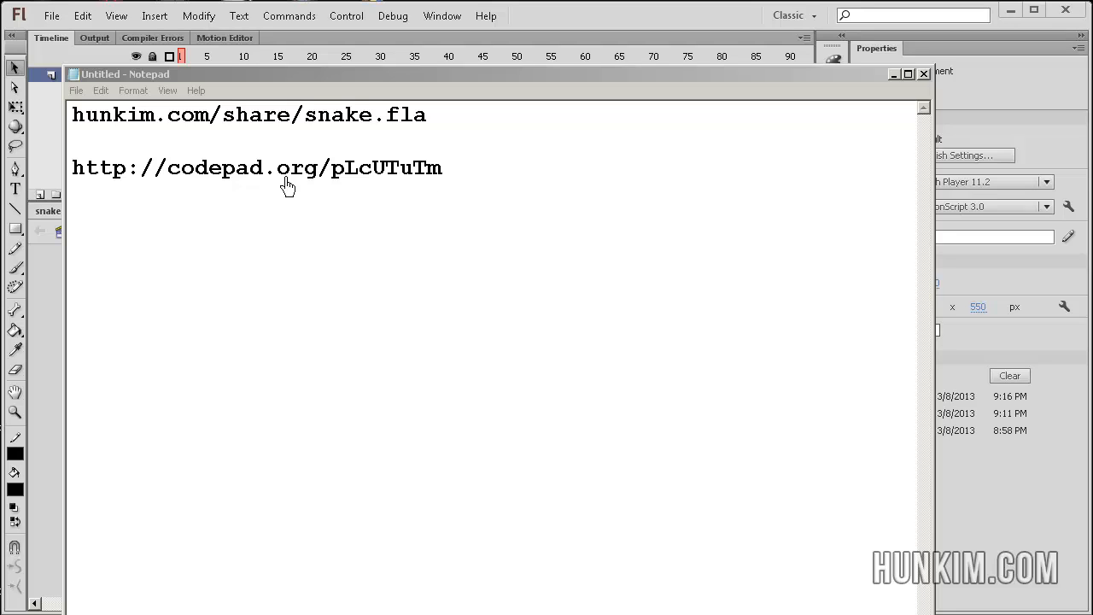
mouse_move(431, 186)
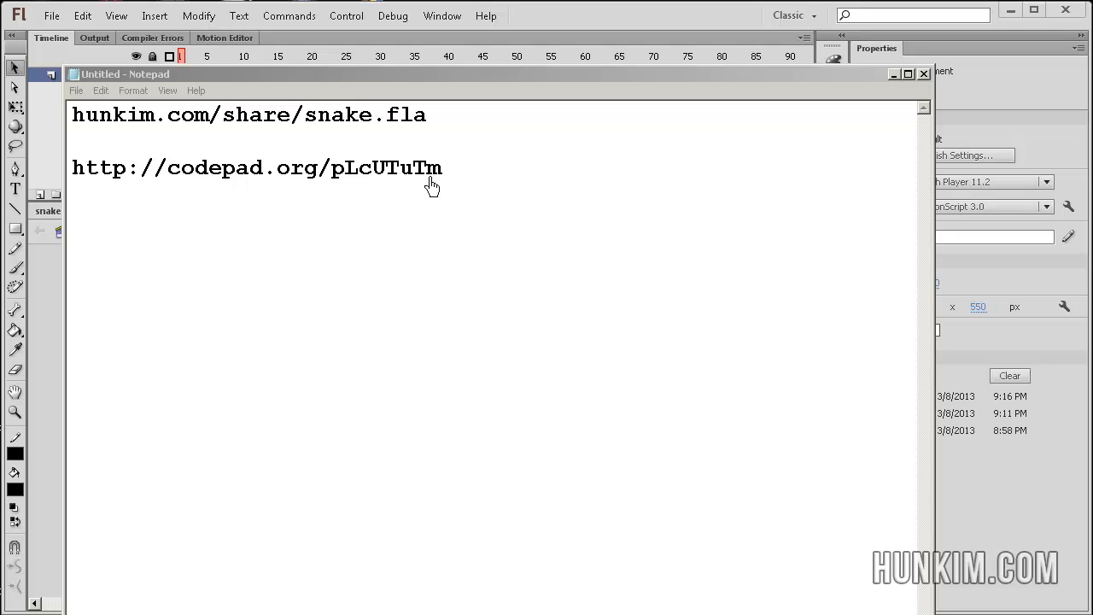
mouse_move(479, 205)
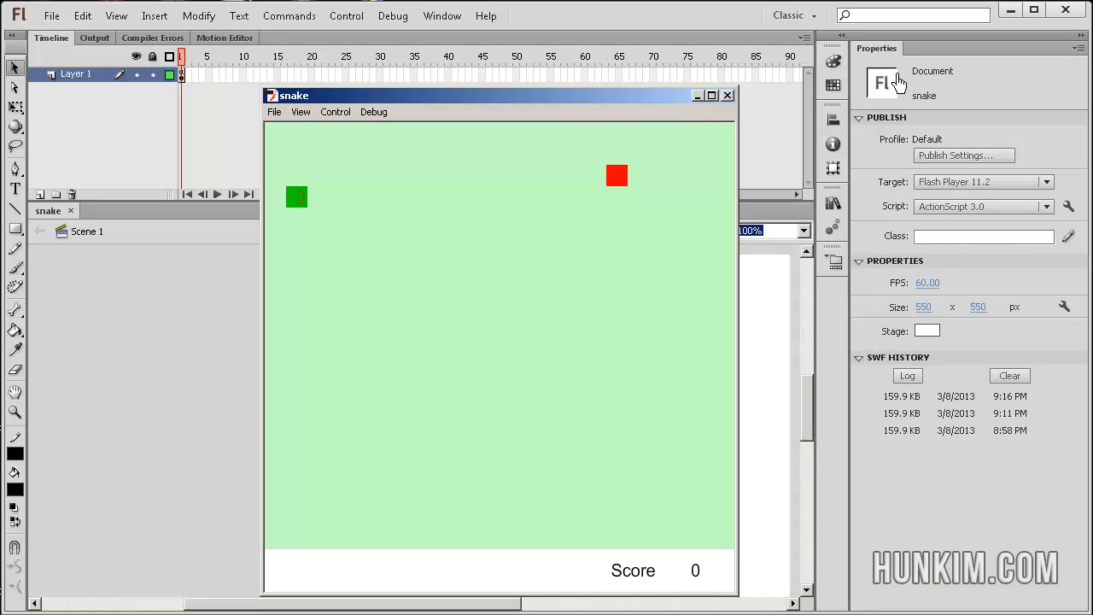
mouse_move(509, 180)
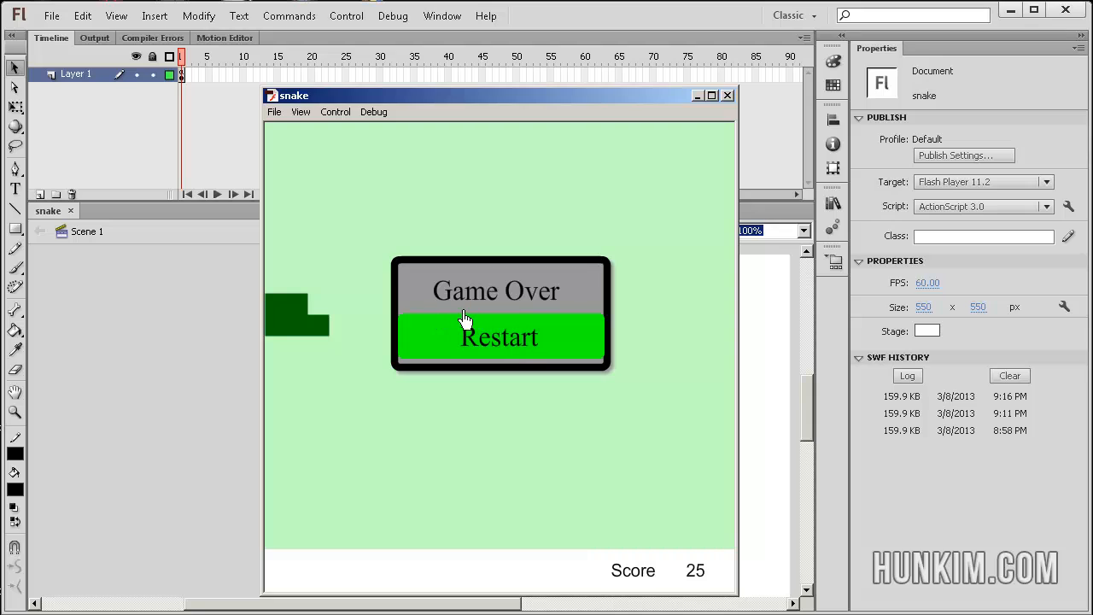
mouse_move(514, 352)
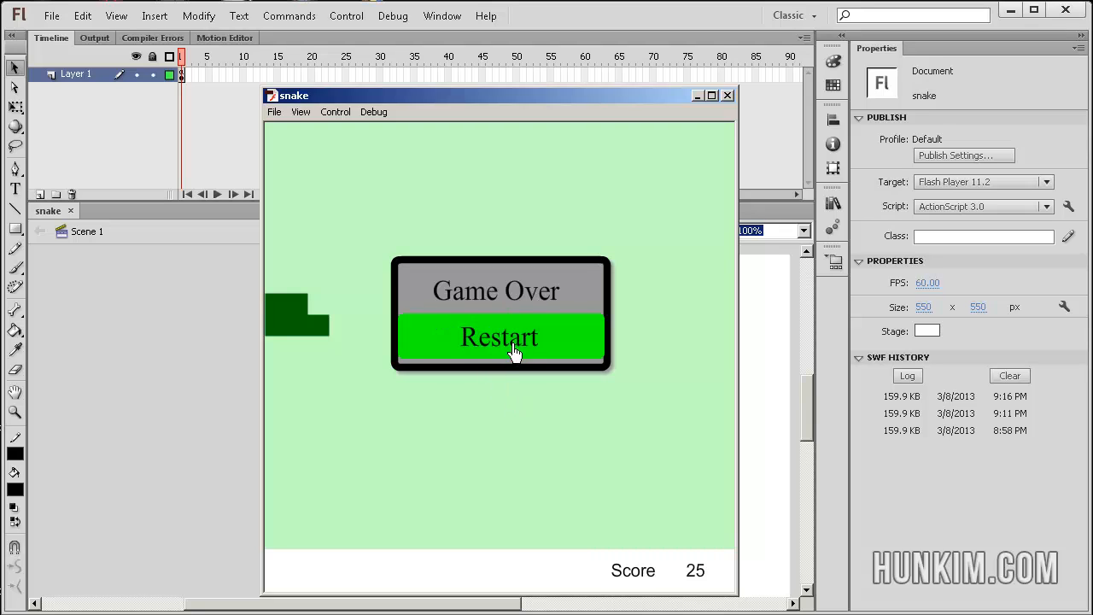
Restart the snake game from the Game Over panel, back at score 0
click(499, 339)
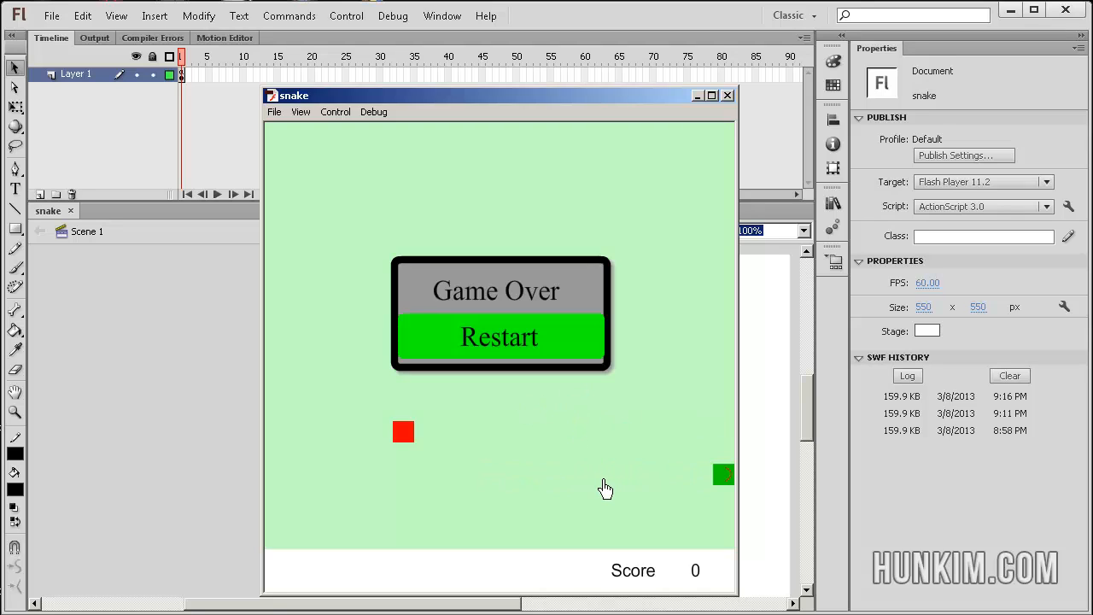
mouse_move(519, 346)
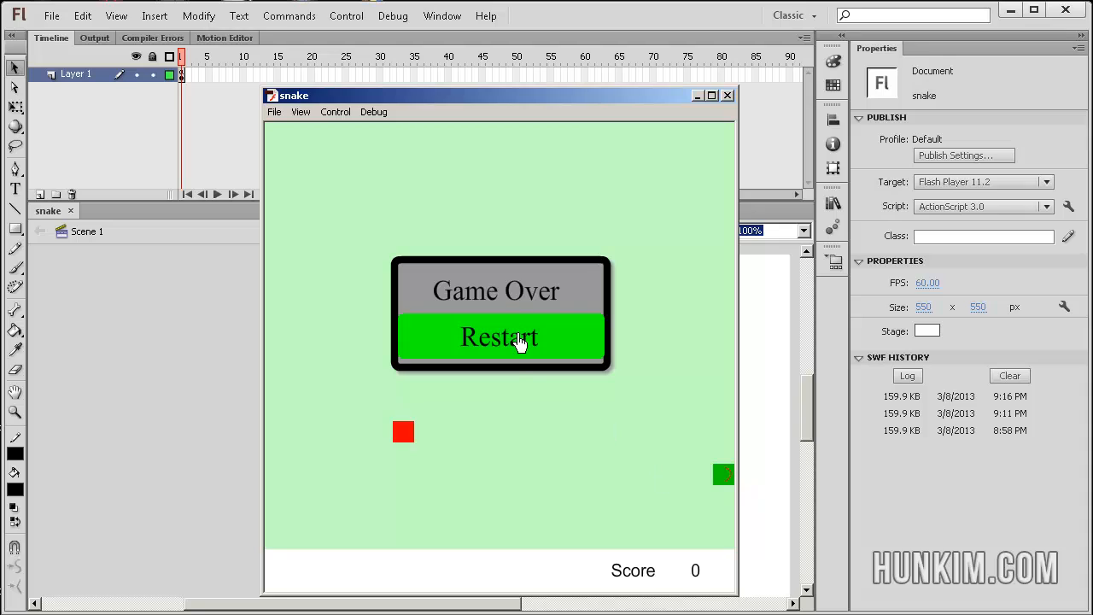
click(498, 338)
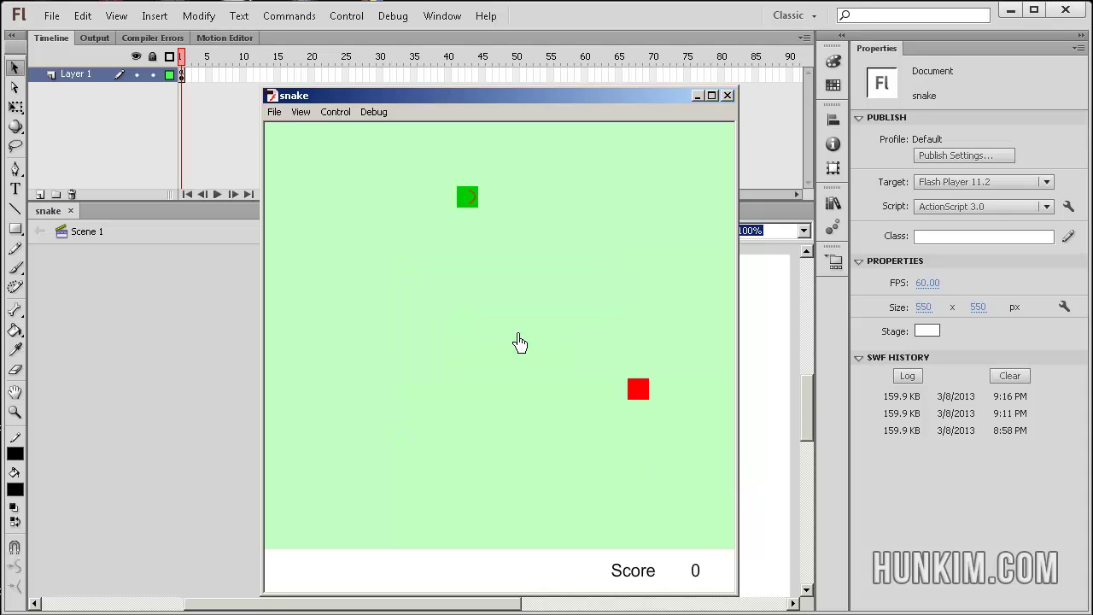
mouse_move(668, 140)
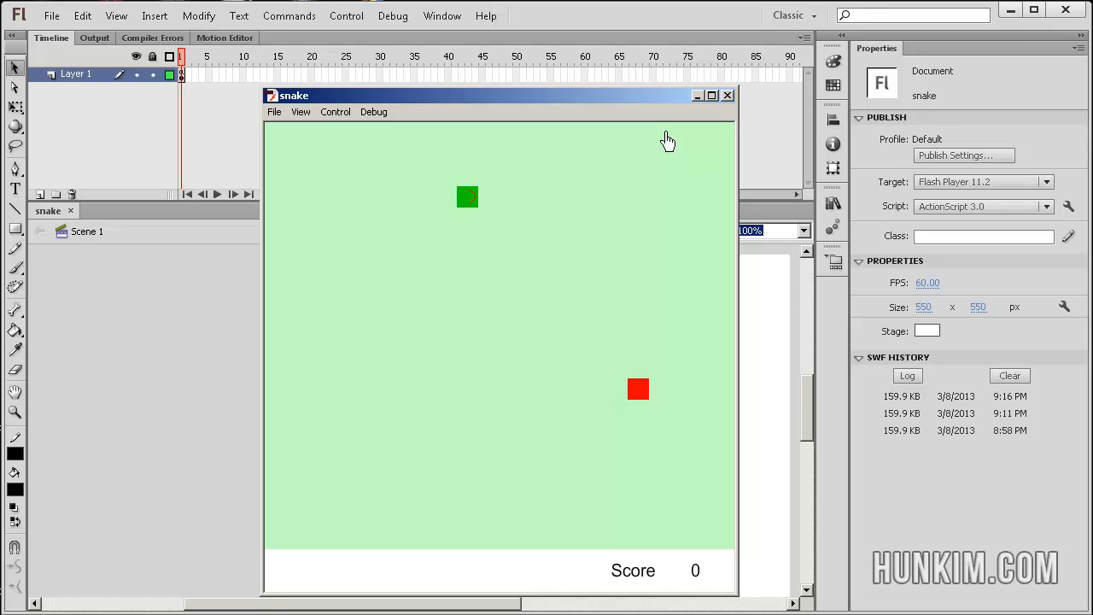
mouse_move(601, 212)
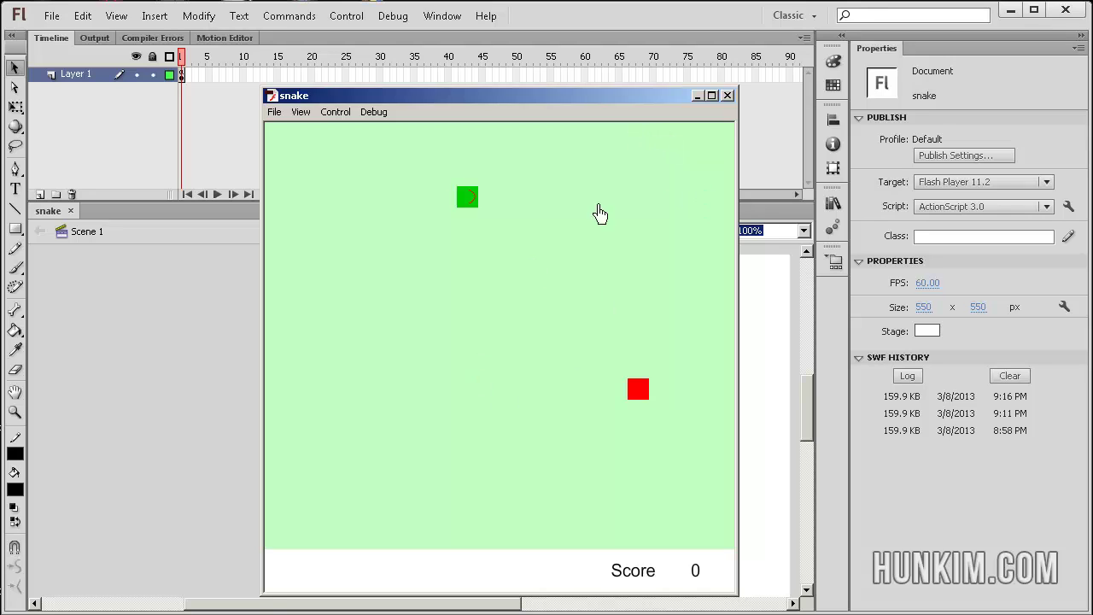
mouse_move(463, 276)
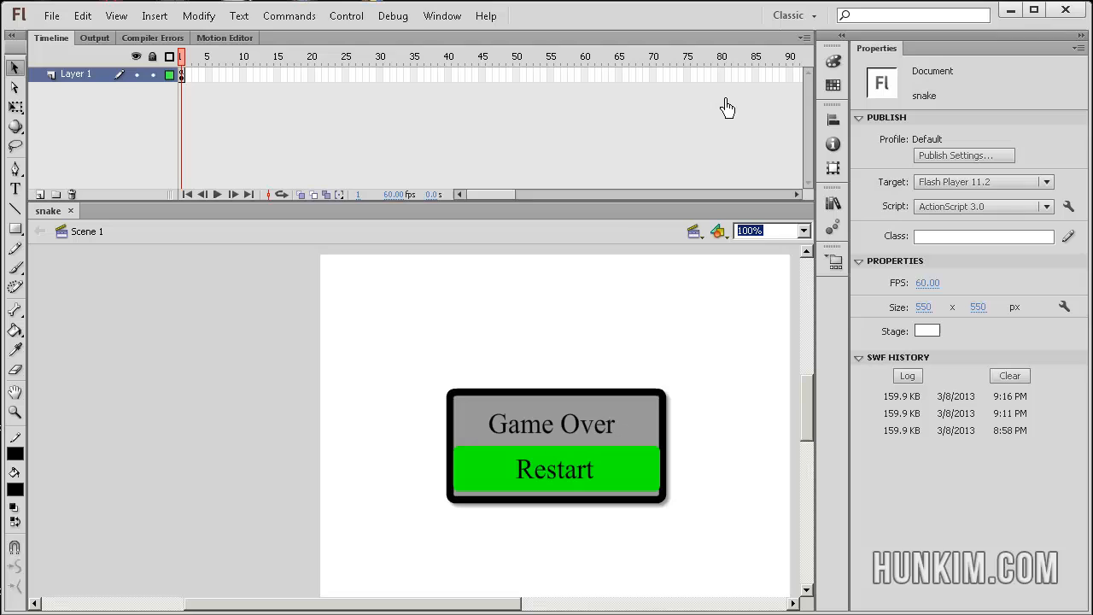
mouse_move(353, 357)
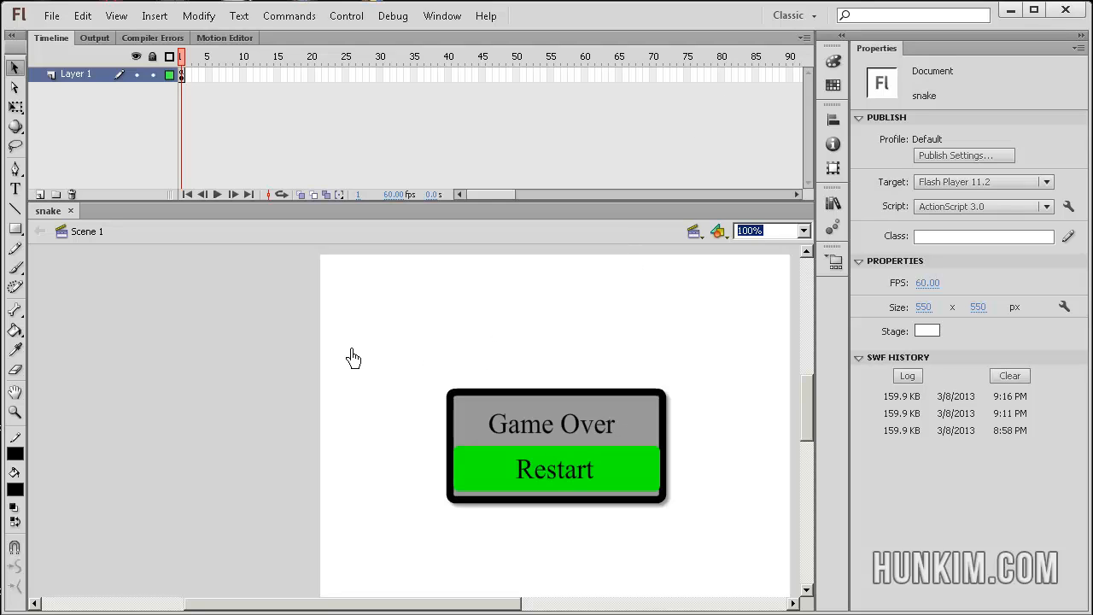
mouse_move(529, 437)
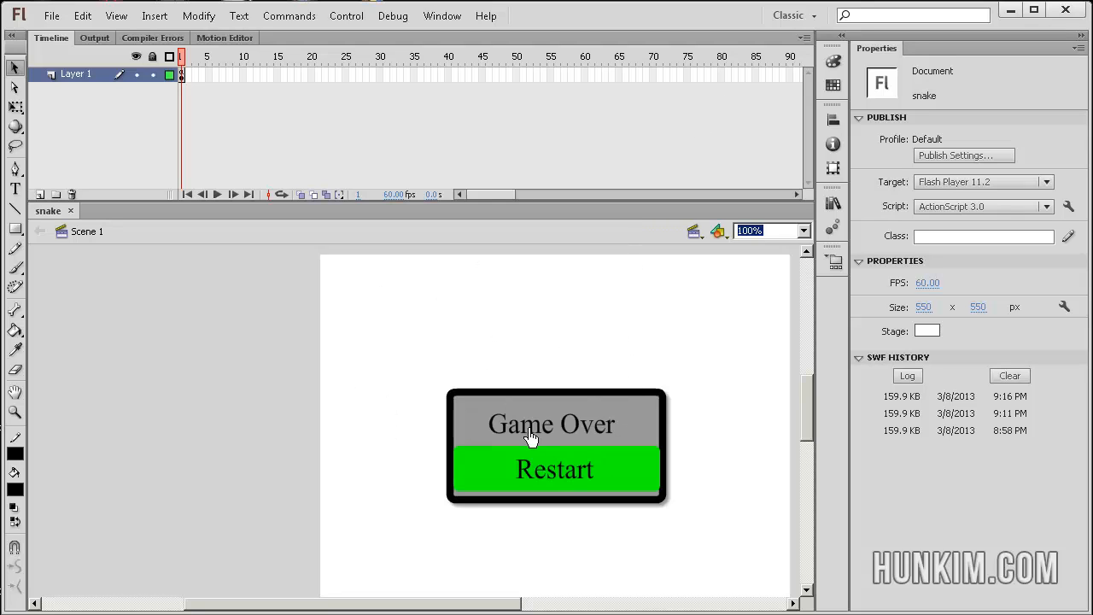
mouse_move(297, 165)
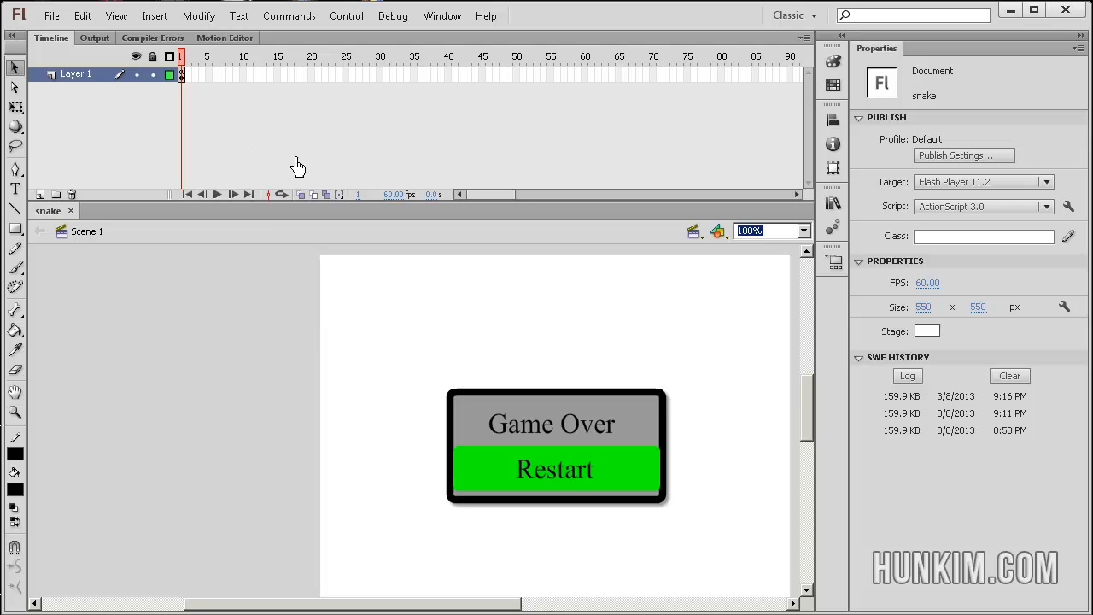
mouse_move(569, 350)
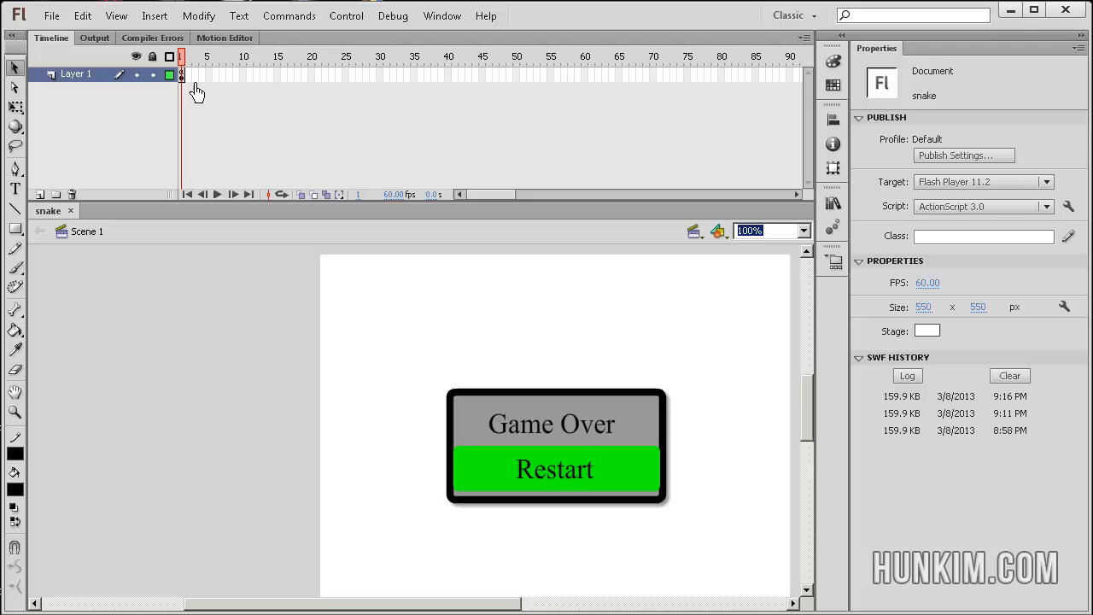
Select frame 1 of Layer 1 to view its Frame properties
click(184, 76)
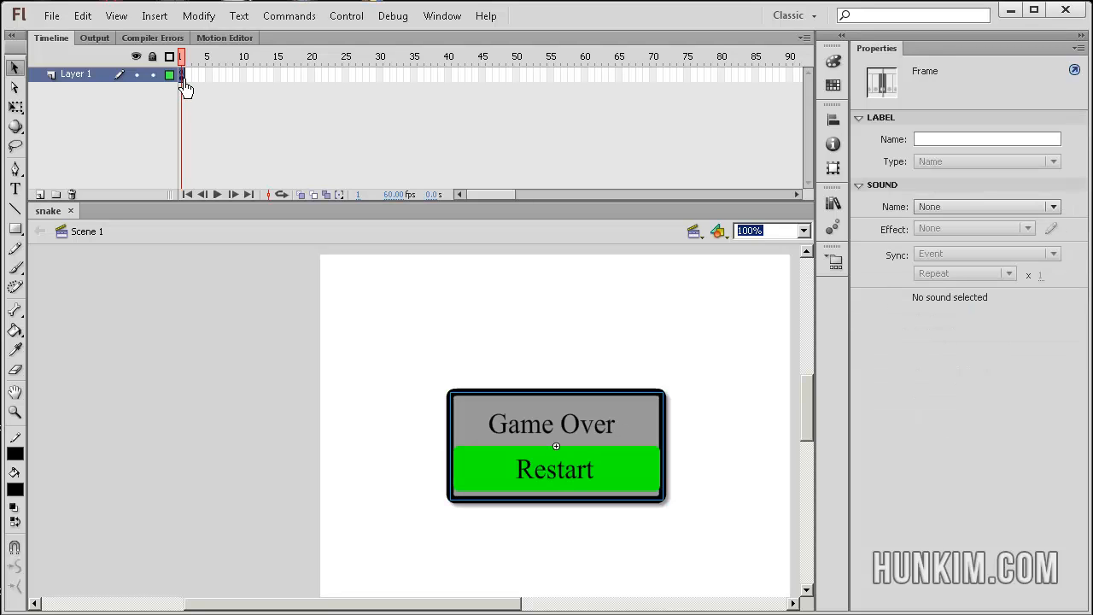
mouse_move(239, 212)
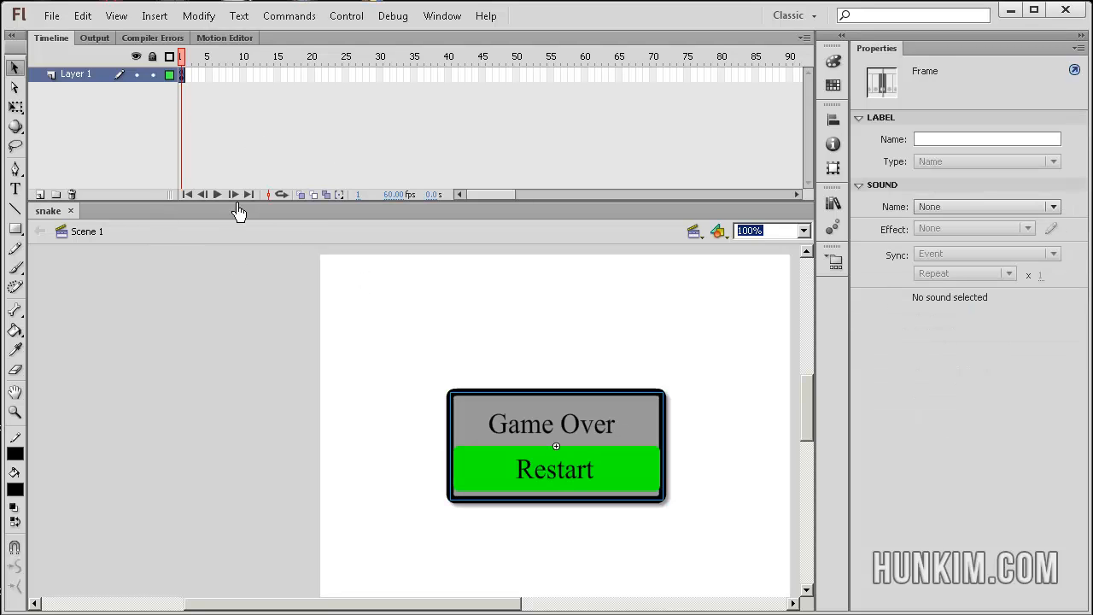
mouse_move(774, 181)
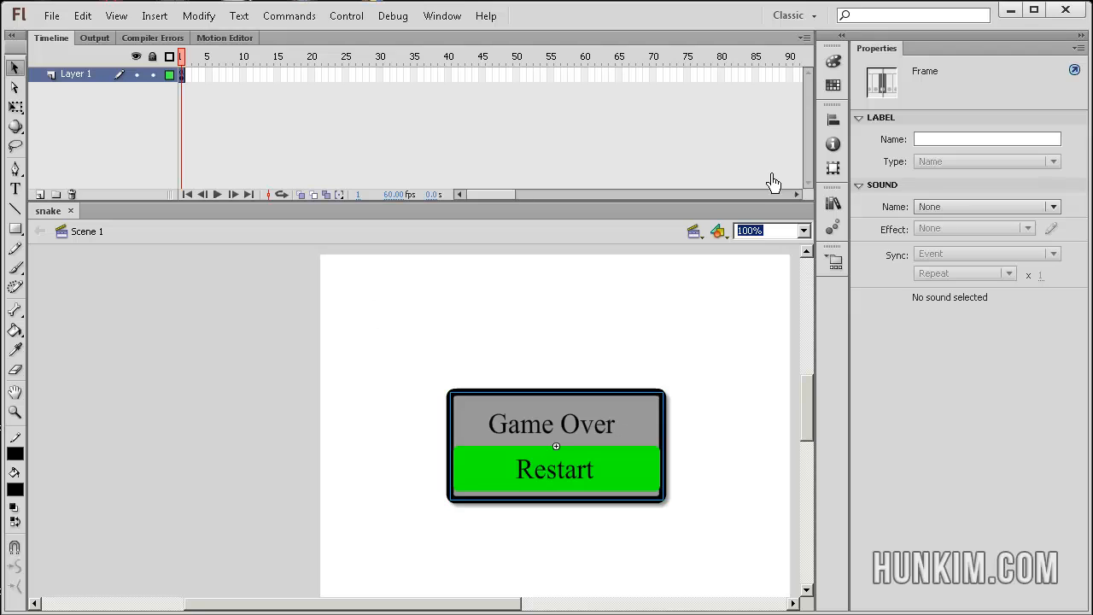
mouse_move(496, 170)
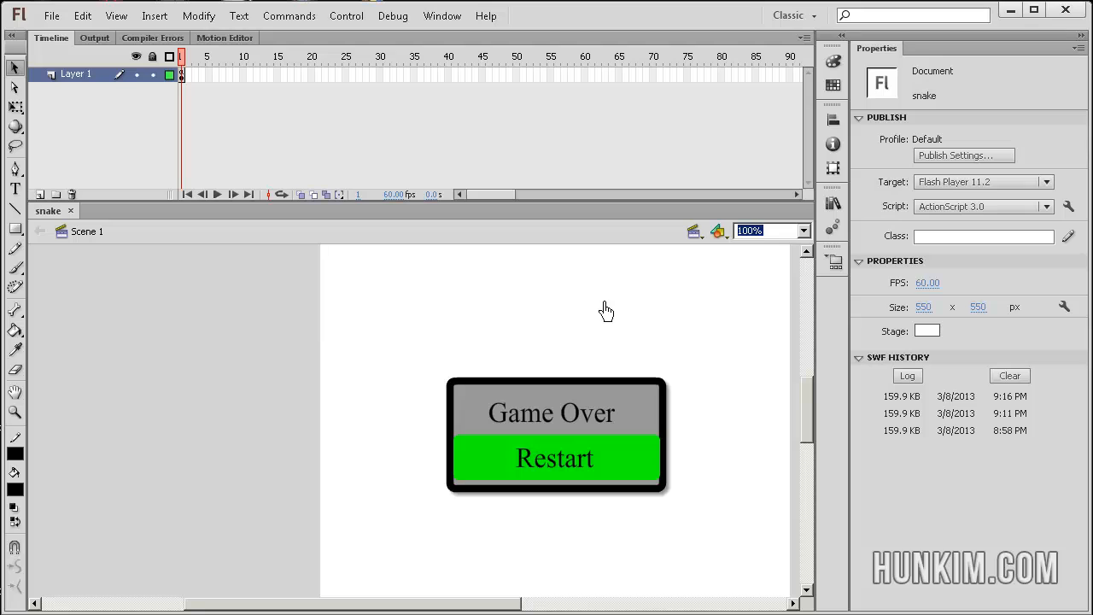
mouse_move(854, 164)
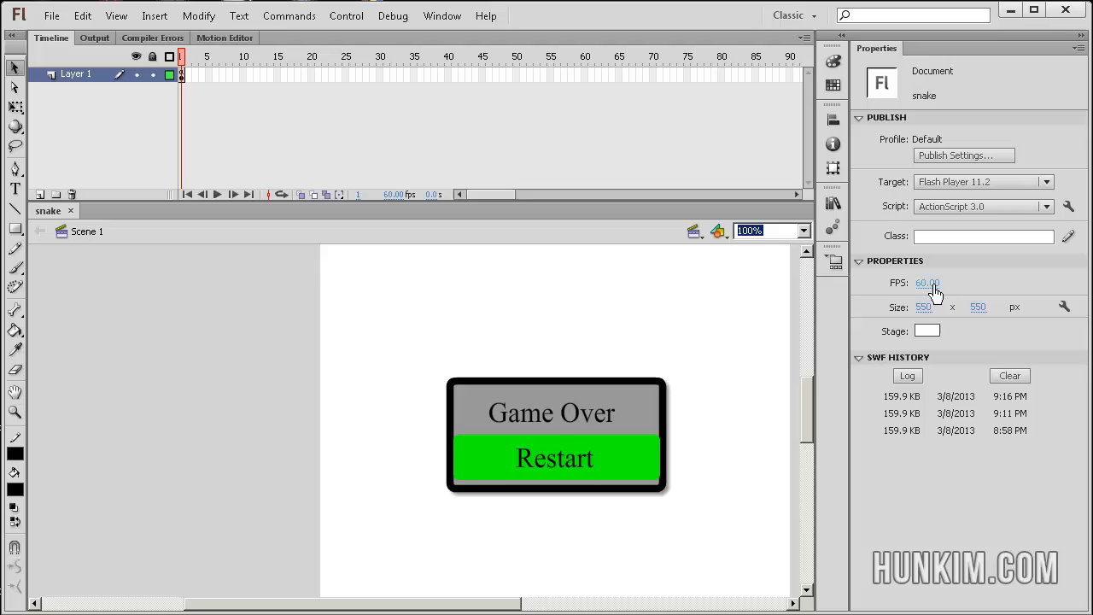
mouse_move(952, 289)
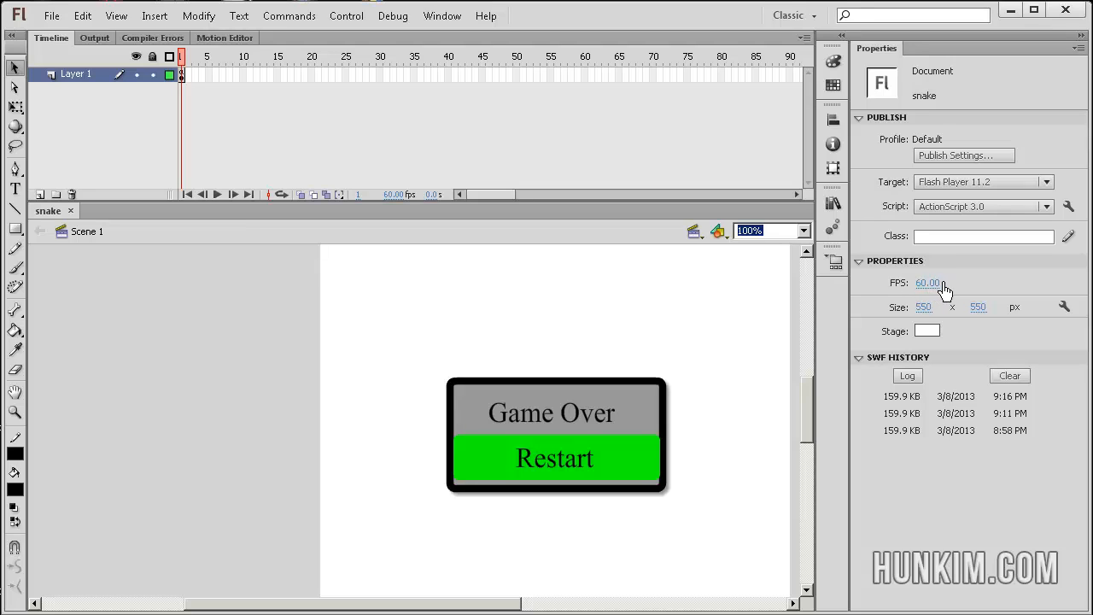
mouse_move(897, 294)
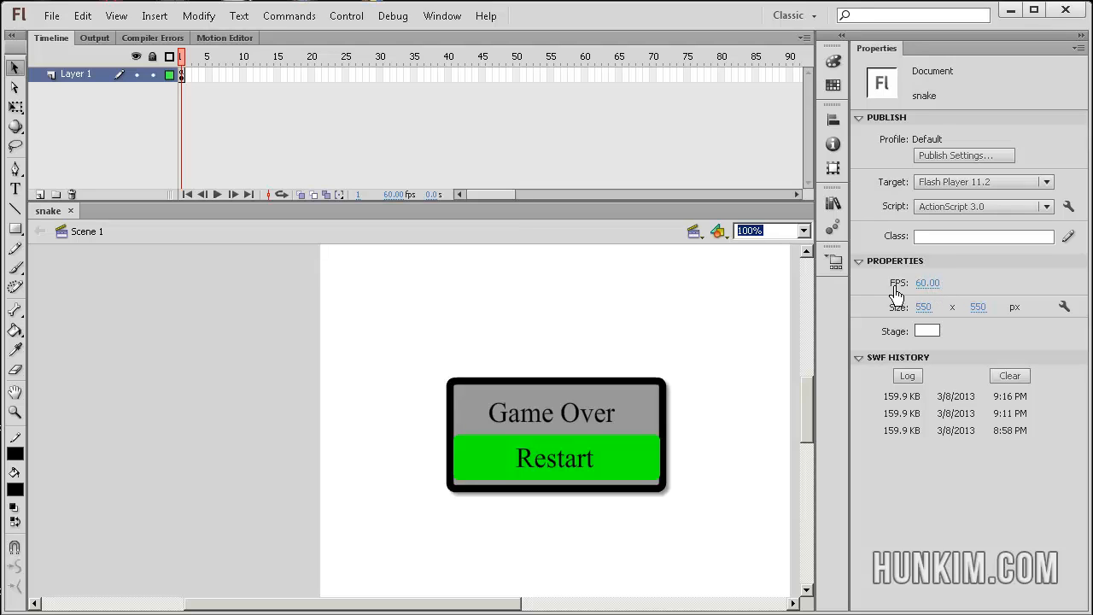
mouse_move(929, 321)
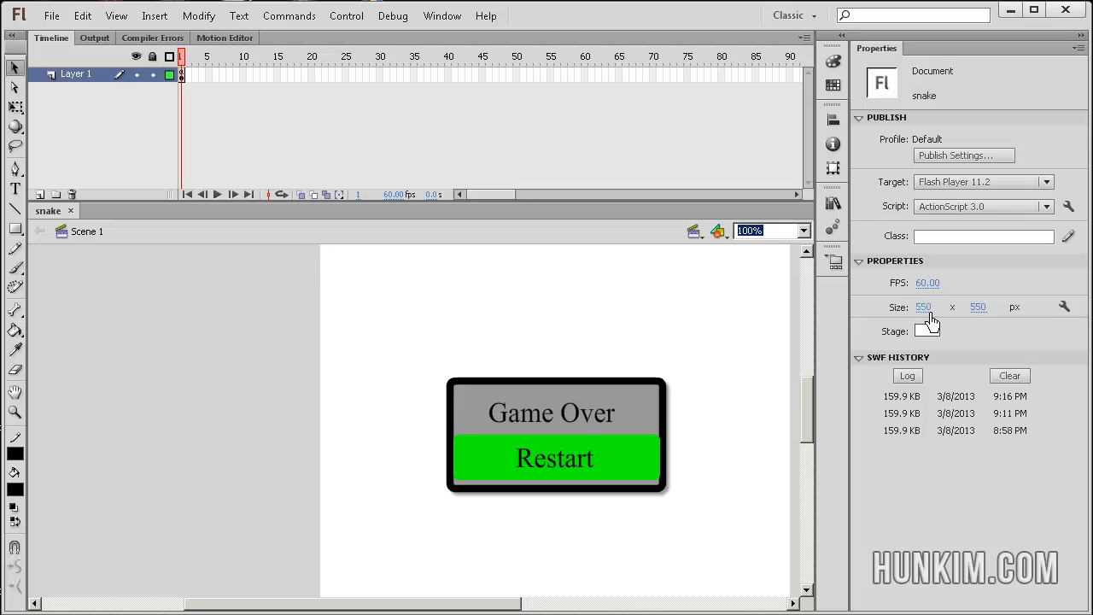
mouse_move(970, 328)
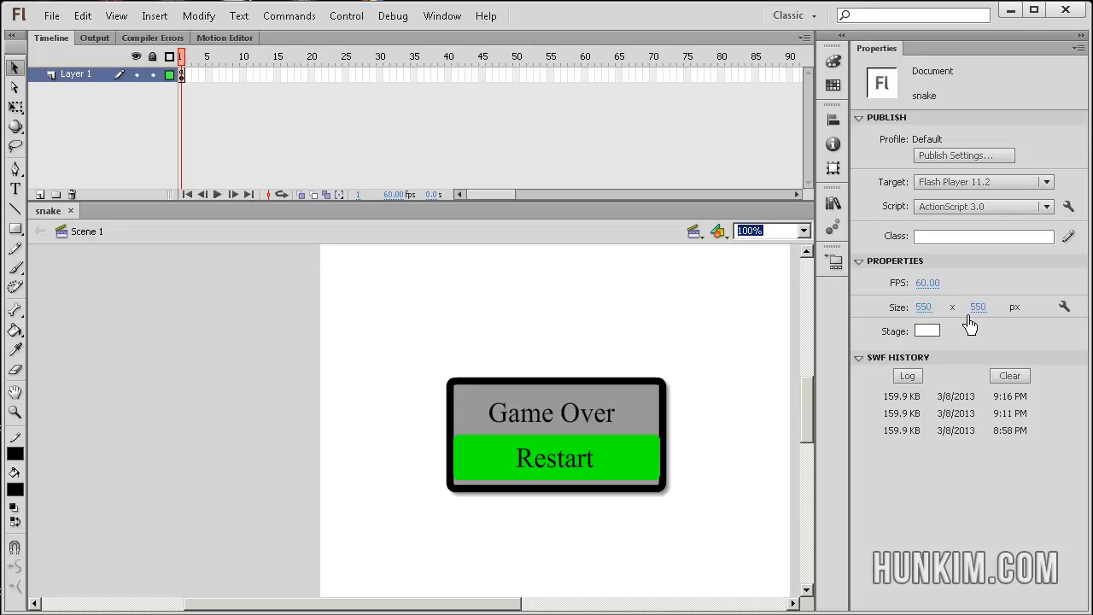
mouse_move(977, 324)
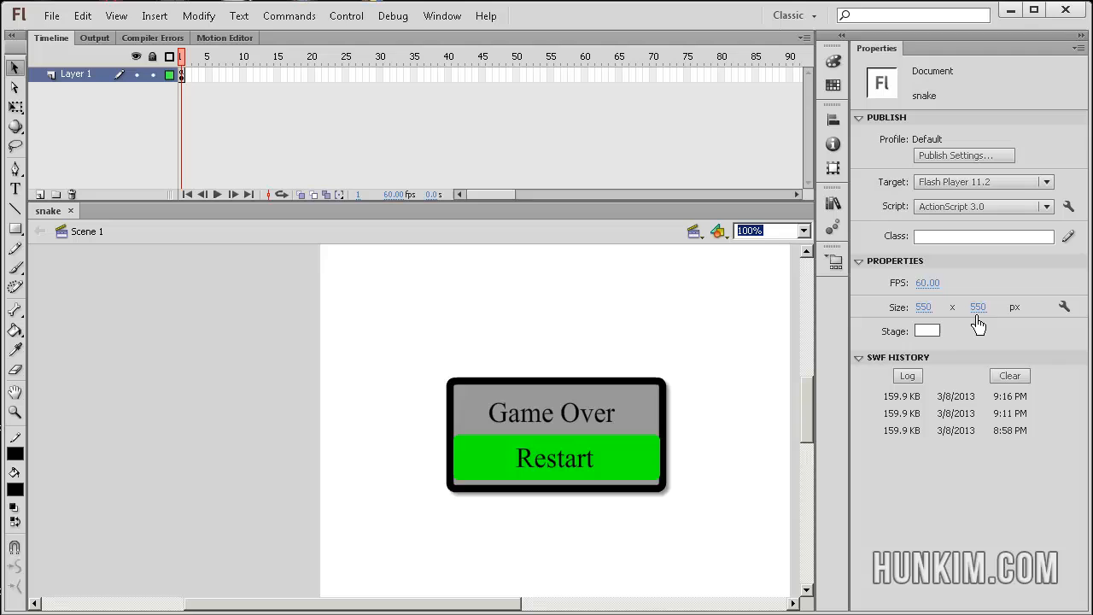
mouse_move(608, 377)
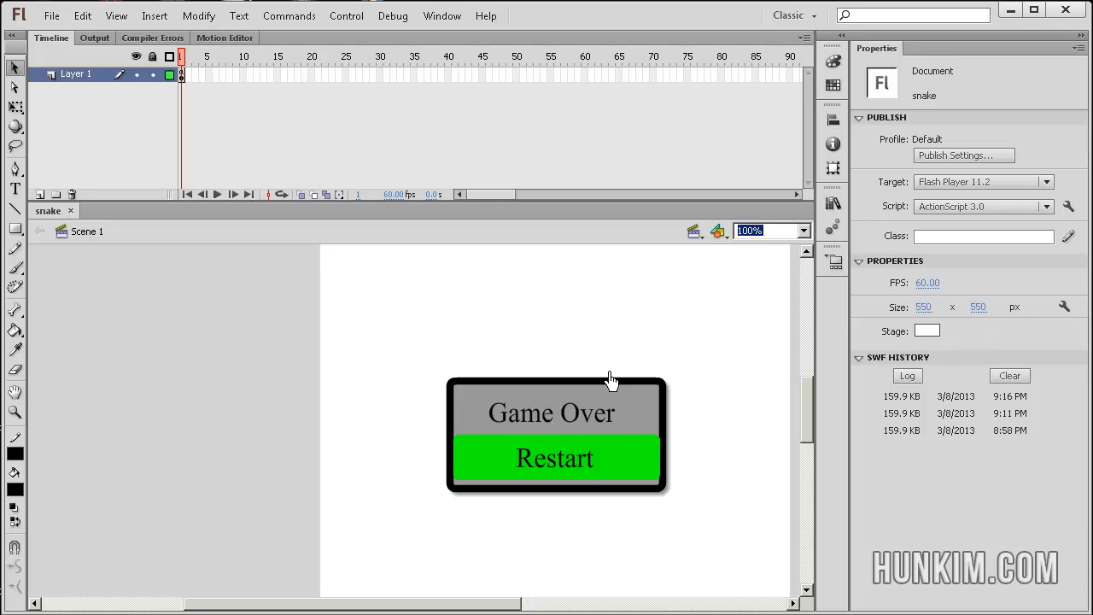
Select the gameOver_DiagBox movie clip on the stage to review its instance and drop shadow
click(556, 436)
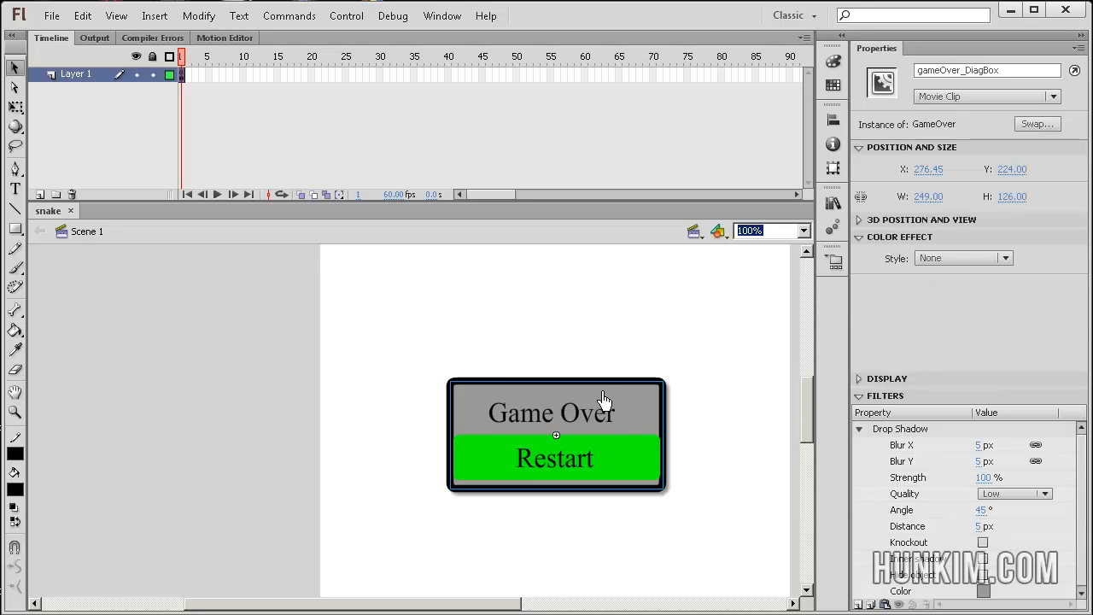
mouse_move(611, 406)
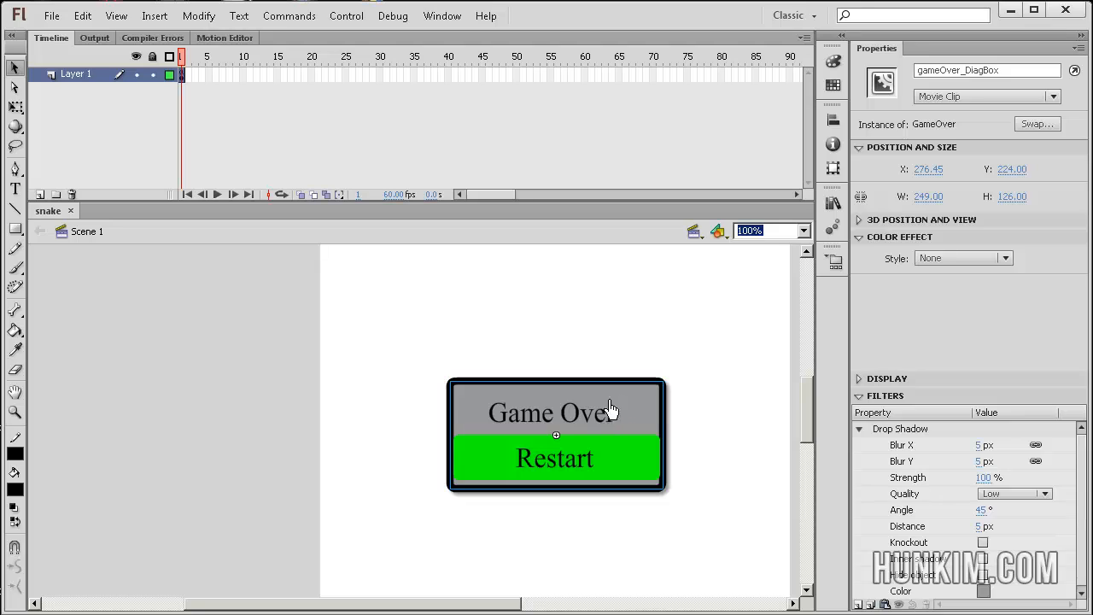
mouse_move(946, 111)
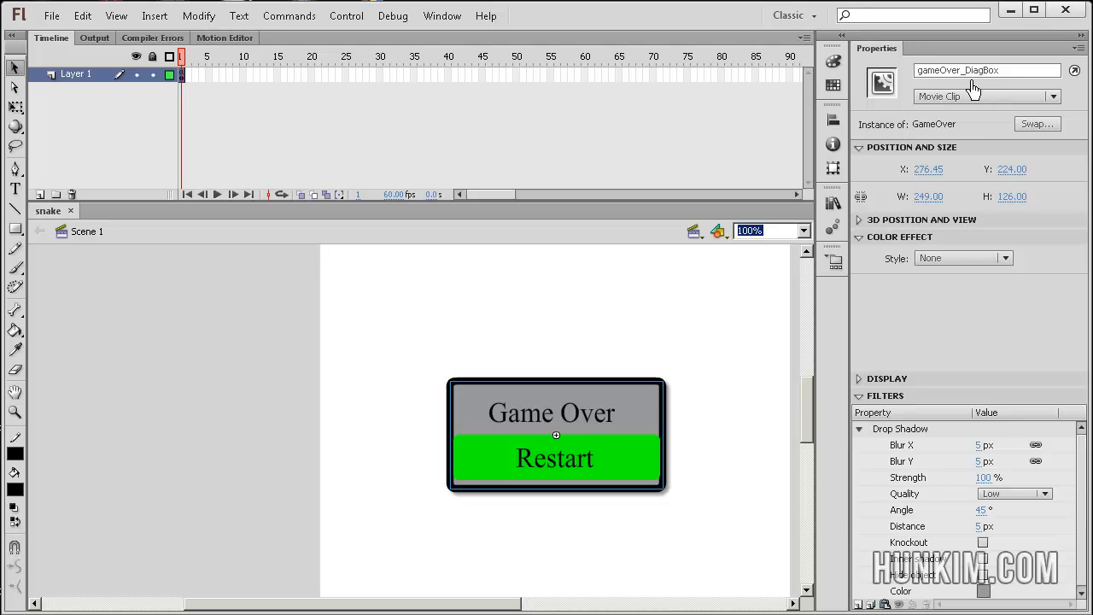
mouse_move(970, 89)
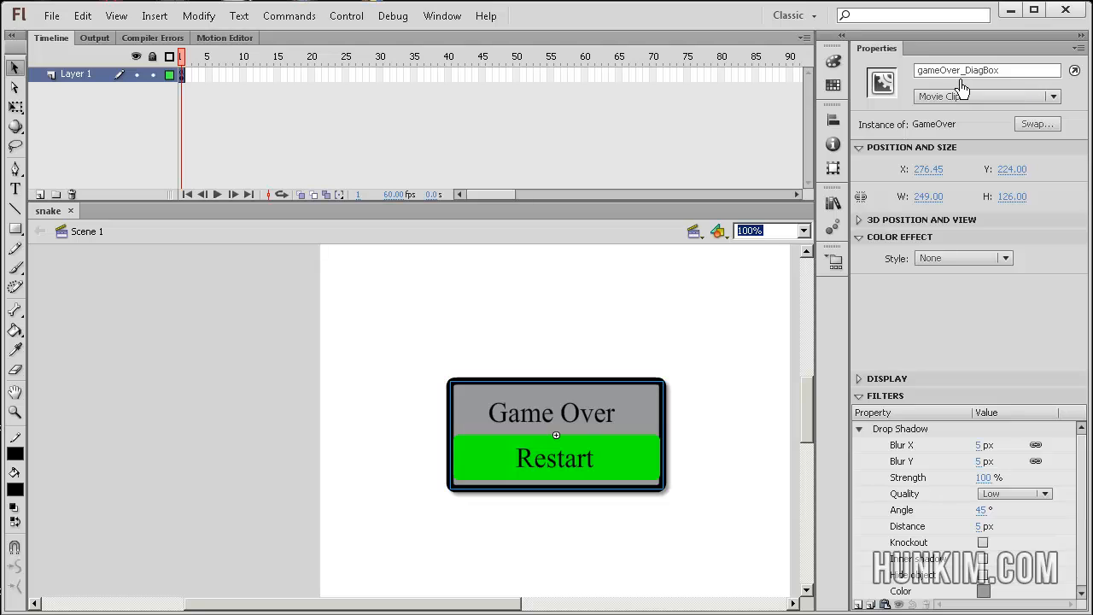
mouse_move(972, 85)
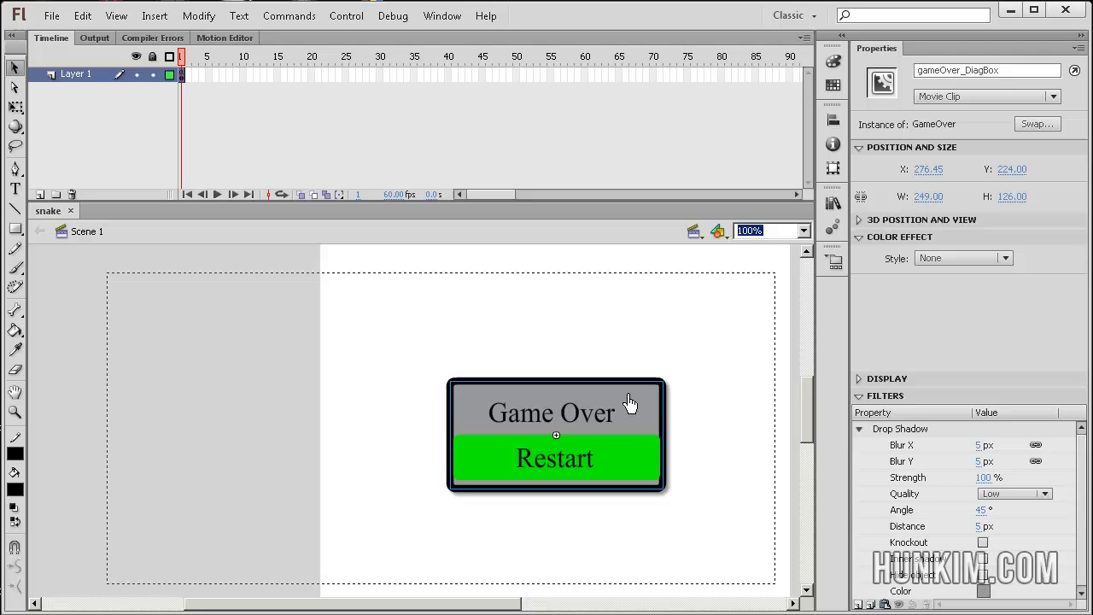
Enter the GameOver symbol and select the Restart button, instance named restart
double_click(554, 412)
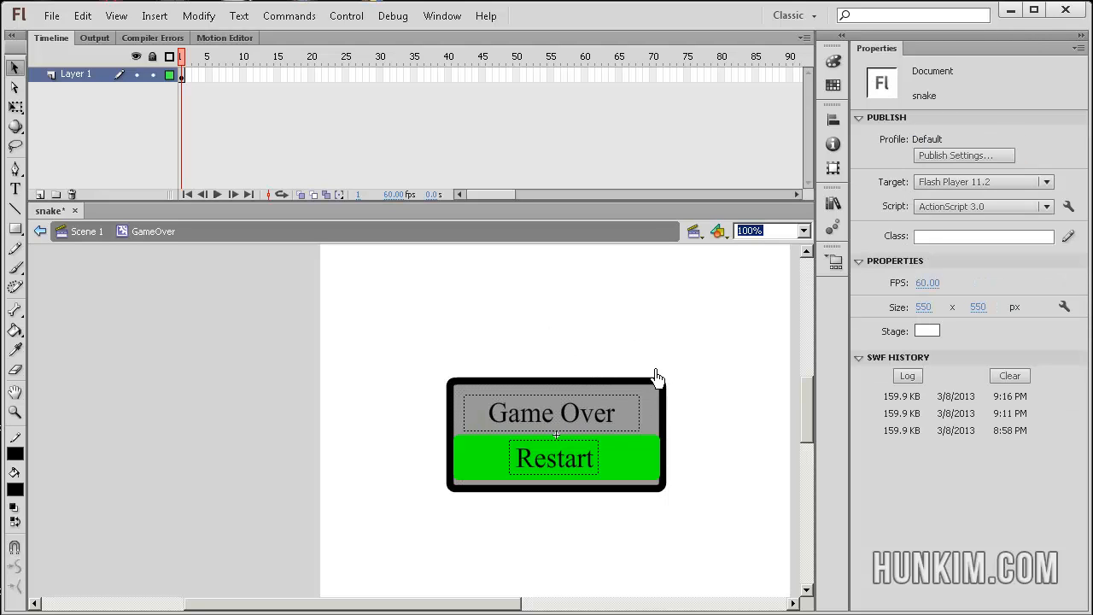
mouse_move(663, 391)
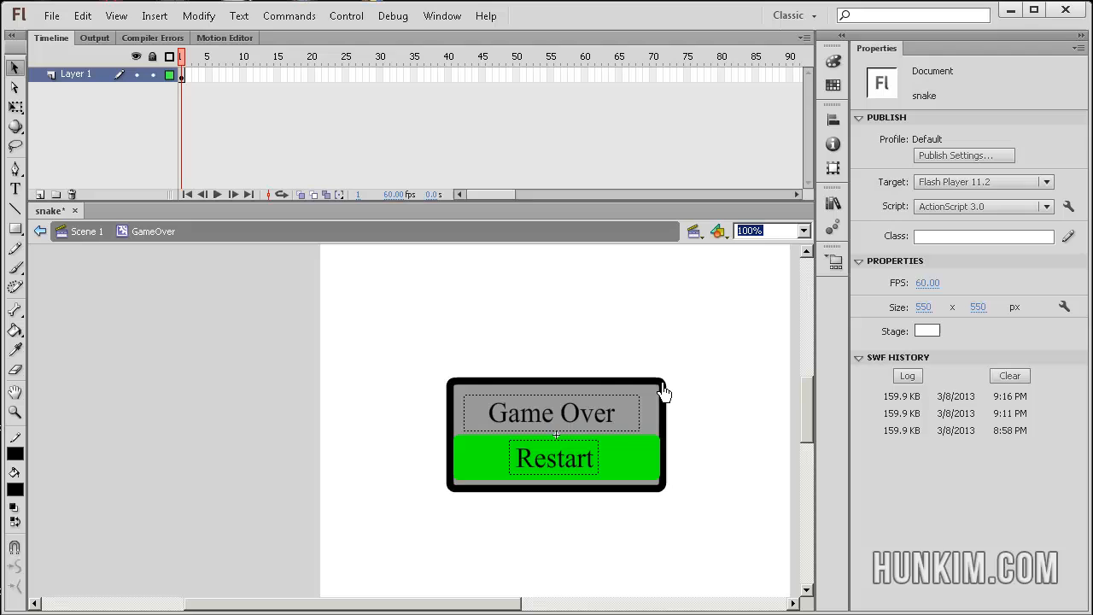
mouse_move(656, 397)
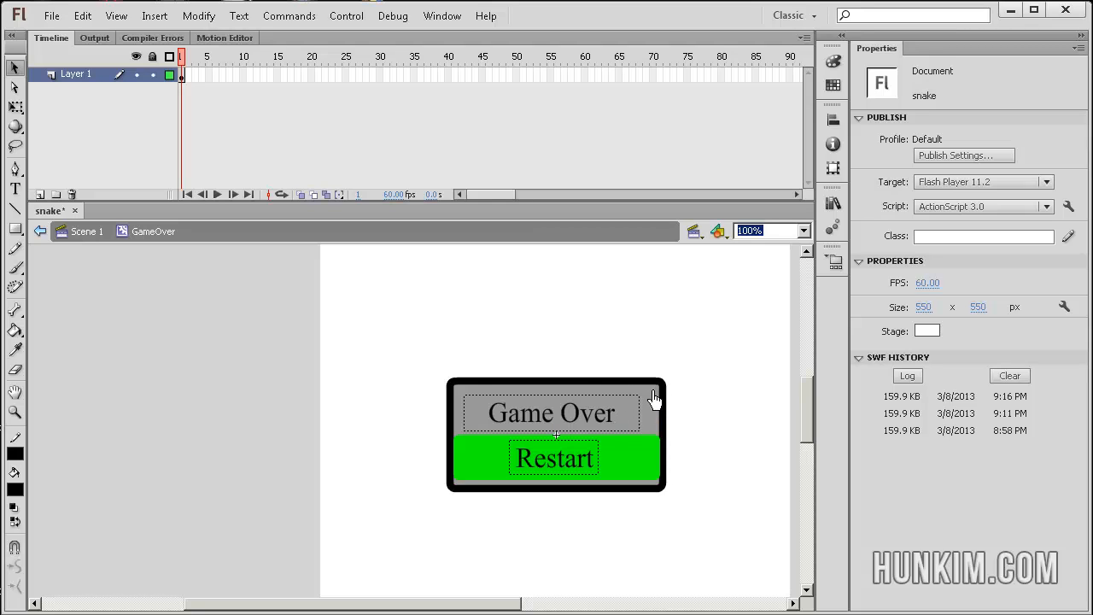
click(553, 458)
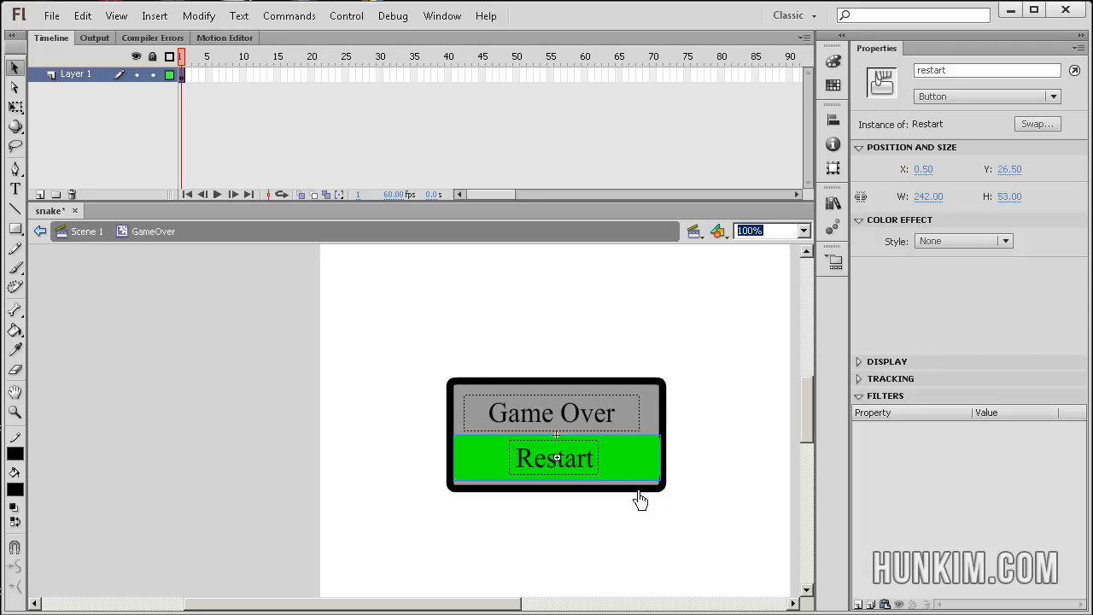
mouse_move(506, 486)
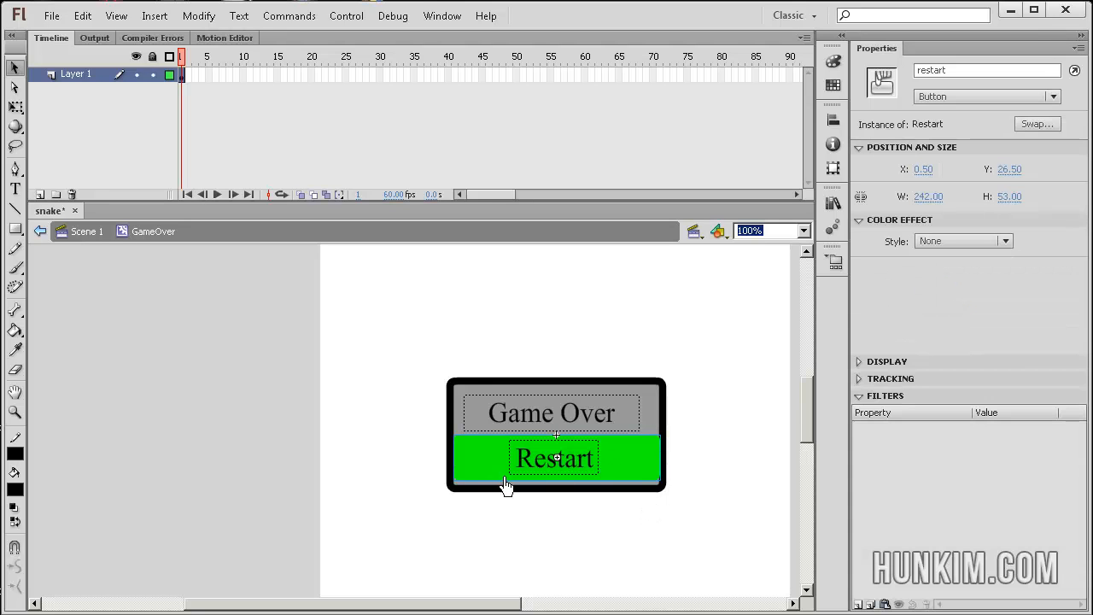
mouse_move(492, 468)
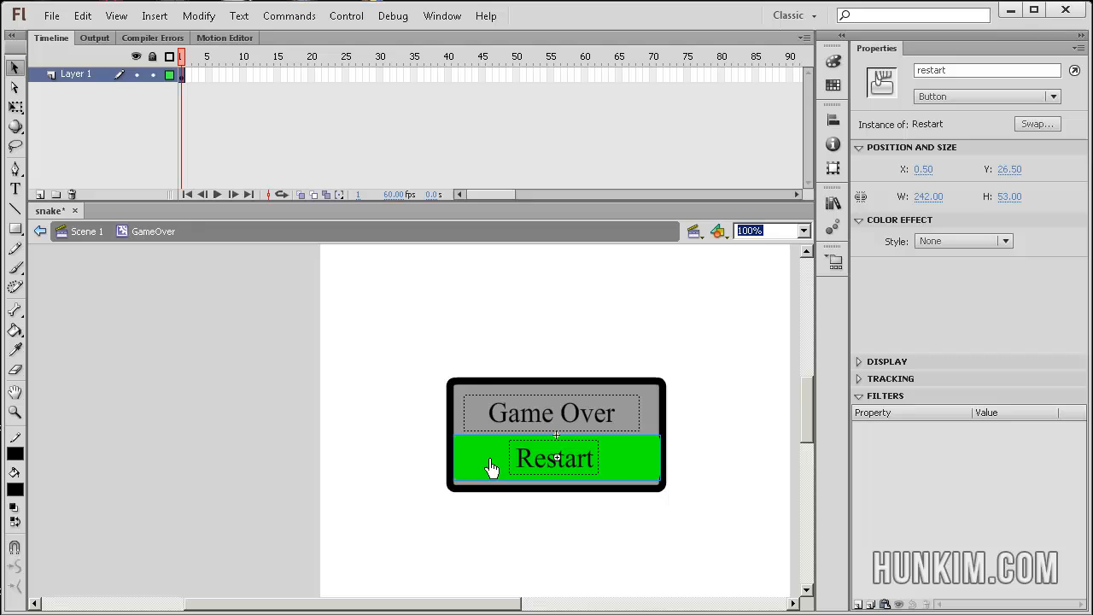
mouse_move(649, 475)
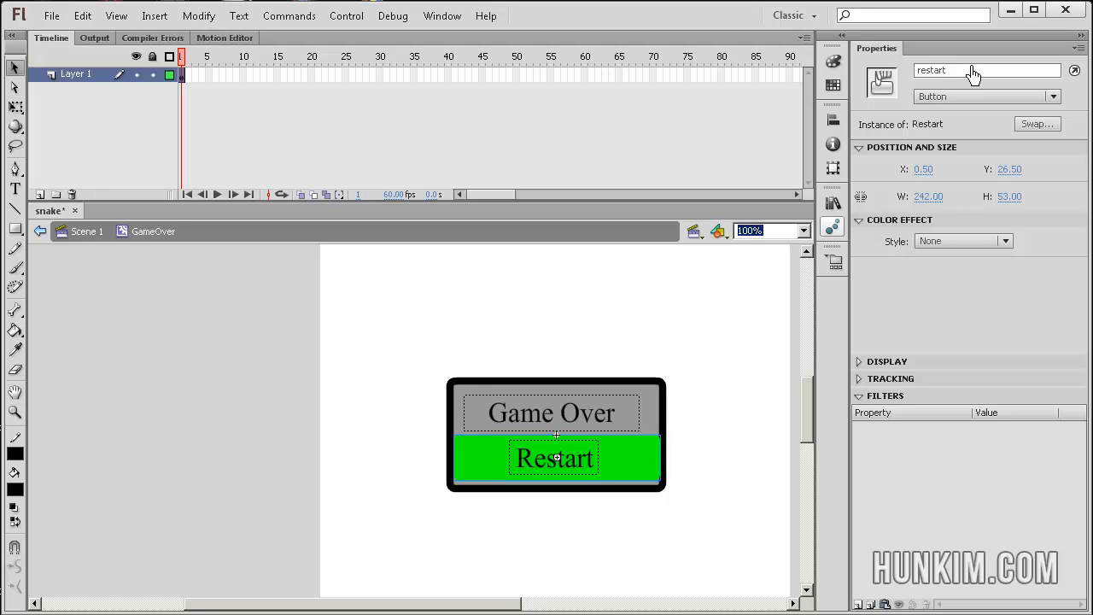
mouse_move(974, 71)
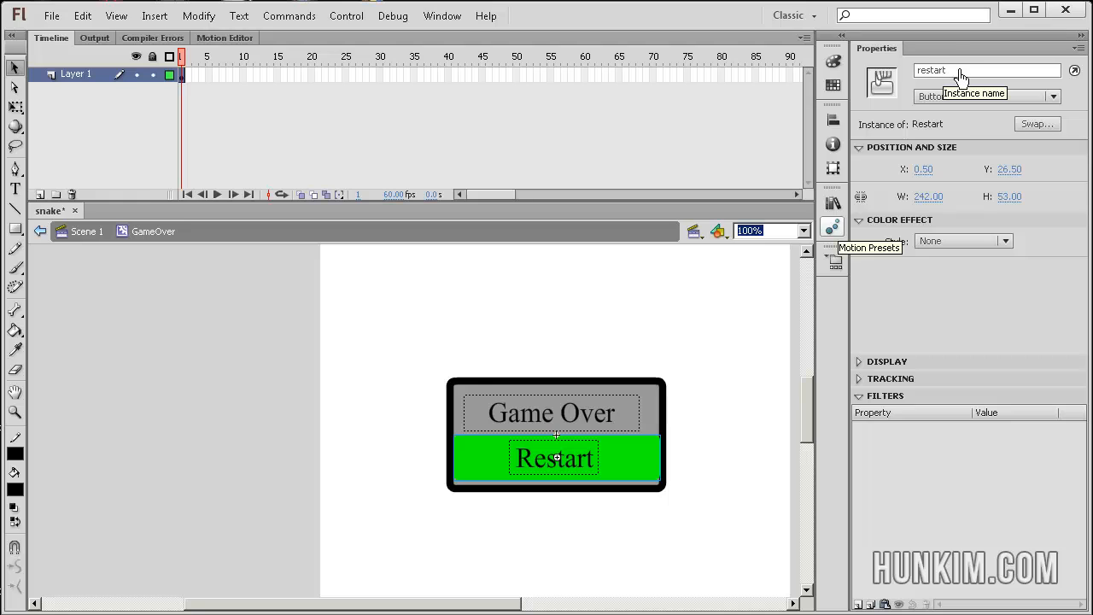
mouse_move(738, 321)
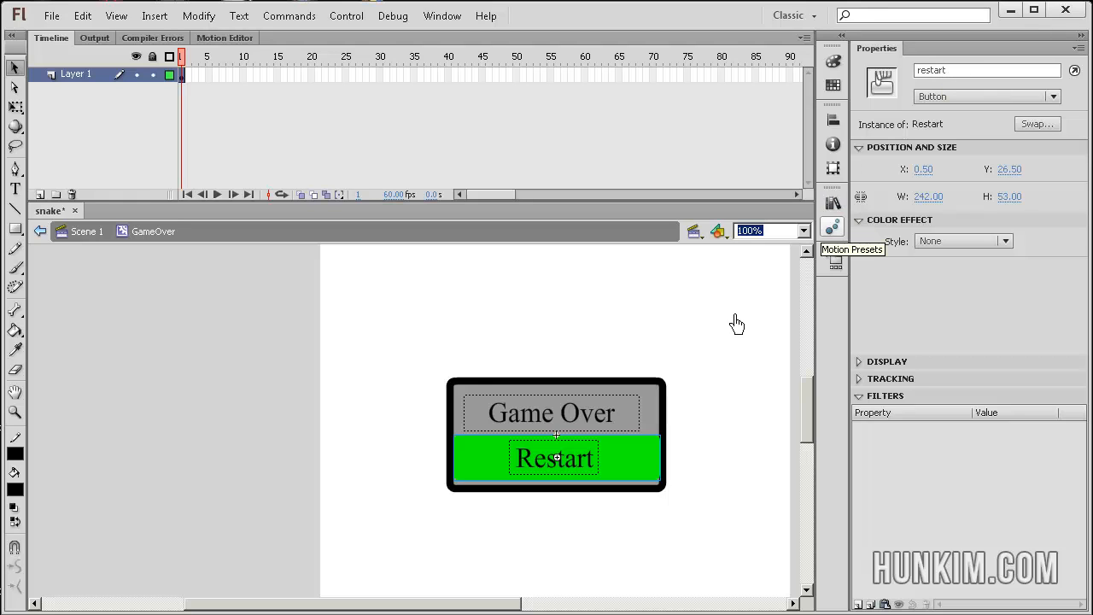
mouse_move(717, 395)
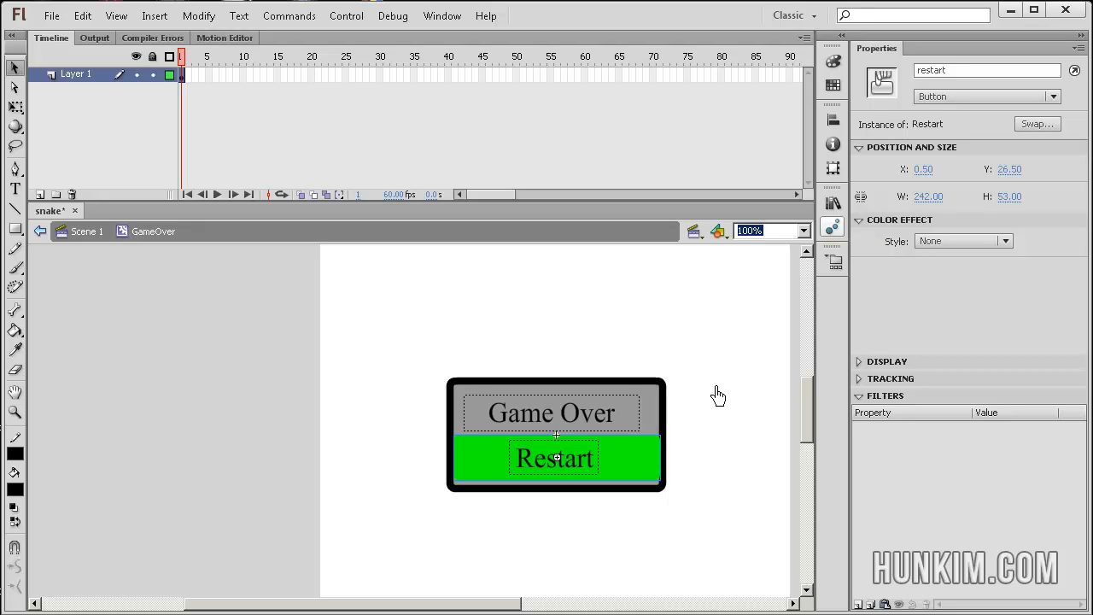
mouse_move(689, 421)
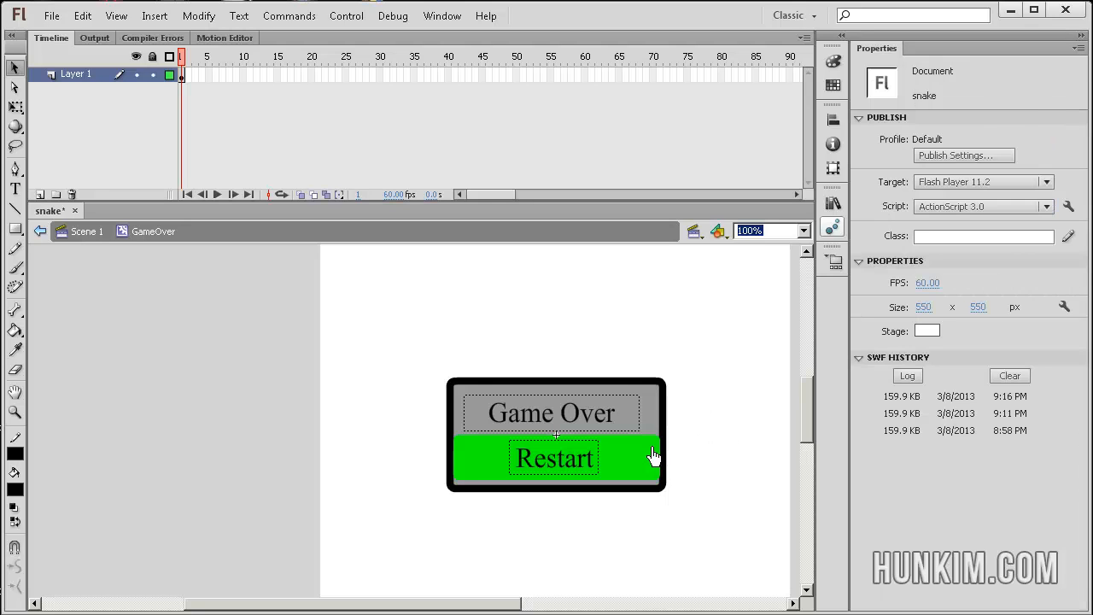
click(554, 458)
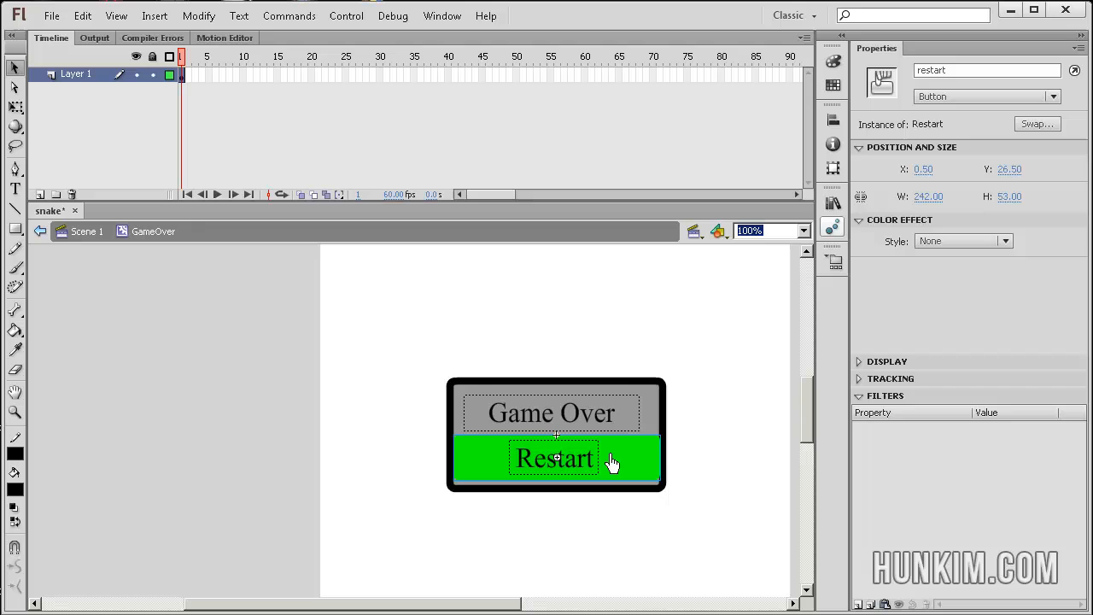
Enter the Restart button symbol to see its Up, Over, Down and Hit frames
double_click(553, 458)
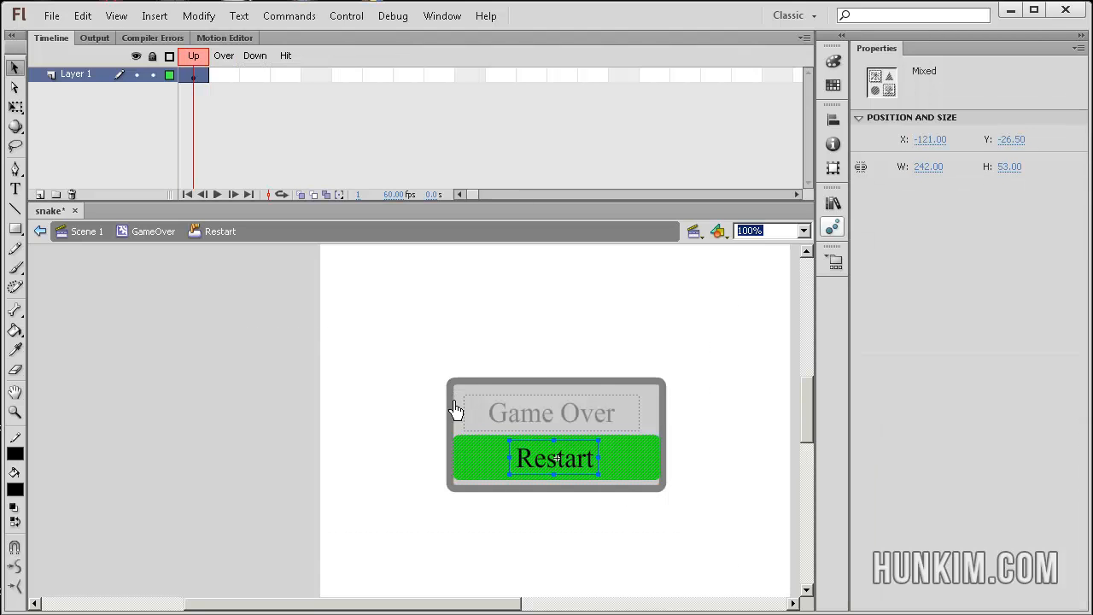
mouse_move(513, 459)
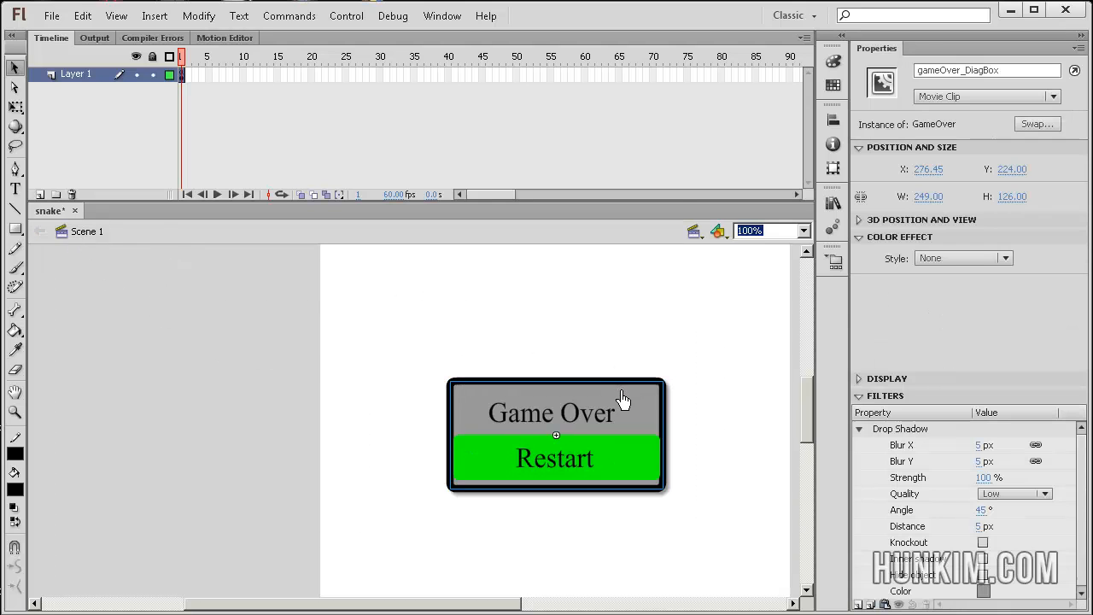
mouse_move(557, 440)
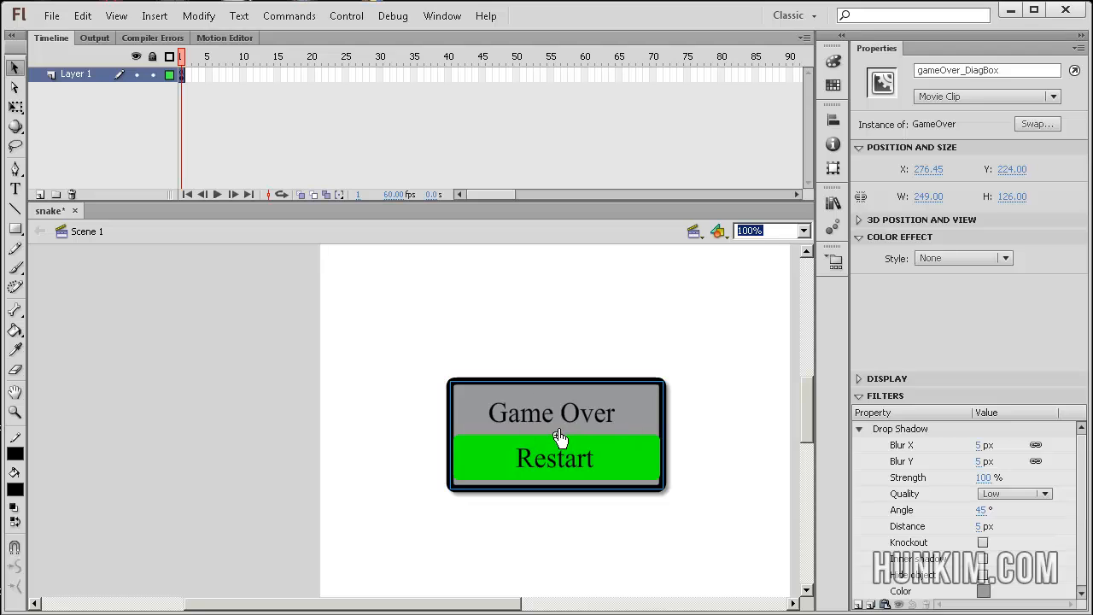
mouse_move(710, 424)
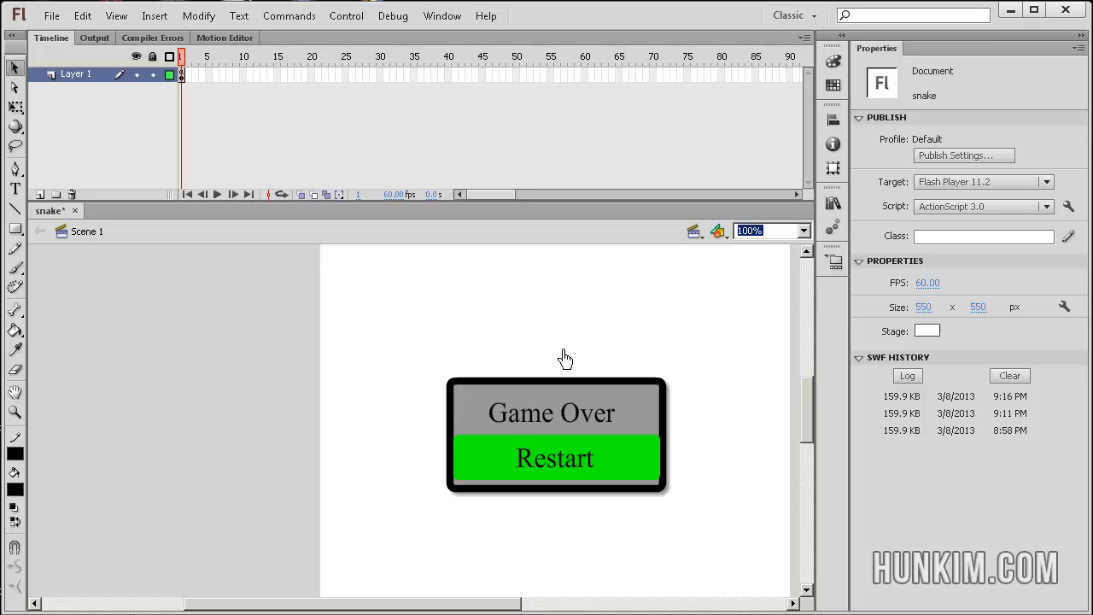
mouse_move(242, 164)
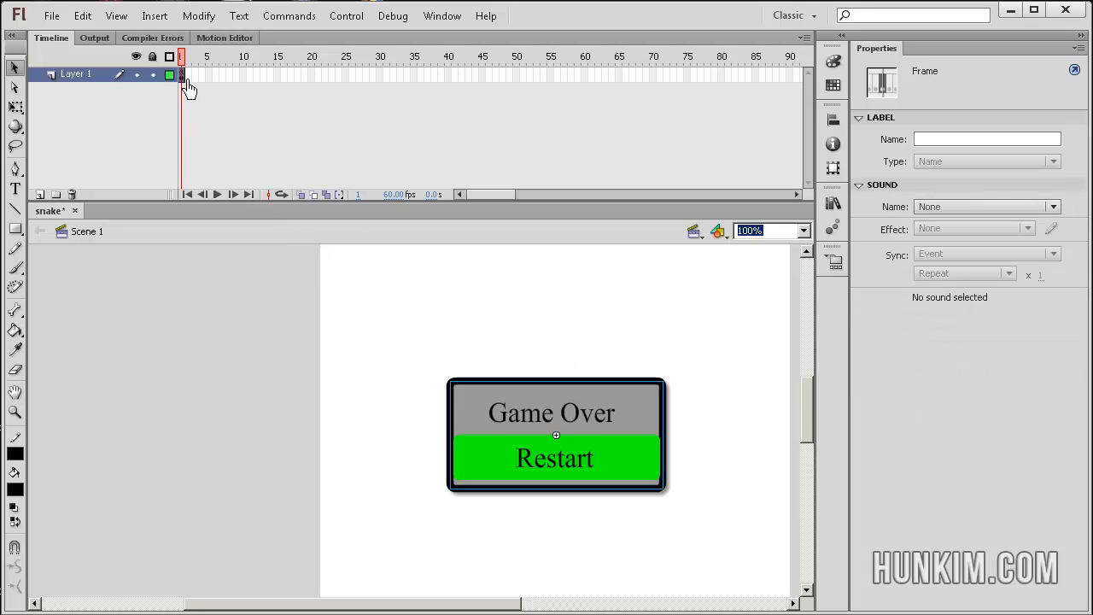
mouse_move(185, 89)
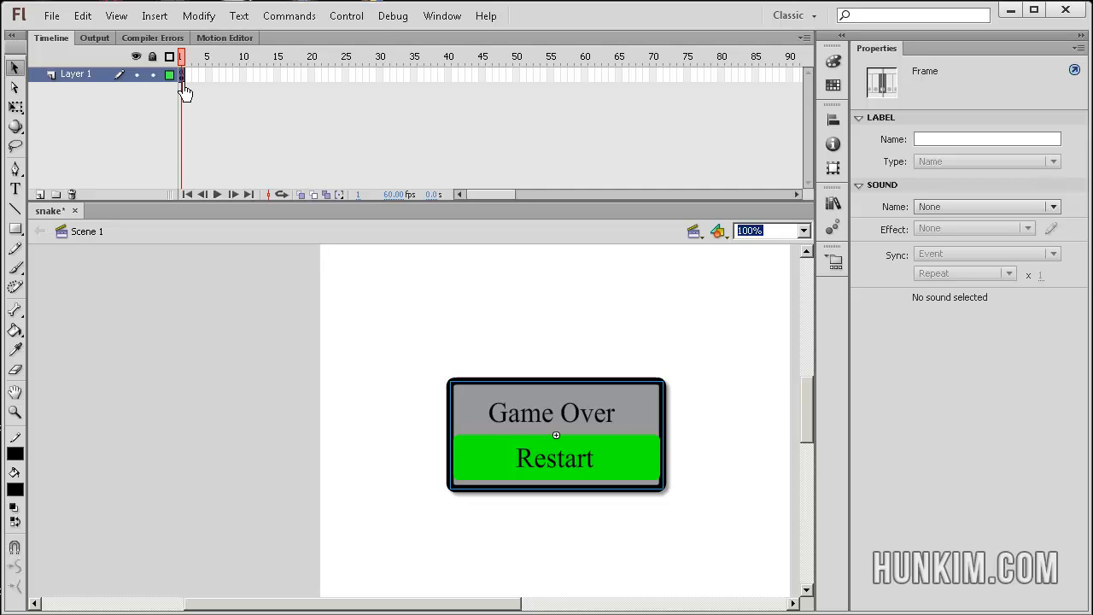
Show frame 1's ActionScript and scroll down to the restartGame function and click listener
click(442, 16)
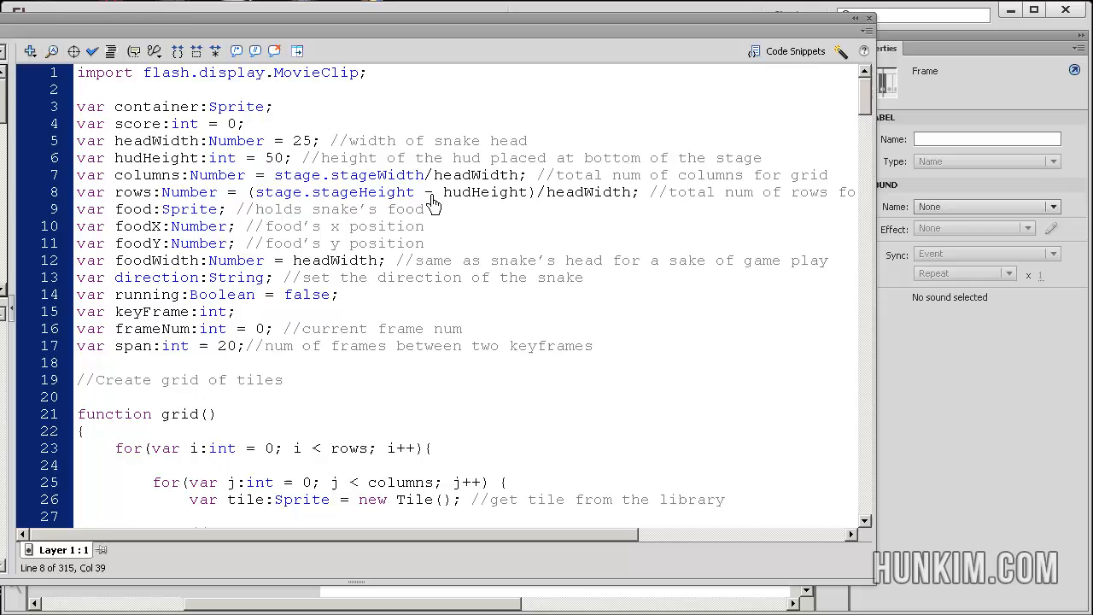
scroll(down, 3)
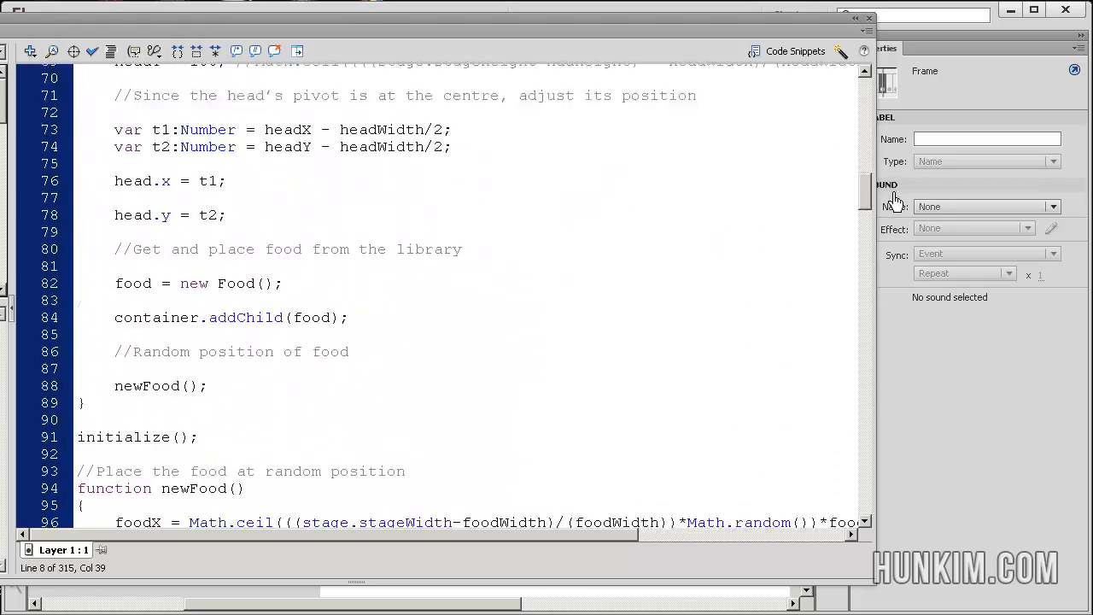
scroll(down, 3)
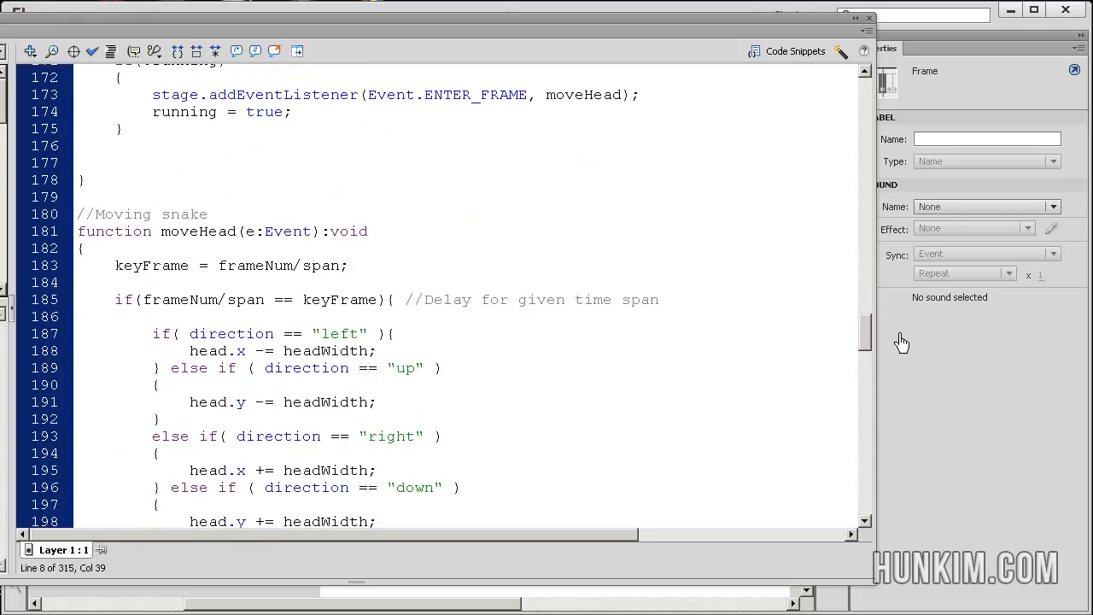
scroll(down, 3)
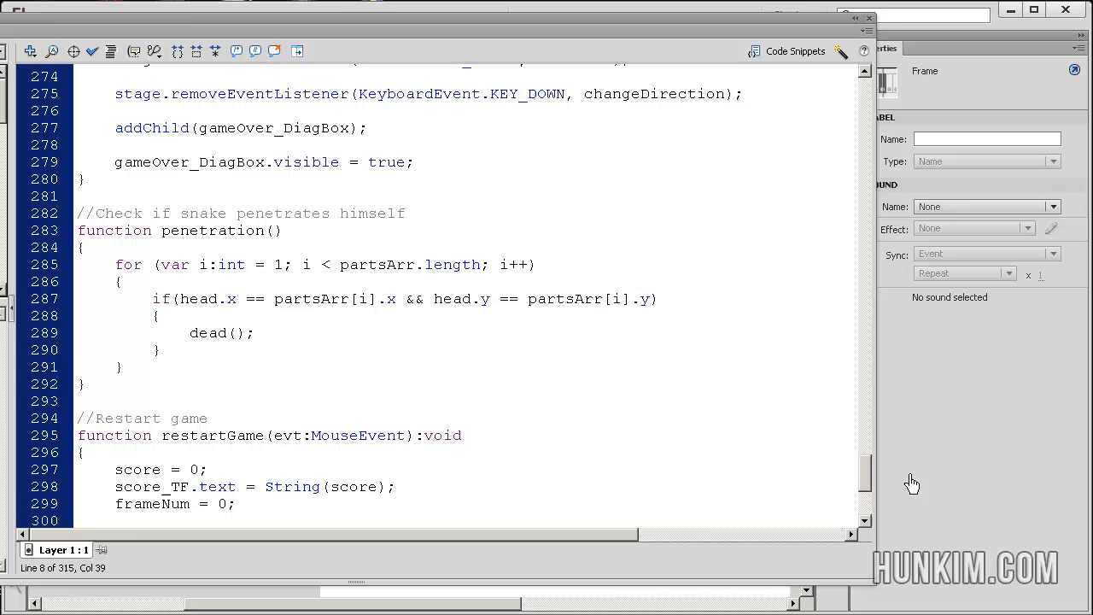
scroll(down, 3)
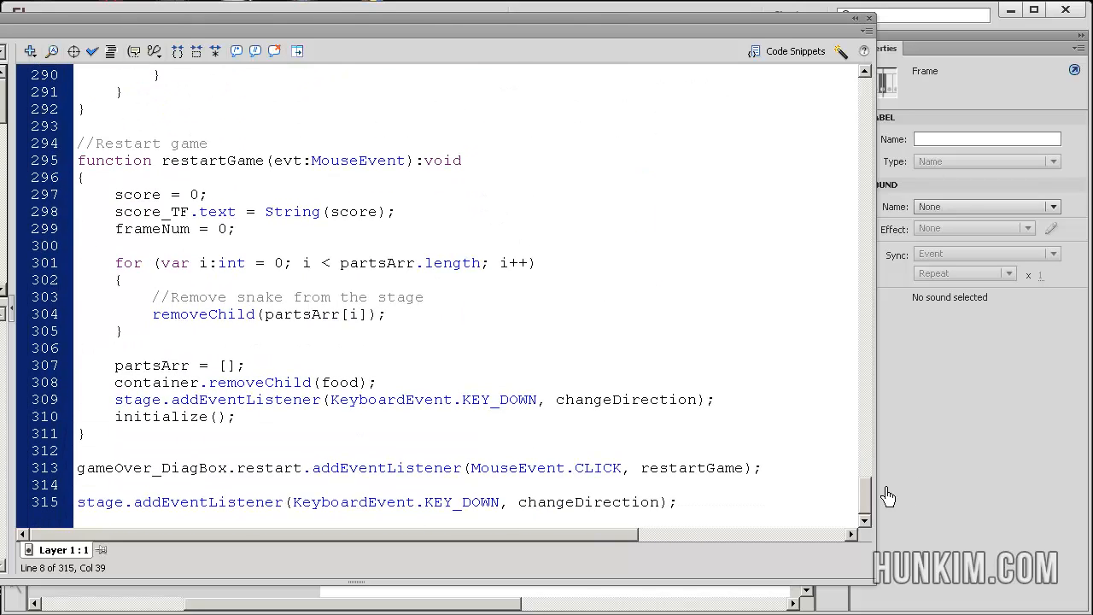
mouse_move(503, 393)
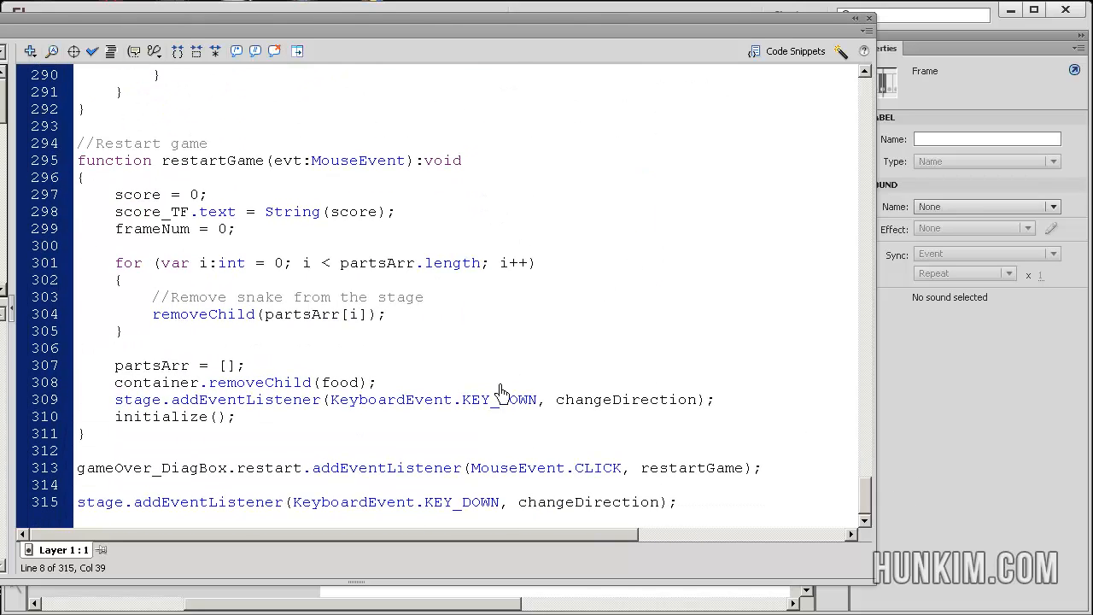
mouse_move(738, 127)
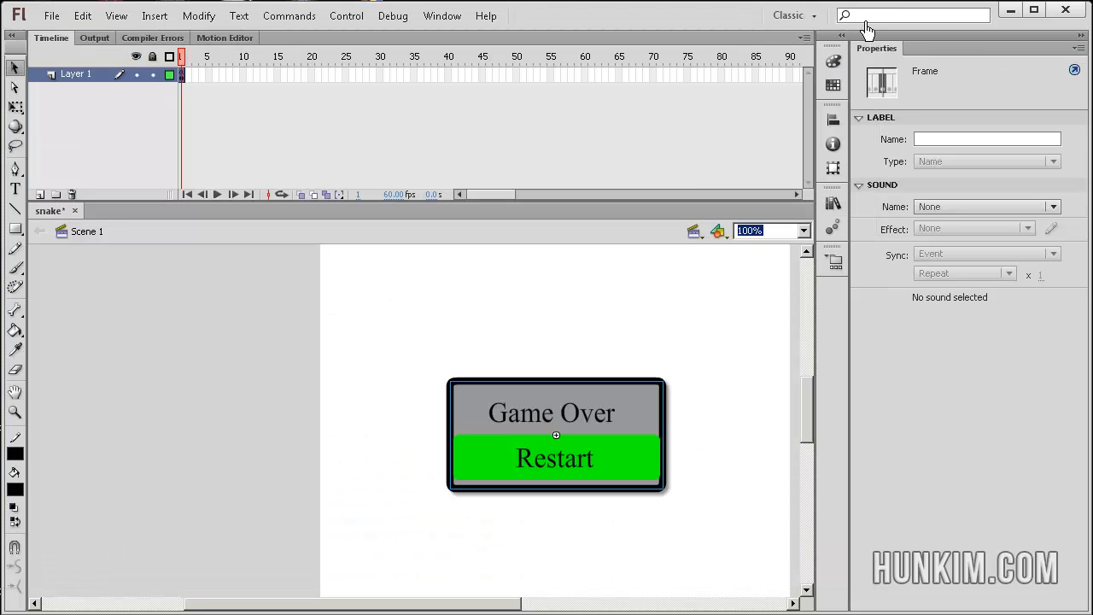
mouse_move(782, 430)
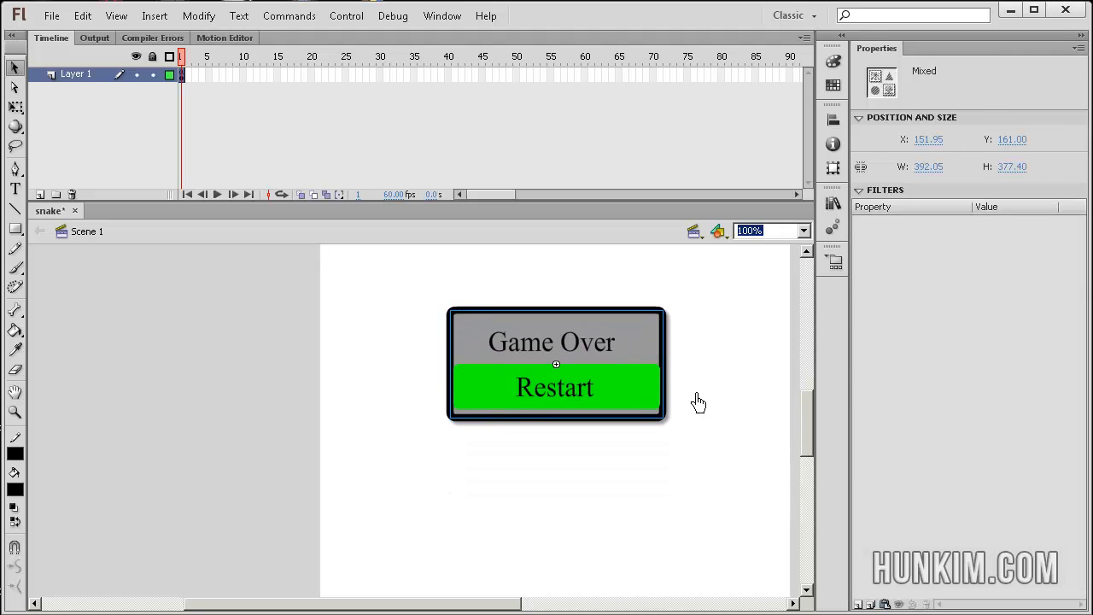
mouse_move(808, 403)
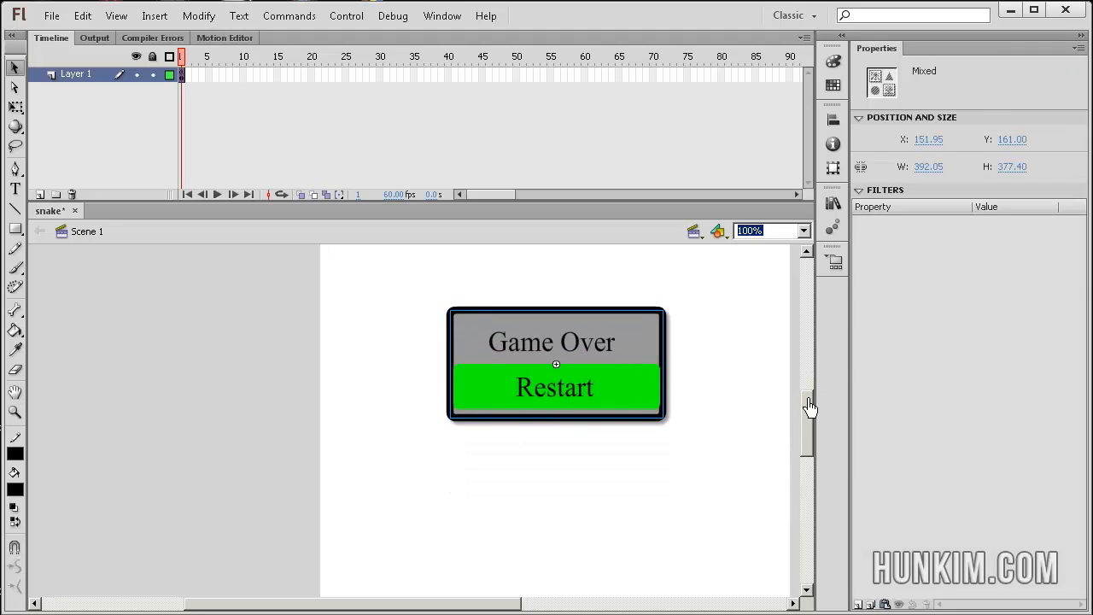
scroll(down, 3)
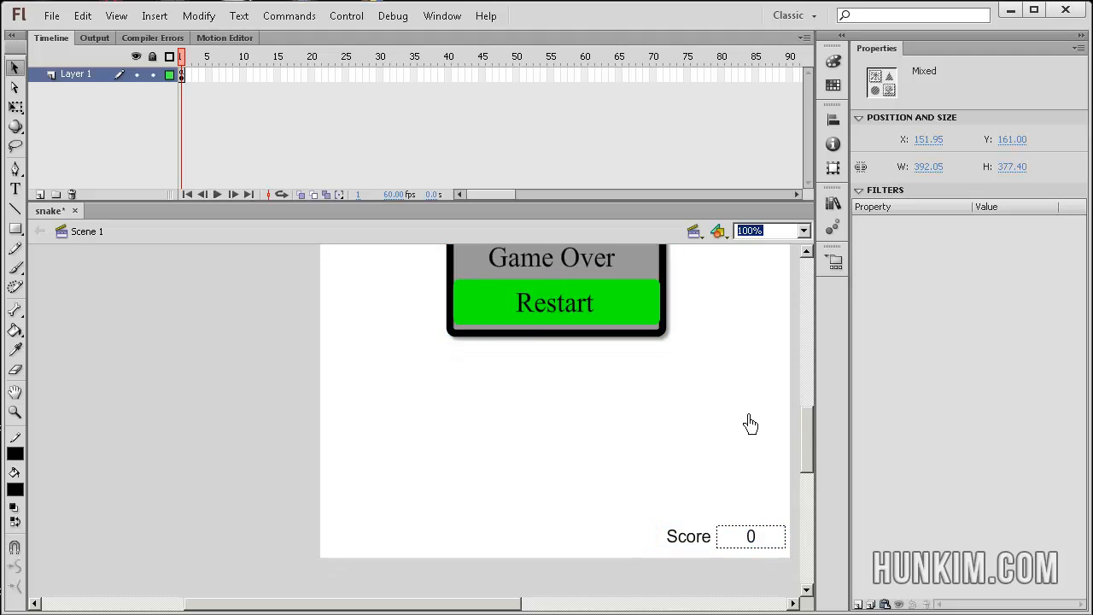
click(687, 536)
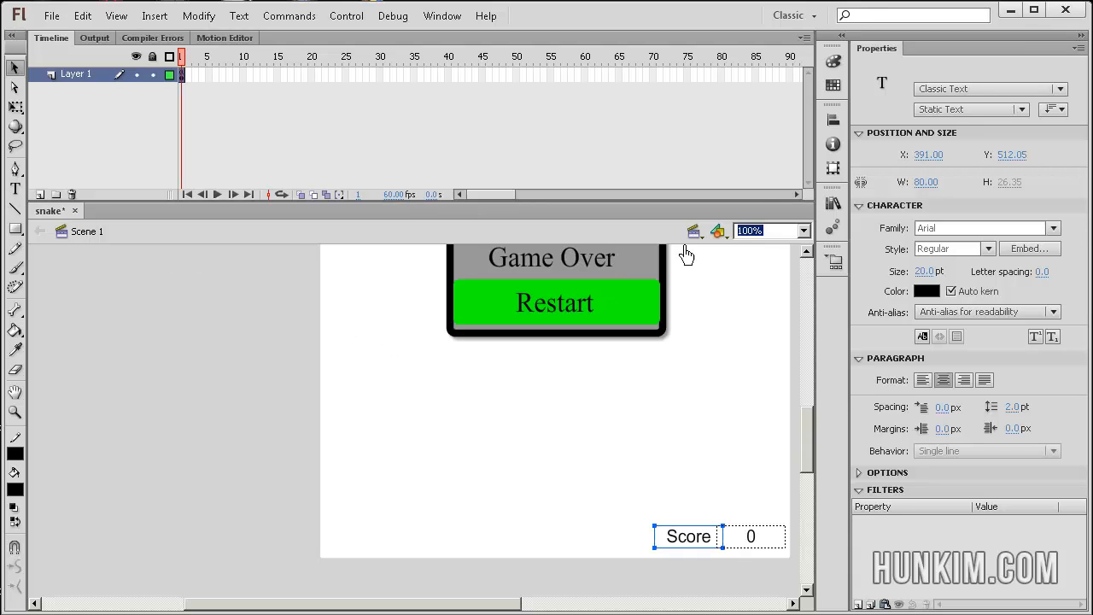
mouse_move(742, 472)
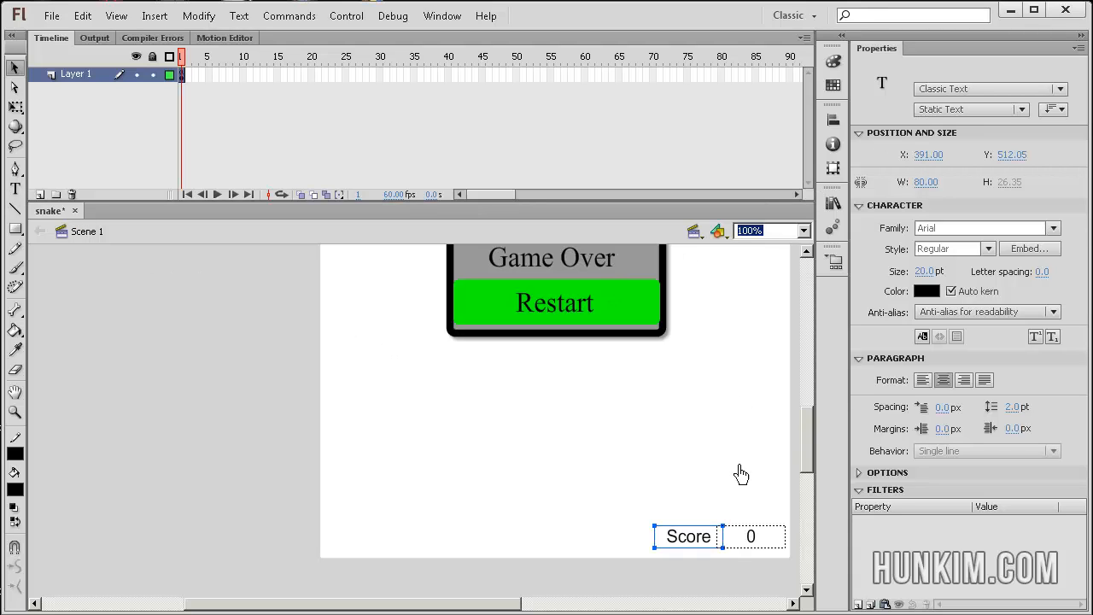
mouse_move(702, 520)
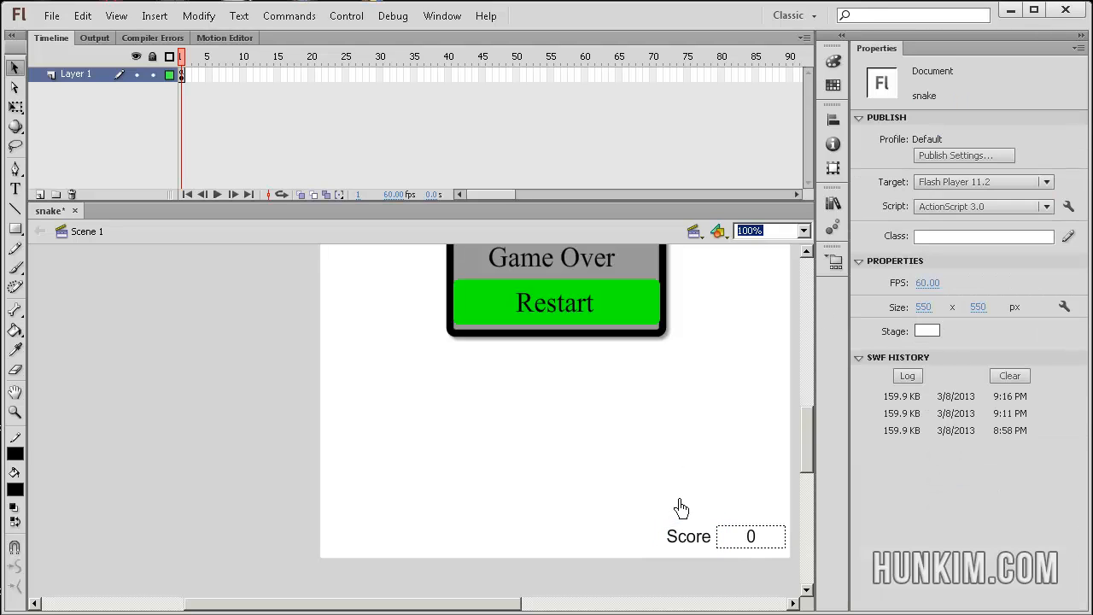
click(752, 536)
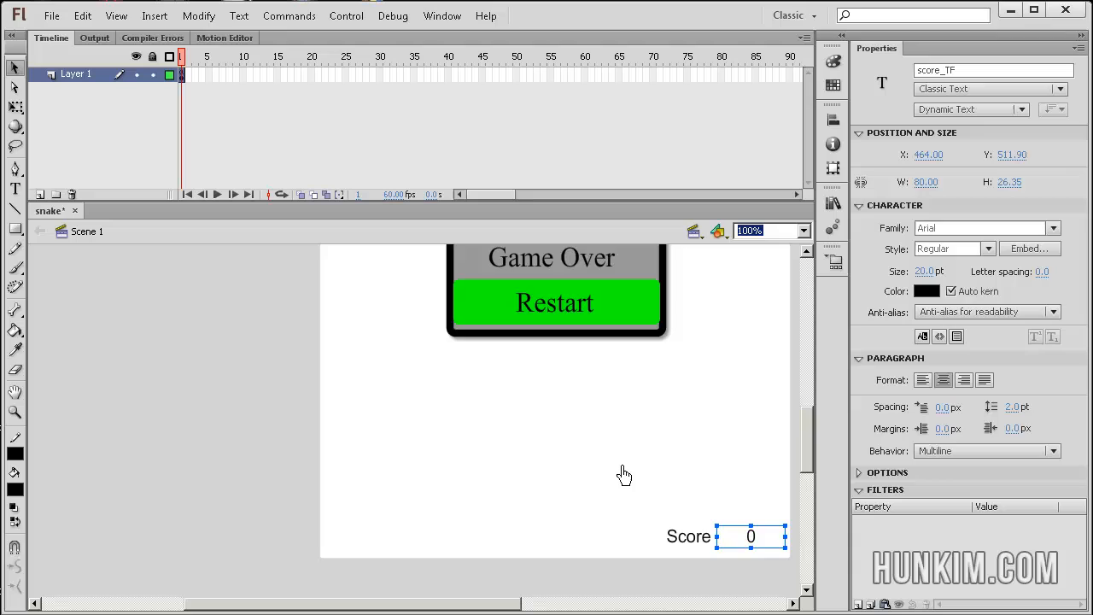
mouse_move(953, 116)
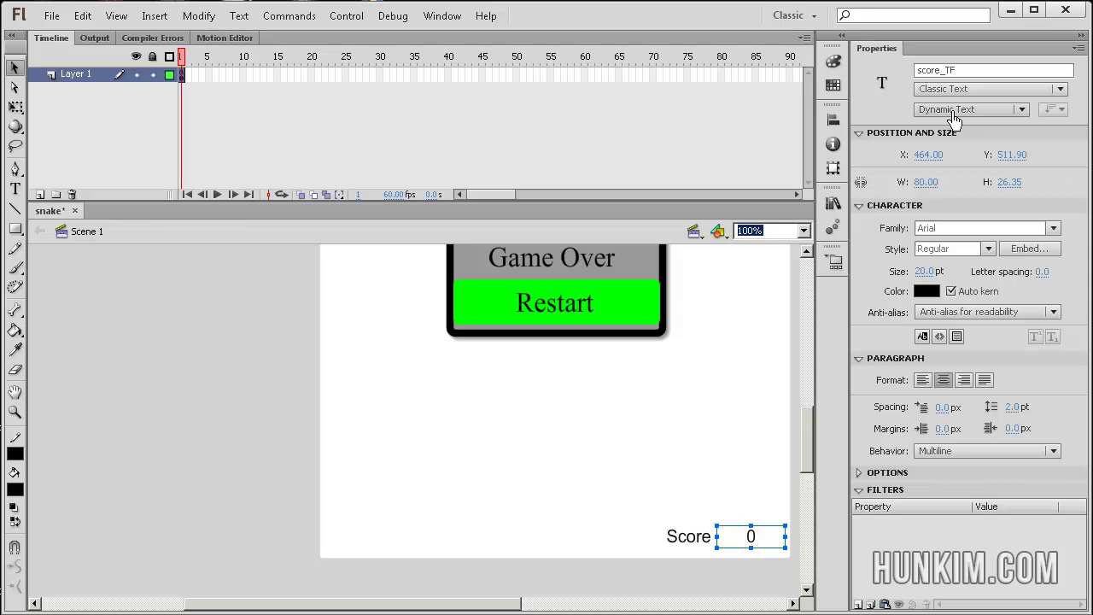
mouse_move(949, 154)
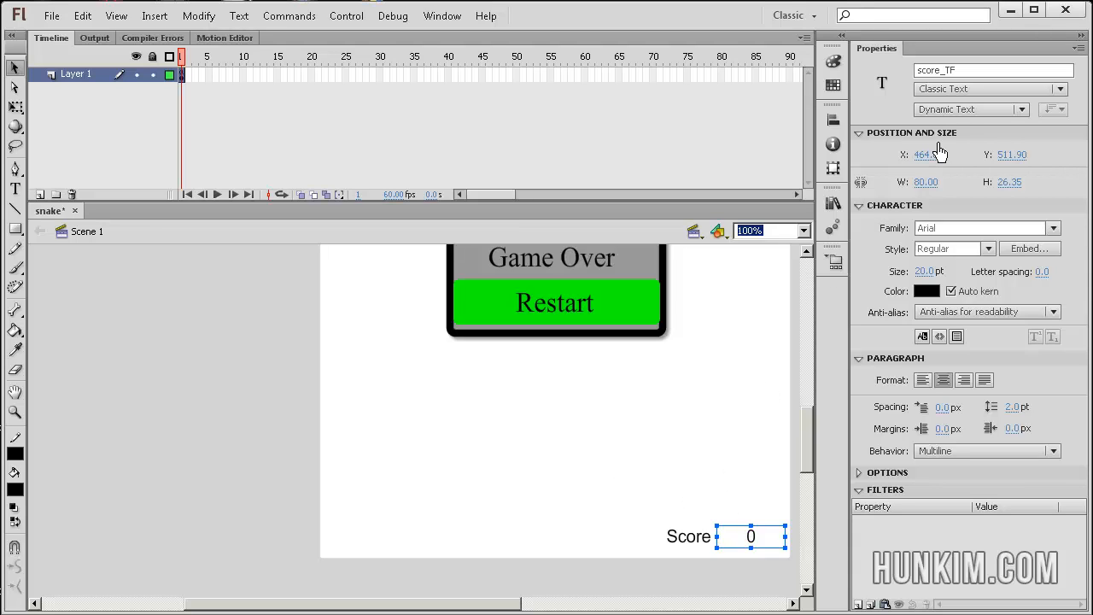
click(965, 109)
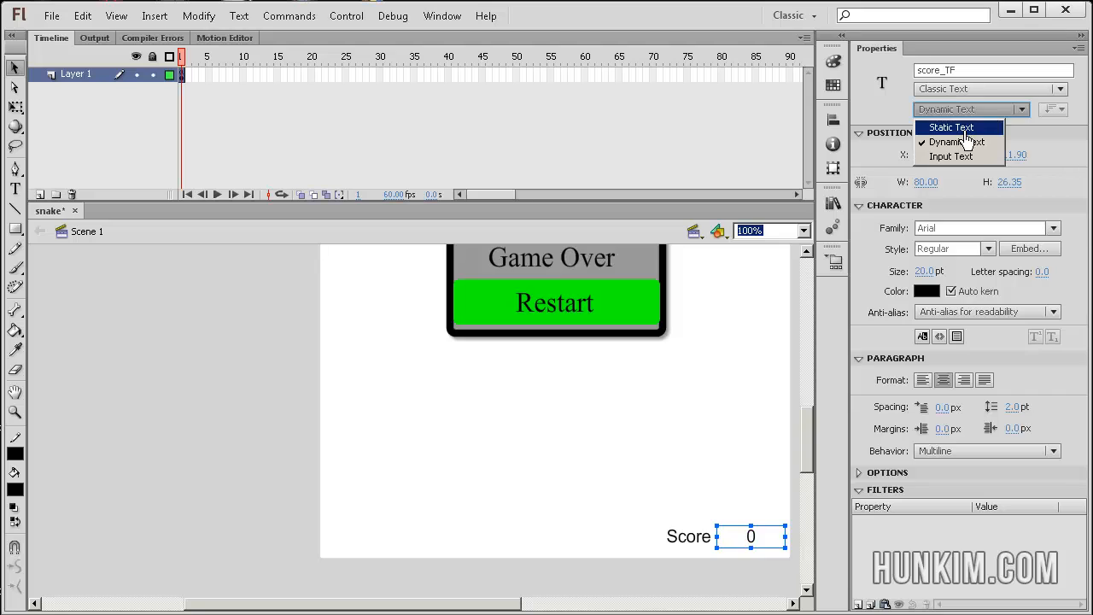
click(949, 141)
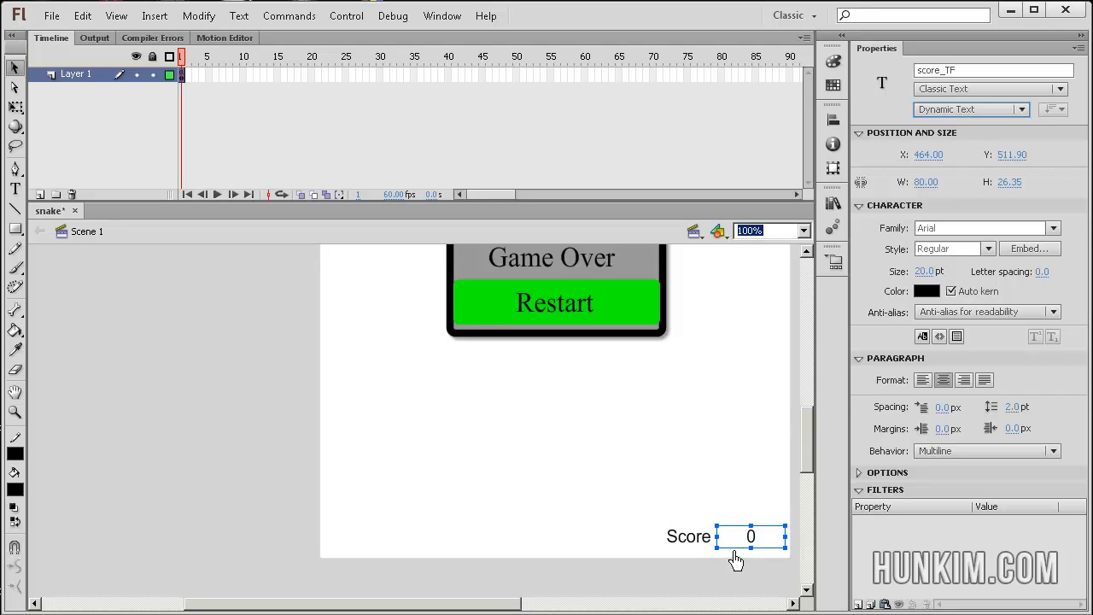
mouse_move(725, 516)
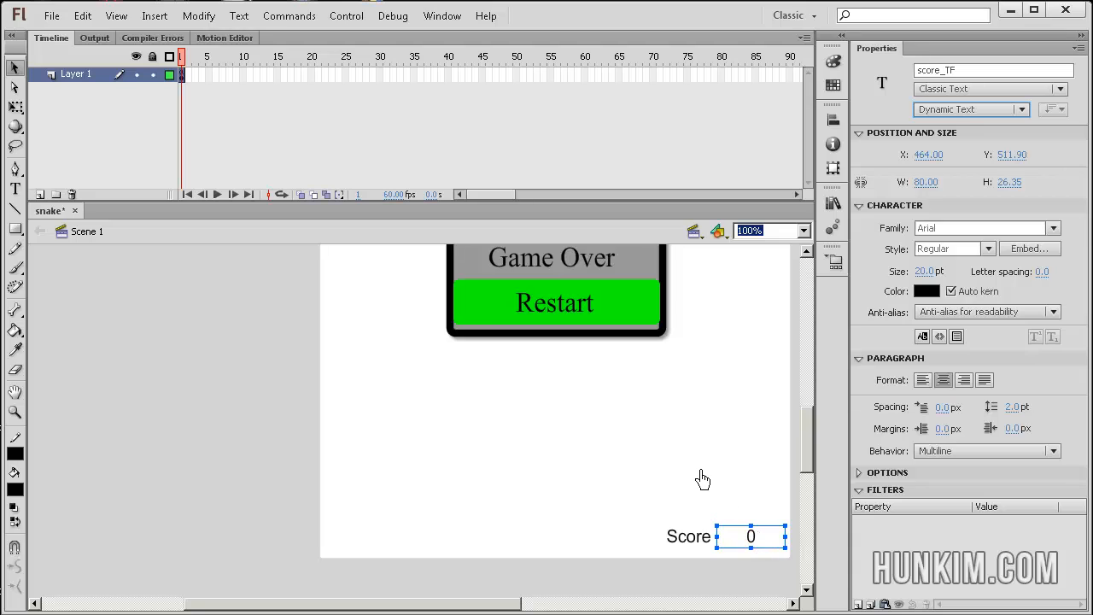
mouse_move(941, 238)
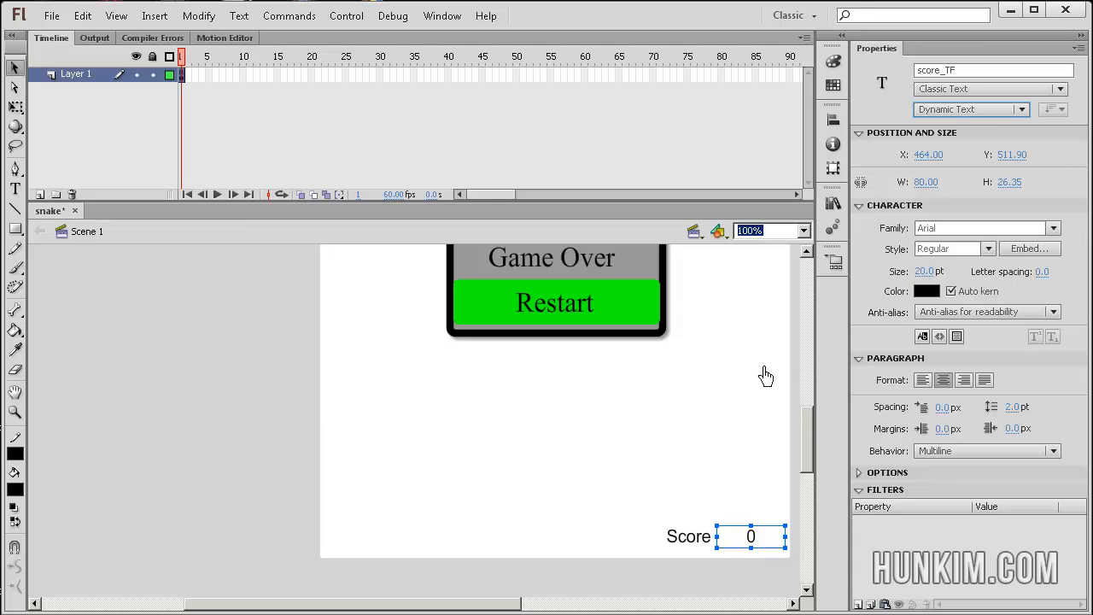
mouse_move(799, 369)
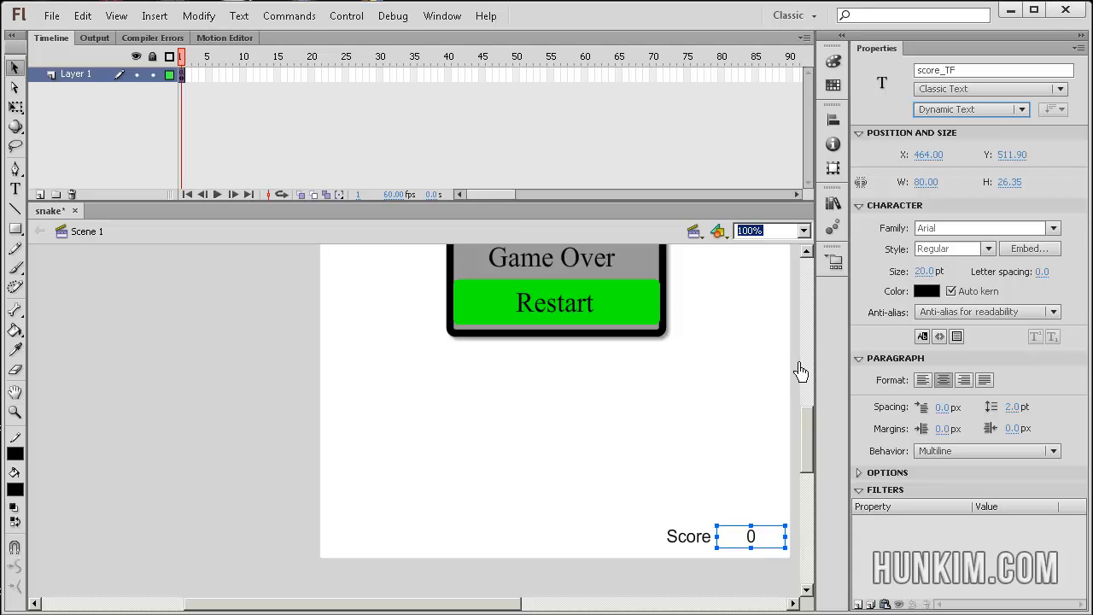
mouse_move(814, 396)
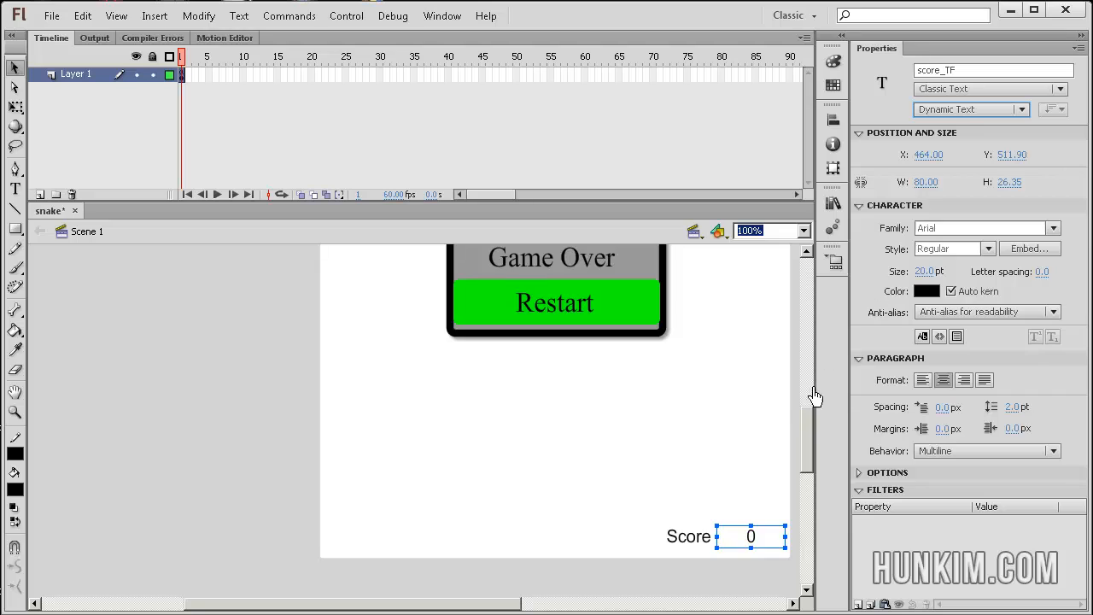
mouse_move(287, 89)
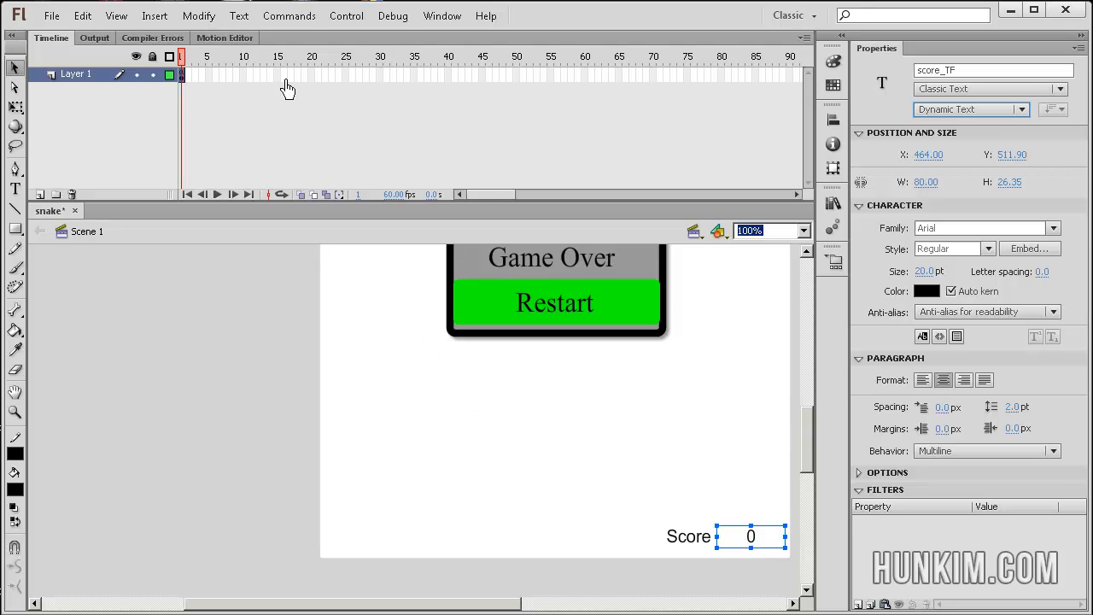
mouse_move(427, 350)
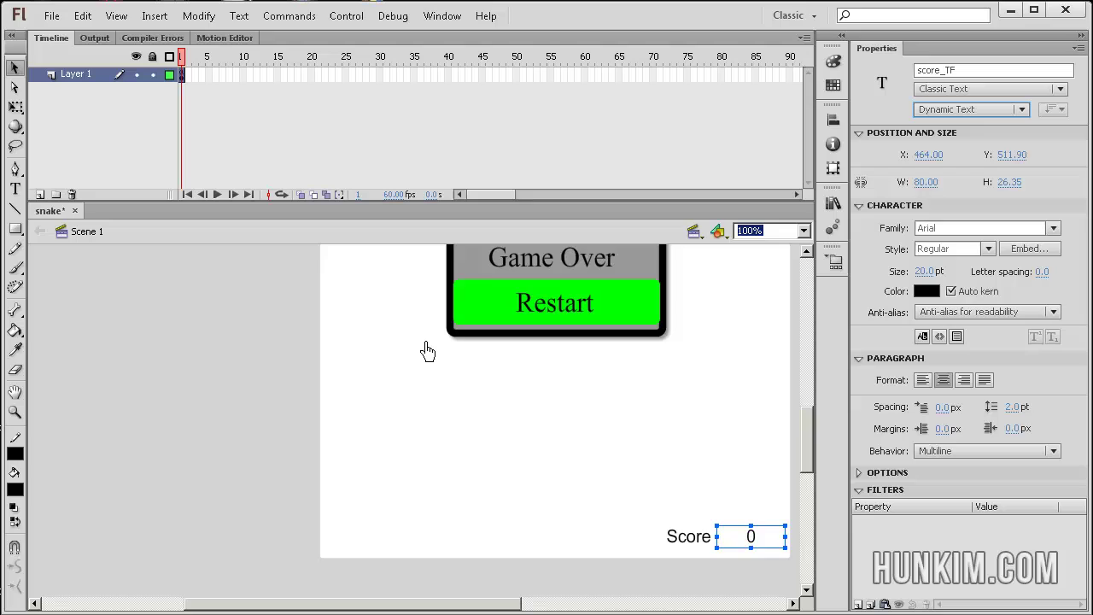
mouse_move(478, 408)
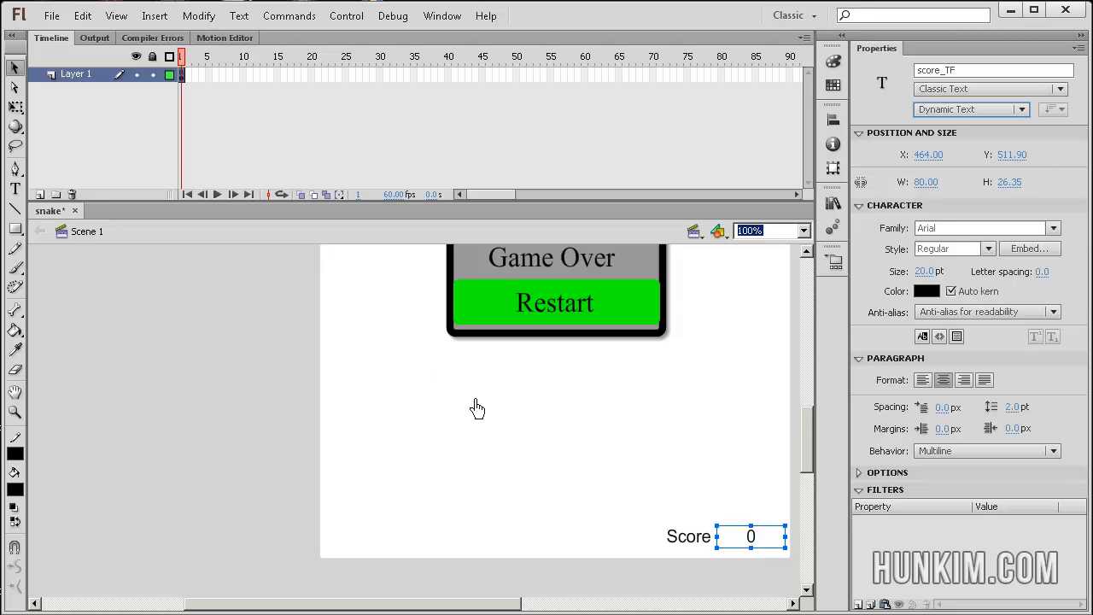
mouse_move(239, 16)
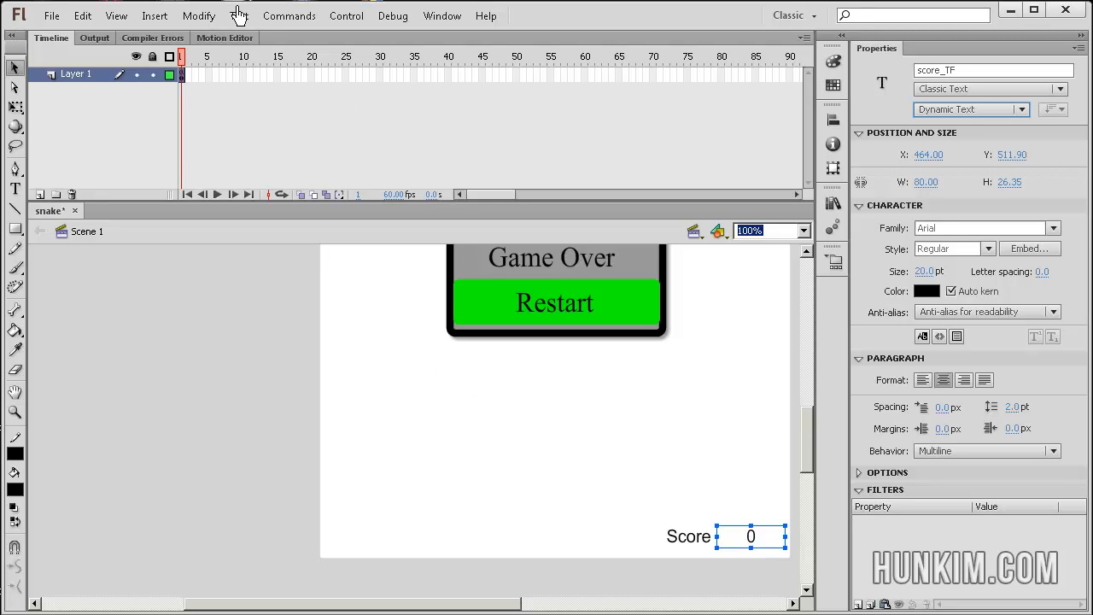
Embed a font named 'dskfjsldk' using Times New Roman with All character ranges checked
click(239, 16)
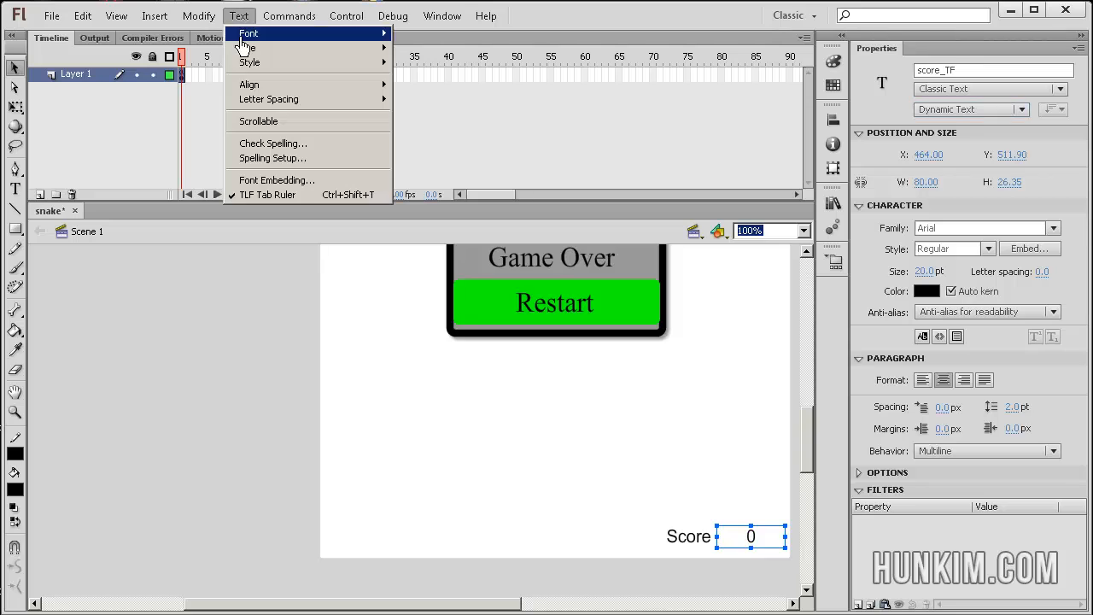
click(277, 180)
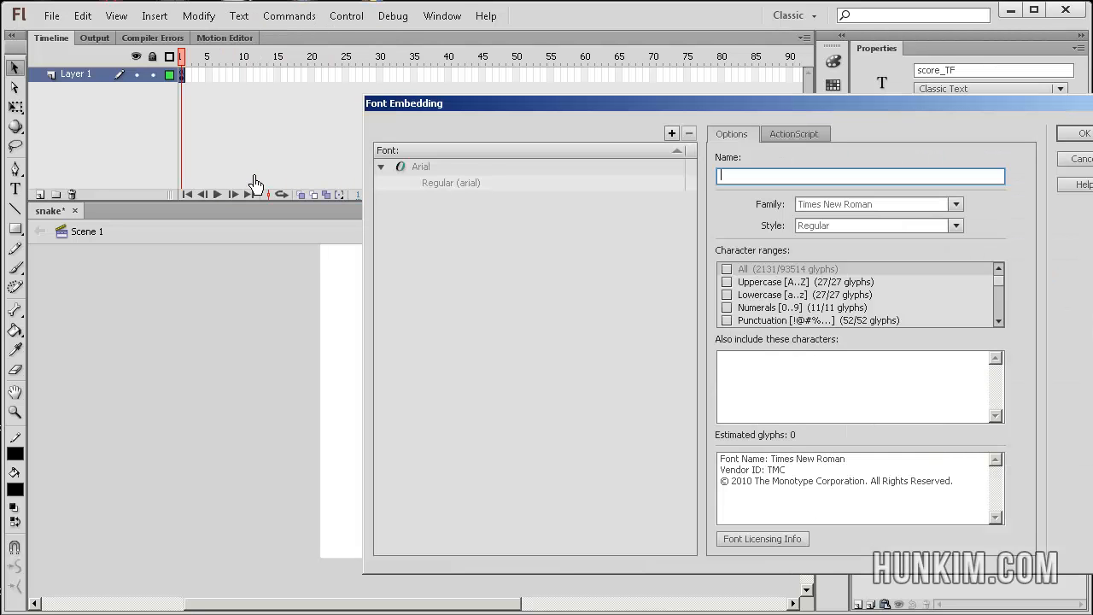
mouse_move(841, 230)
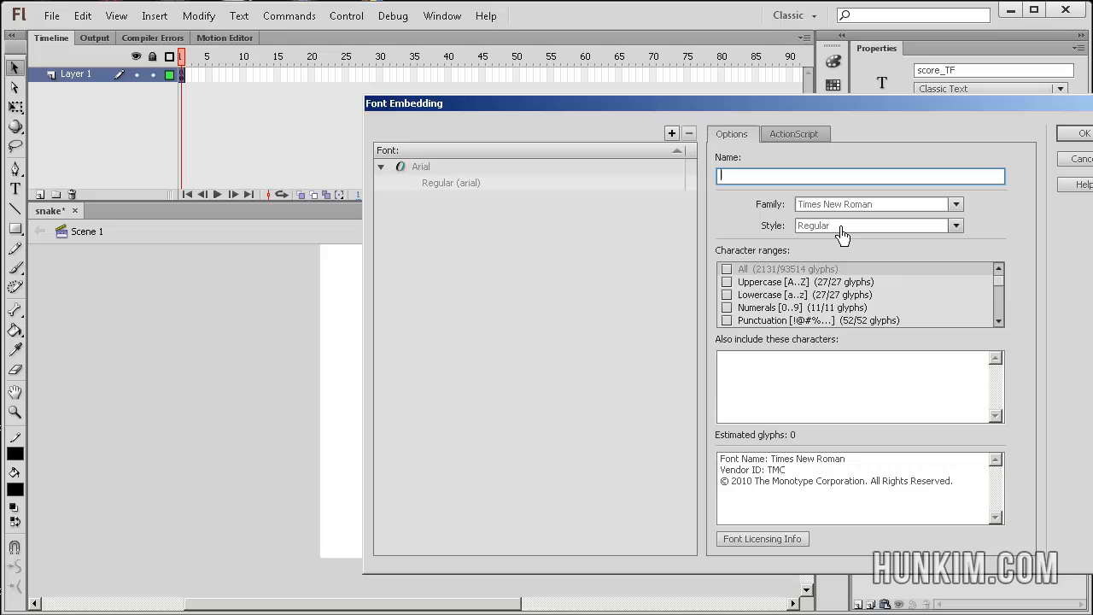
mouse_move(974, 256)
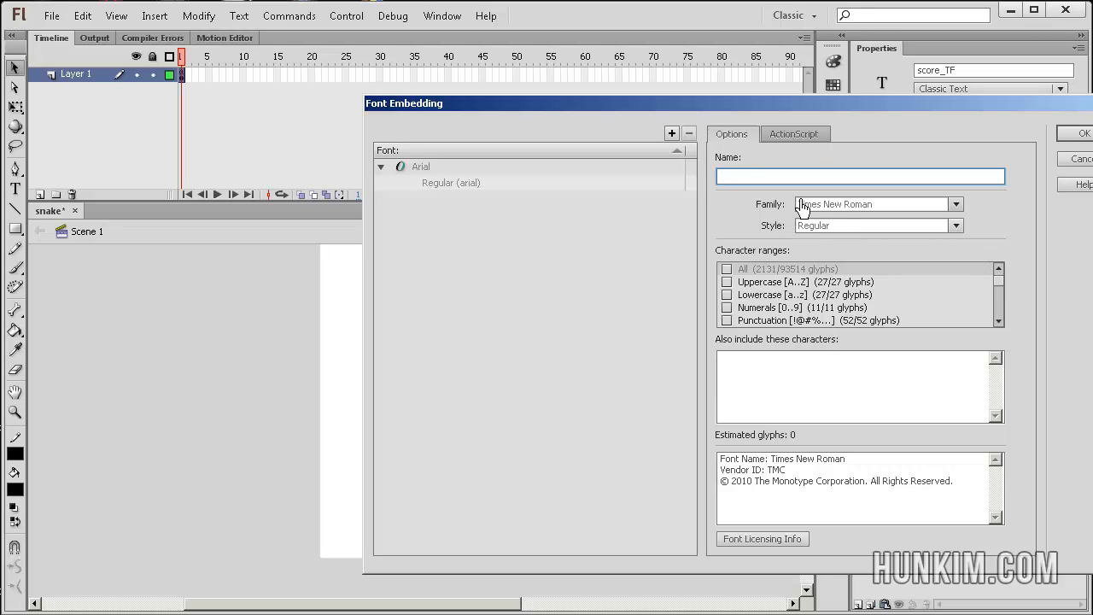
text(dskfjsldk)
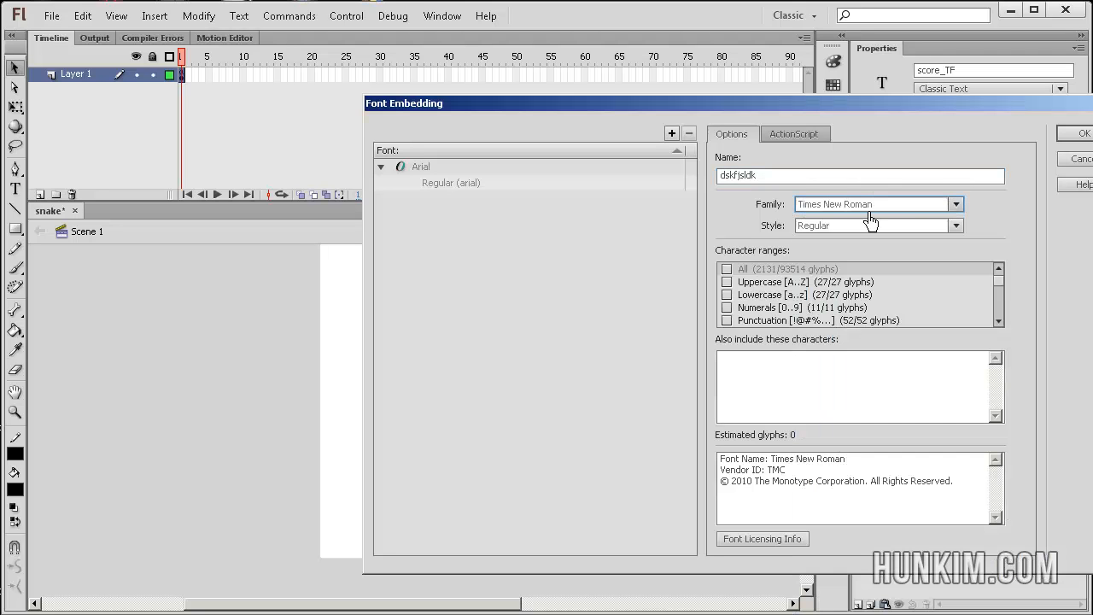
click(956, 205)
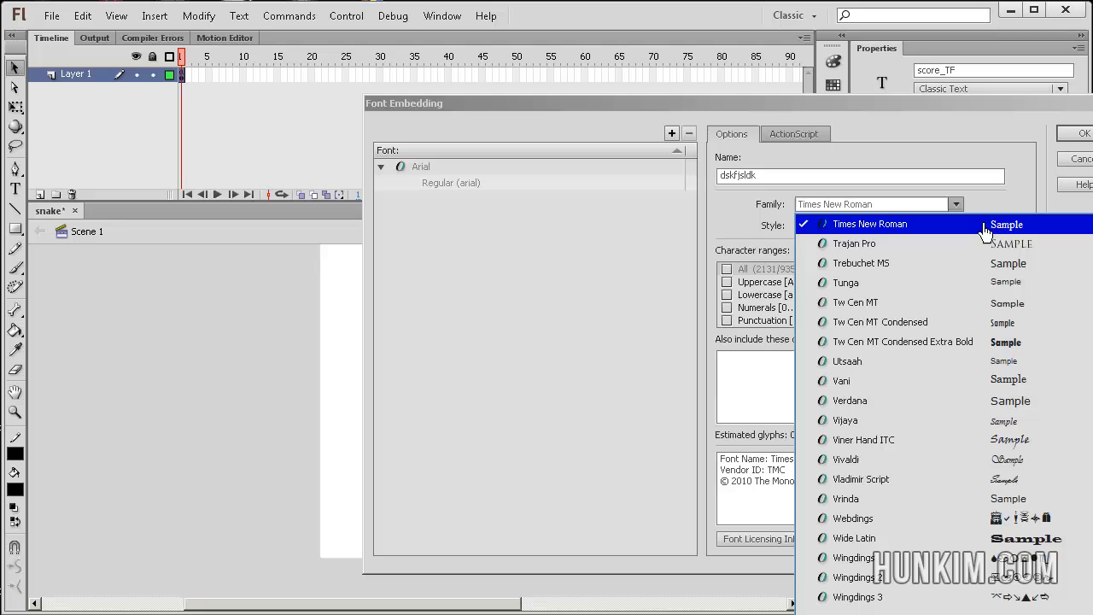
click(870, 224)
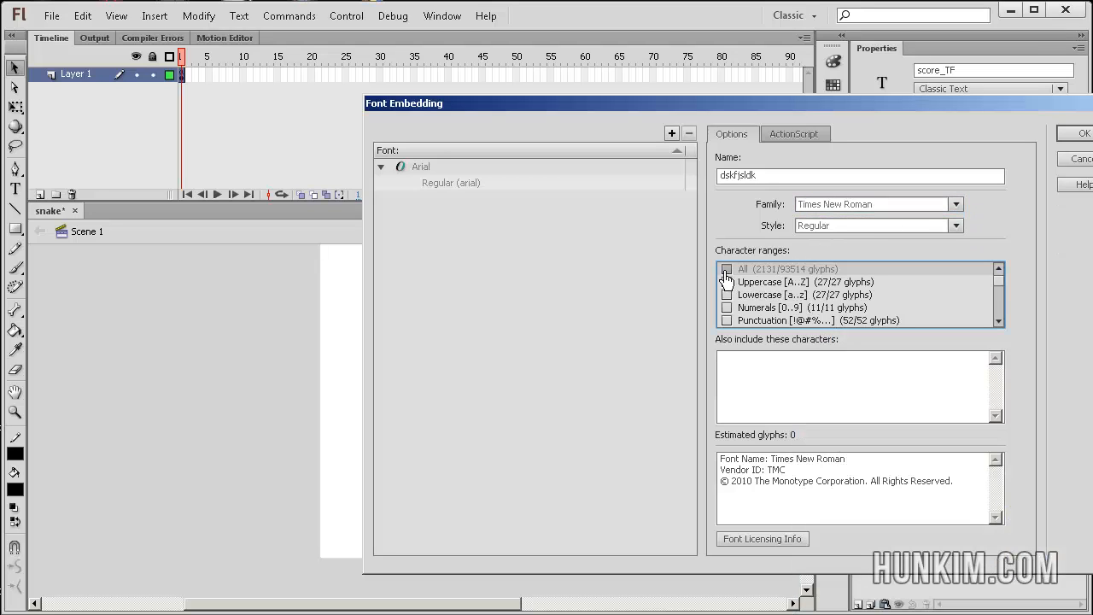
click(728, 269)
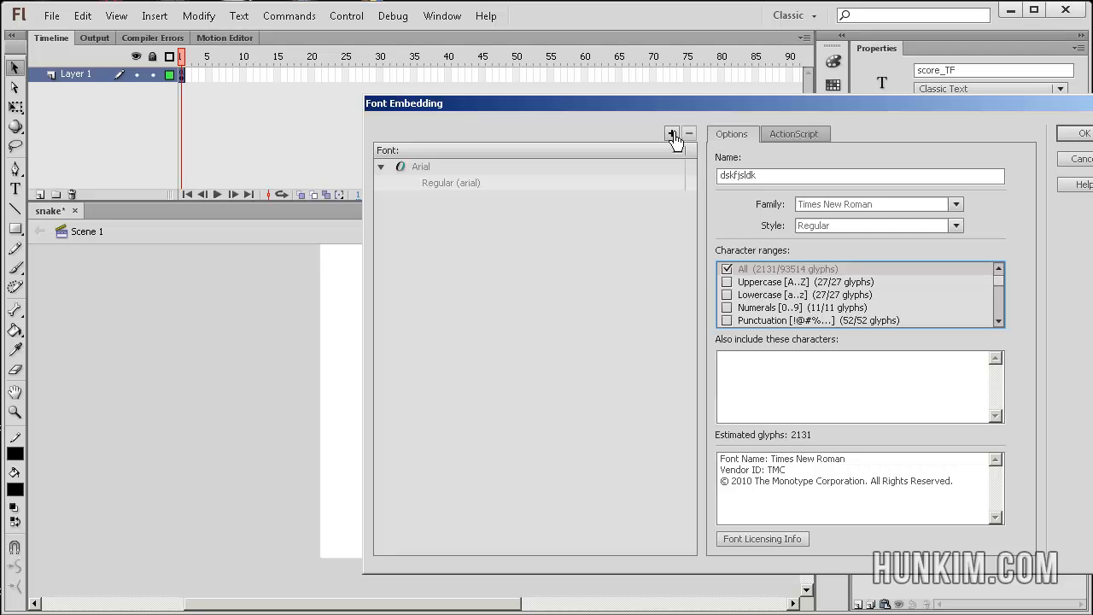
click(670, 134)
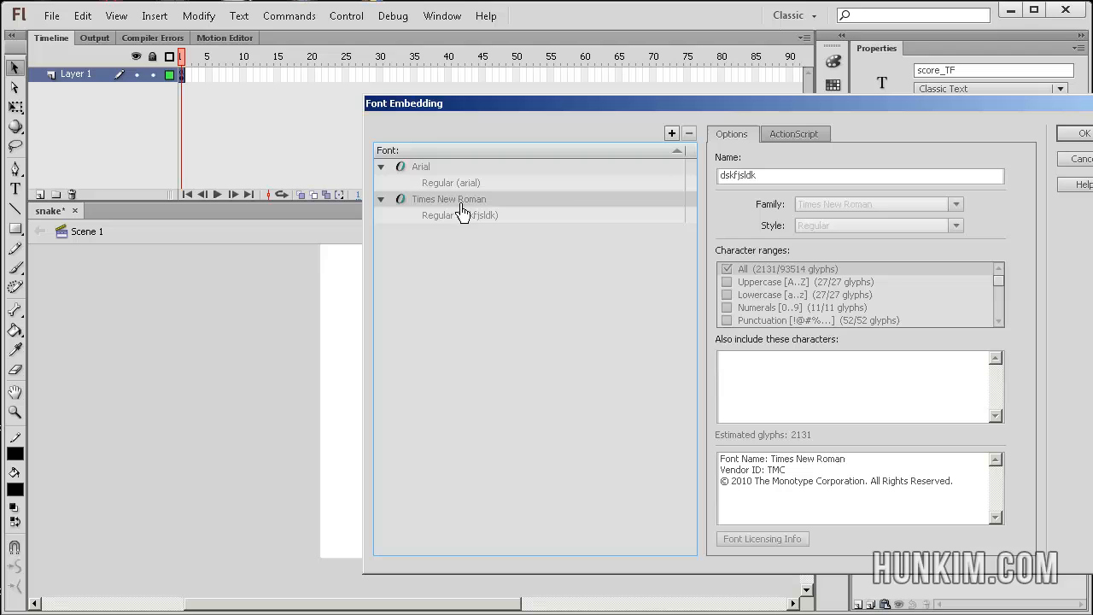
click(458, 215)
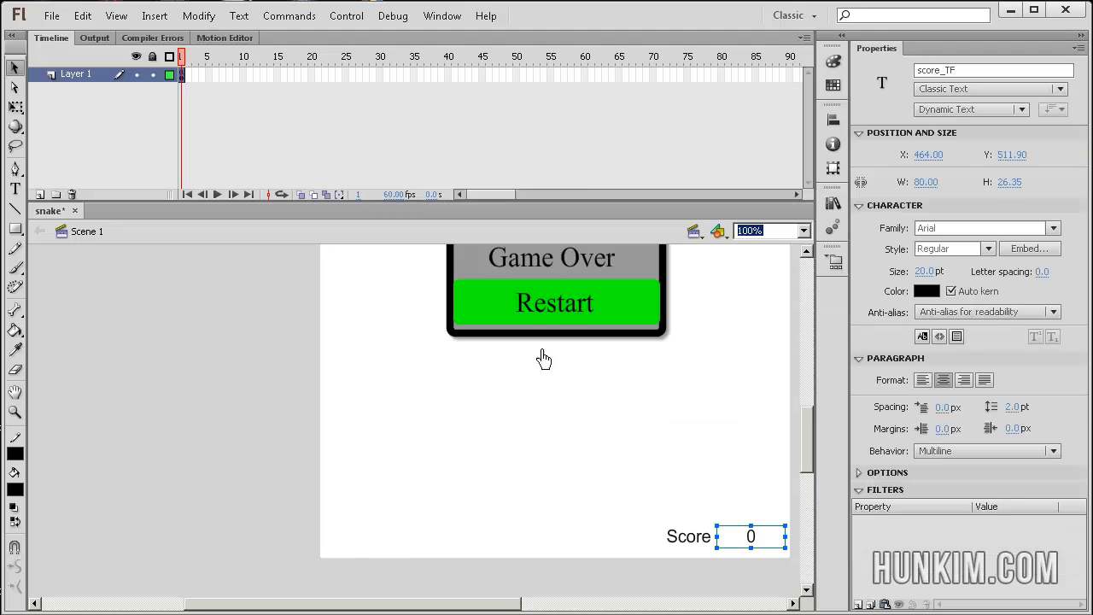
Deselect the score field by selecting an empty area of the stage
click(386, 458)
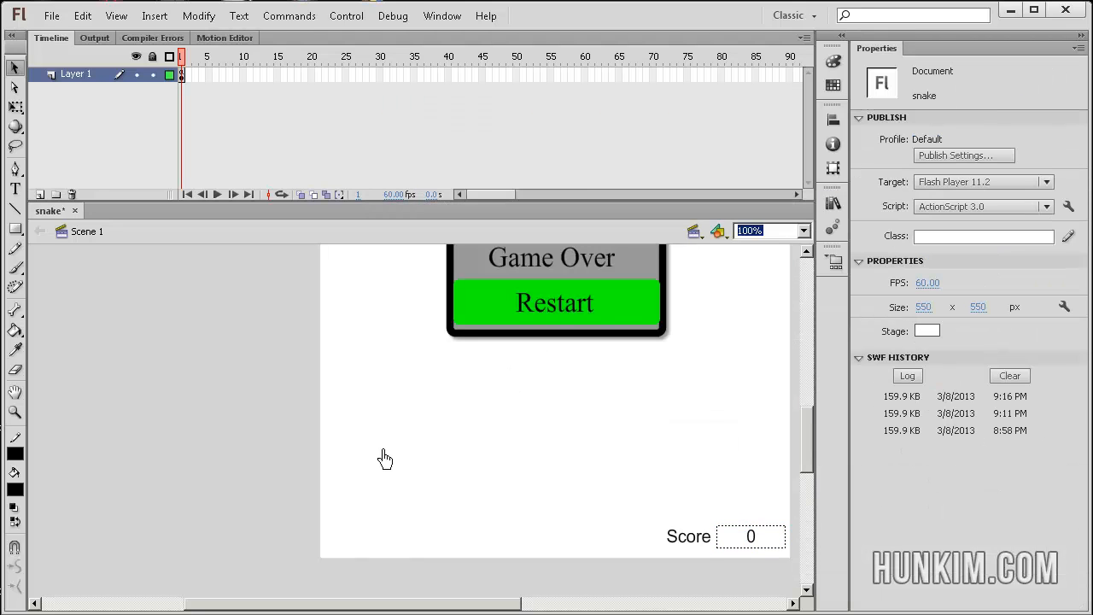
mouse_move(827, 417)
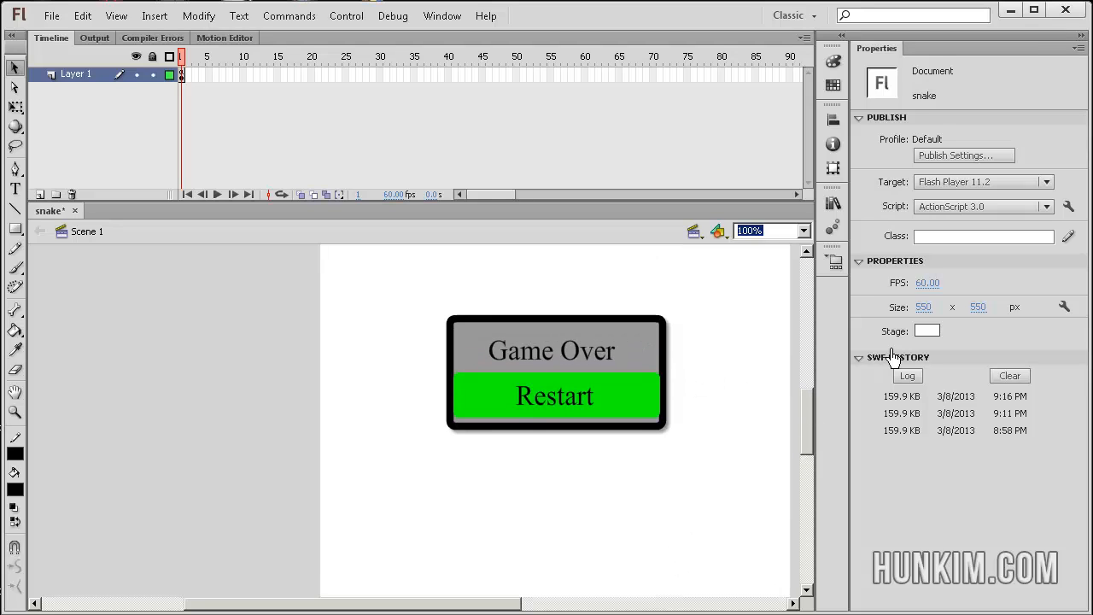
mouse_move(858, 318)
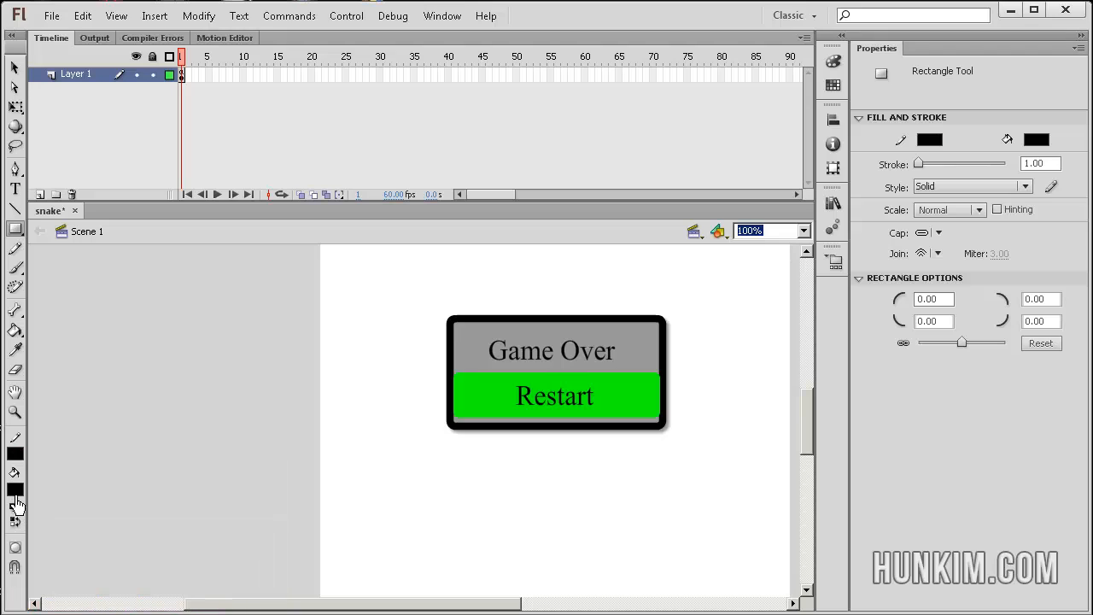
click(13, 485)
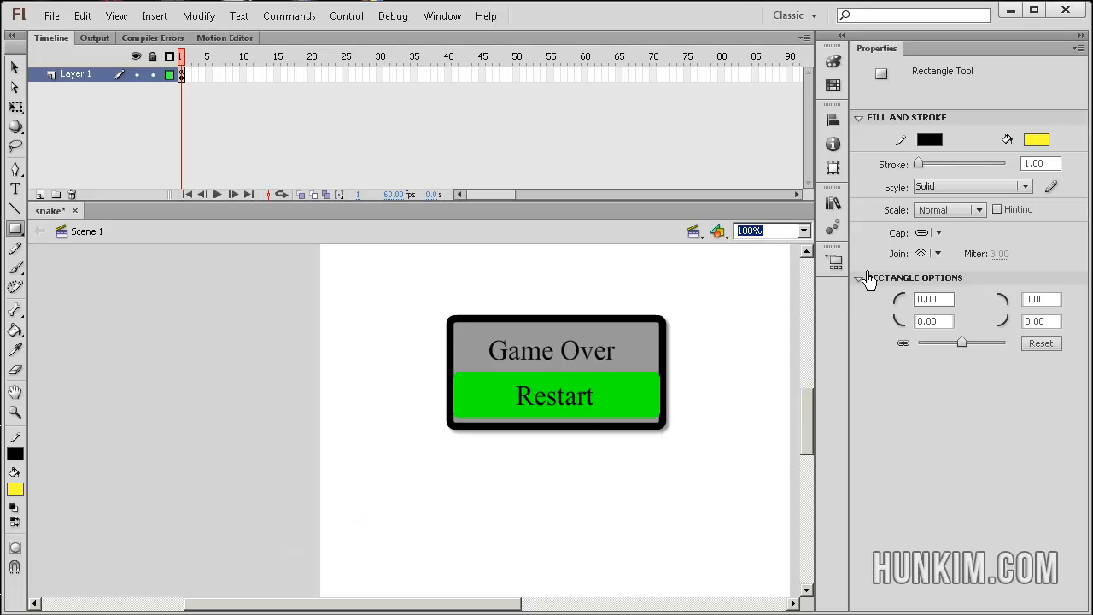
drag(919, 164, 924, 164)
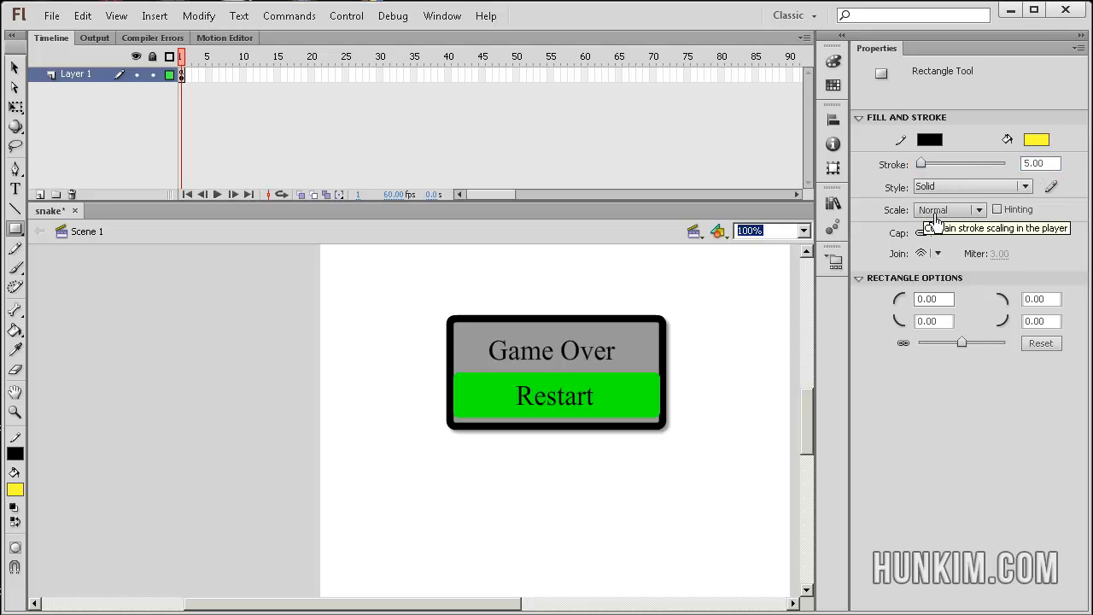
mouse_move(424, 476)
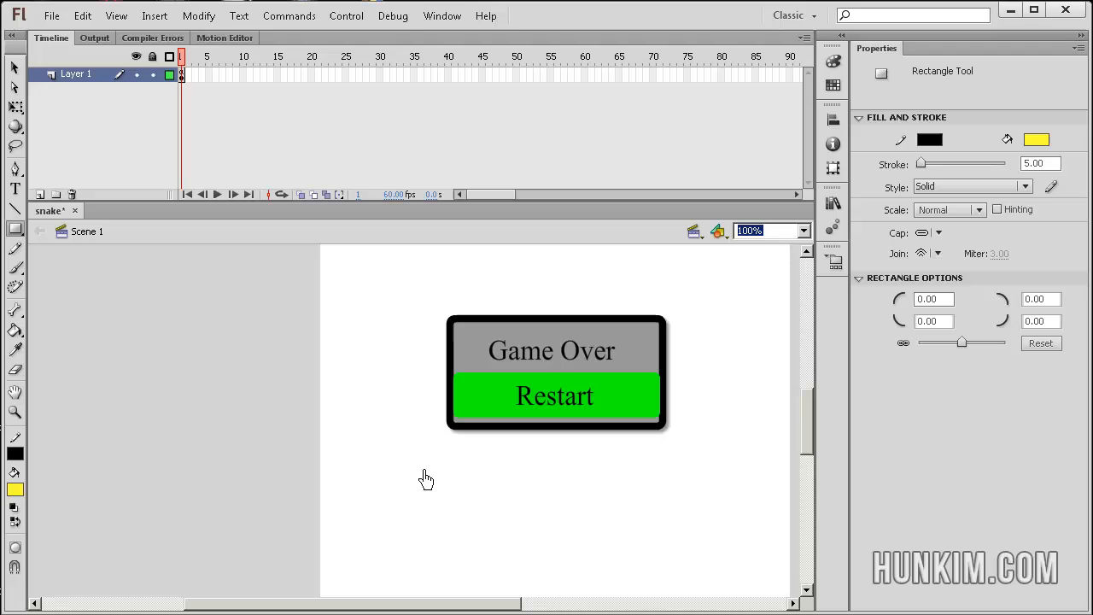
drag(423, 465, 646, 550)
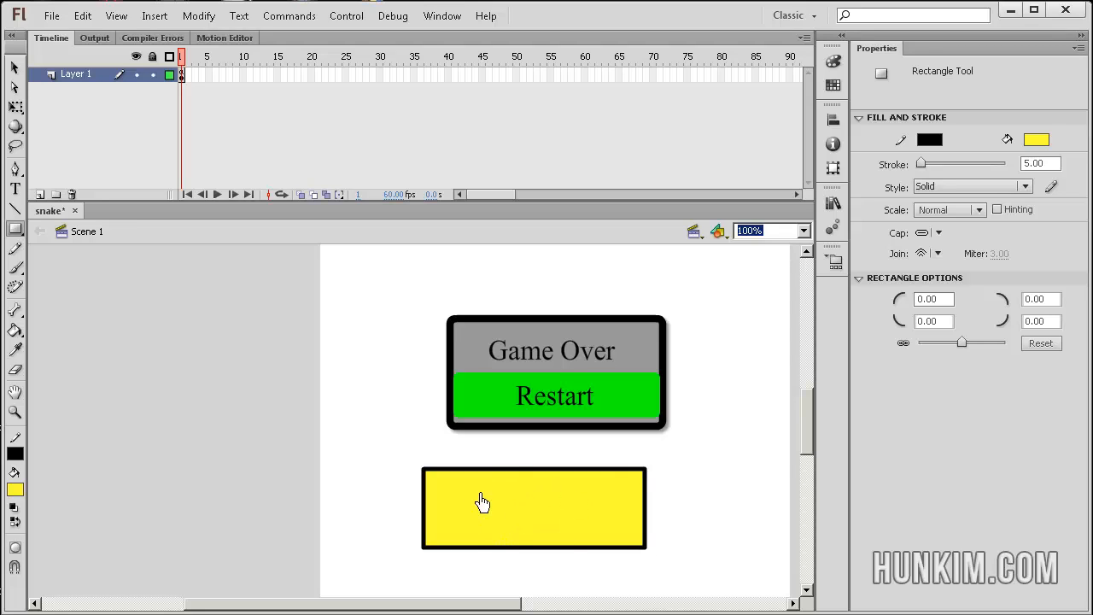
mouse_move(932, 299)
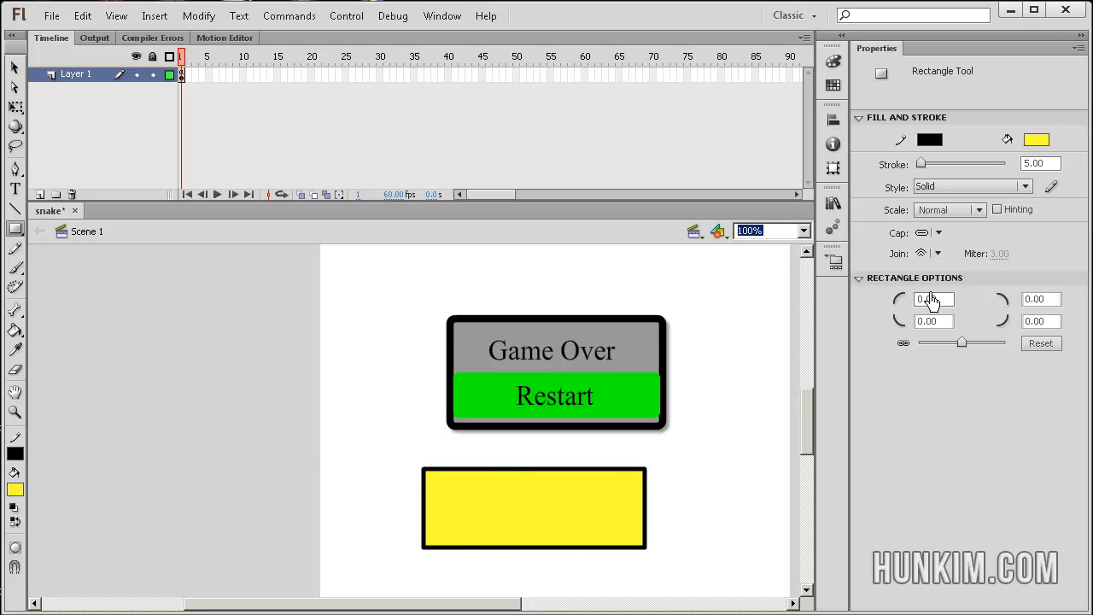
mouse_move(863, 275)
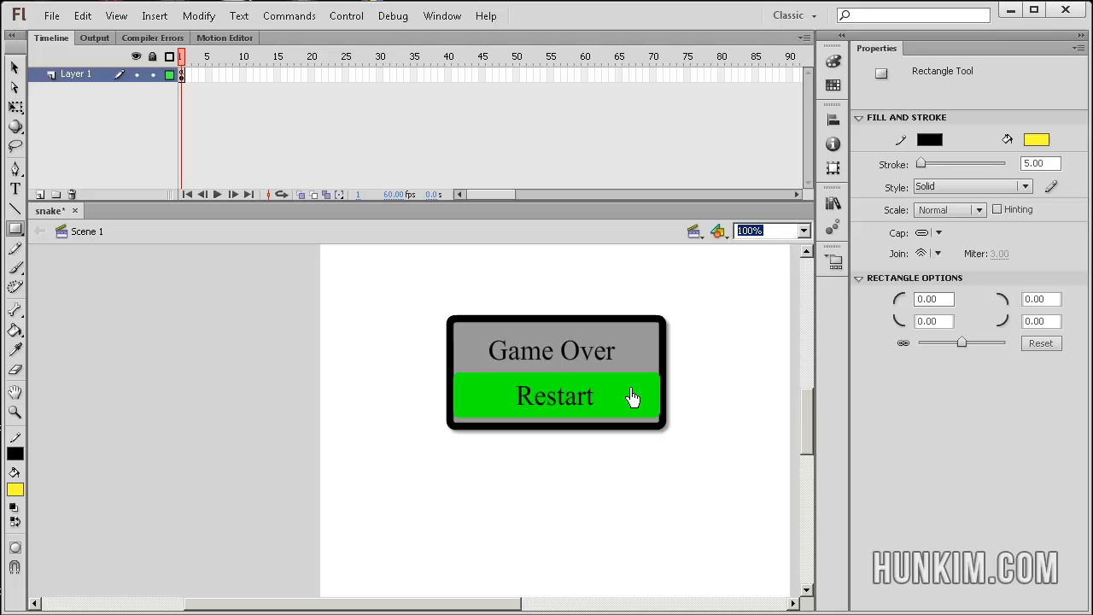
mouse_move(960, 317)
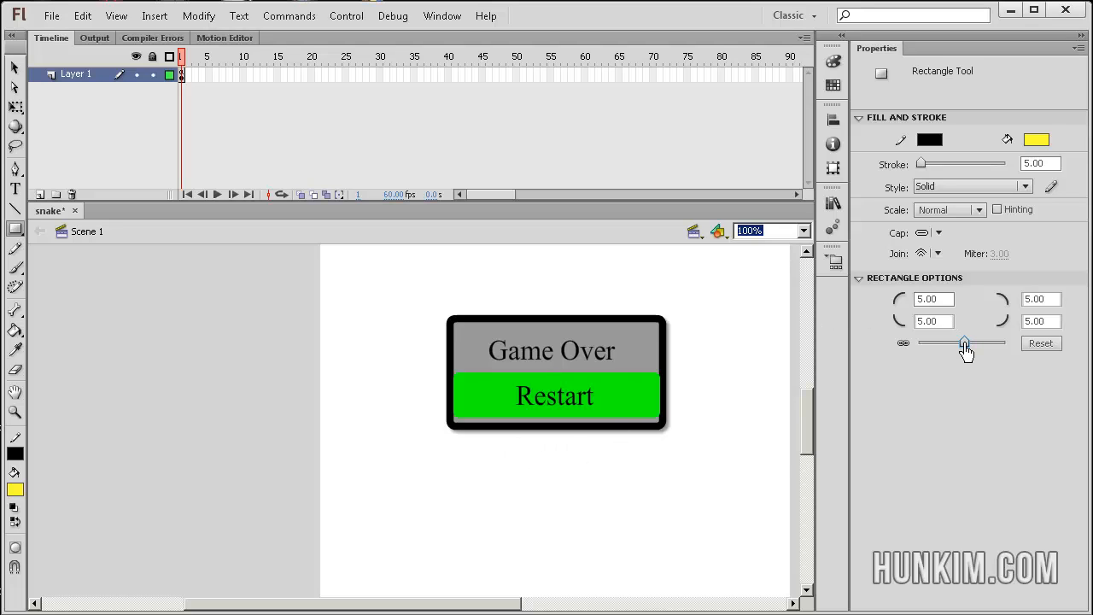
mouse_move(902, 304)
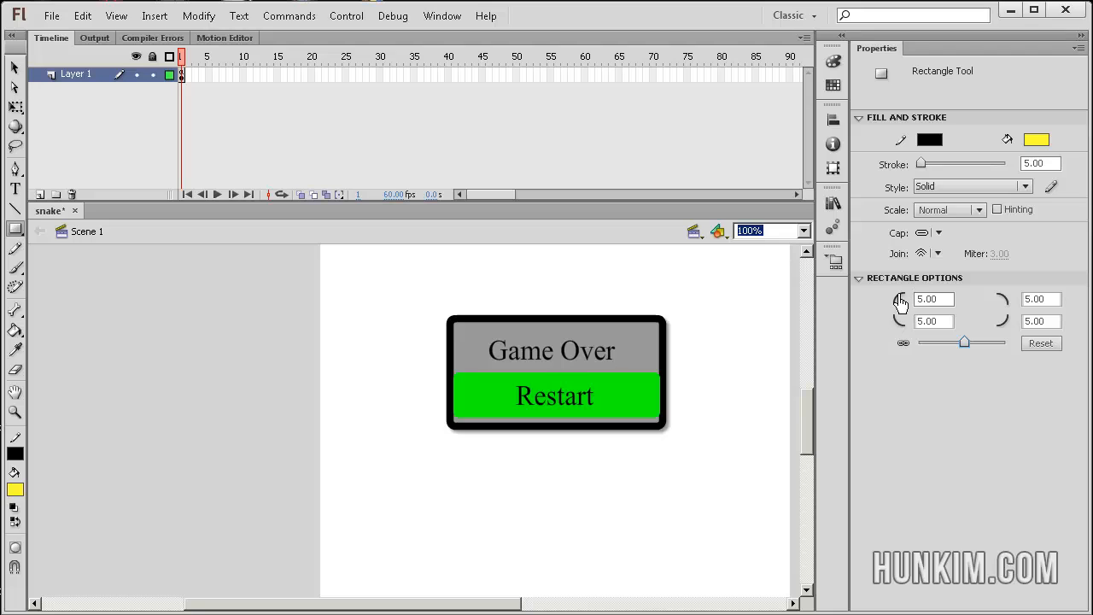
mouse_move(557, 487)
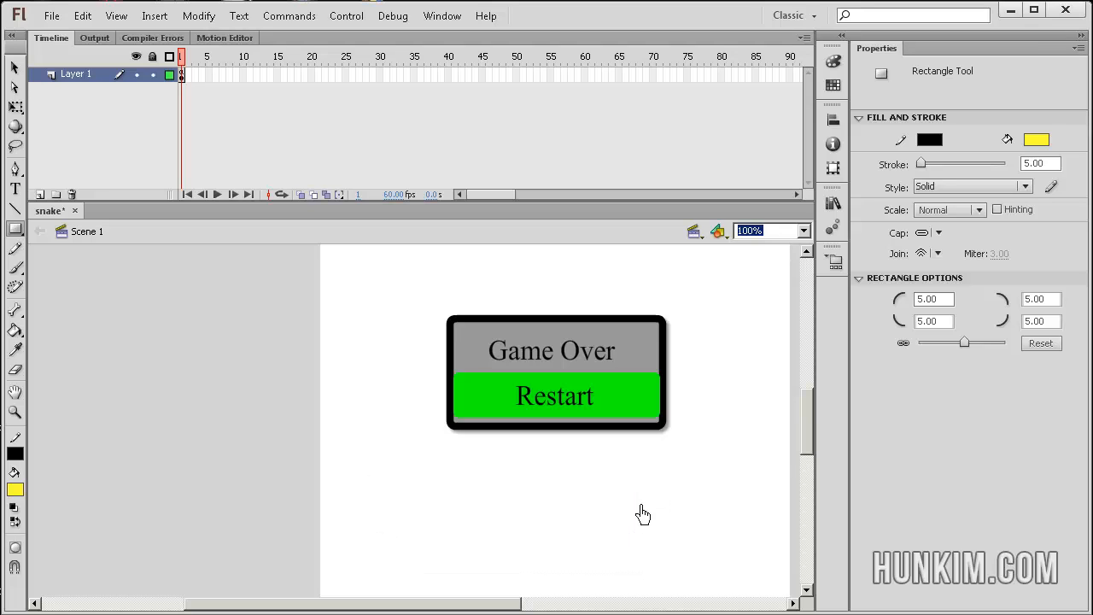
Set corner radius 27 and drag out the rounded rectangle below the Game Over box
drag(965, 342, 970, 342)
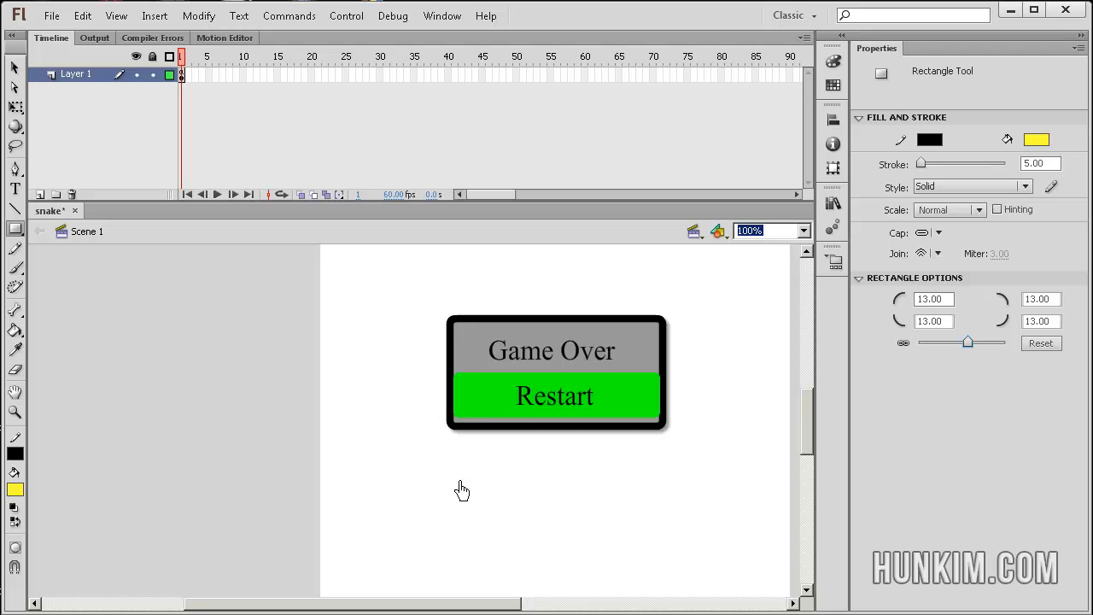
mouse_move(478, 499)
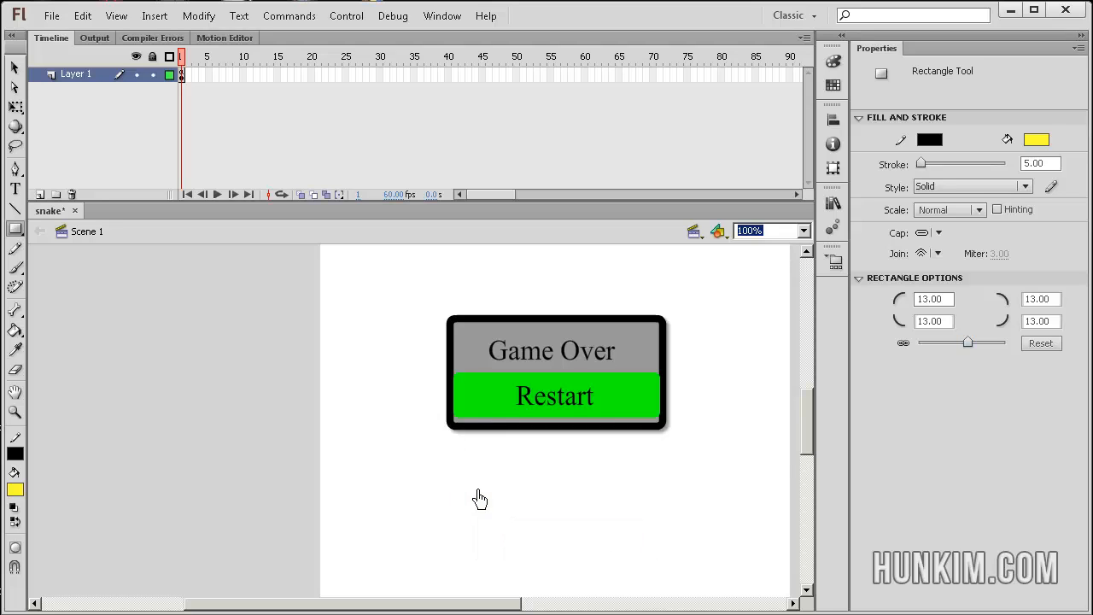
drag(967, 341, 973, 342)
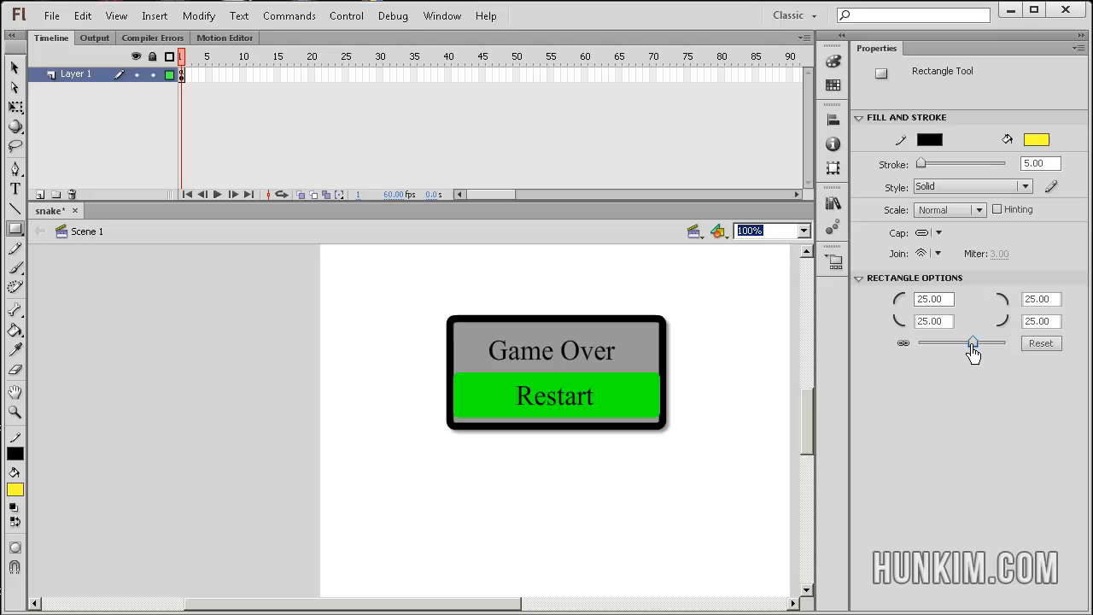
drag(441, 465, 646, 543)
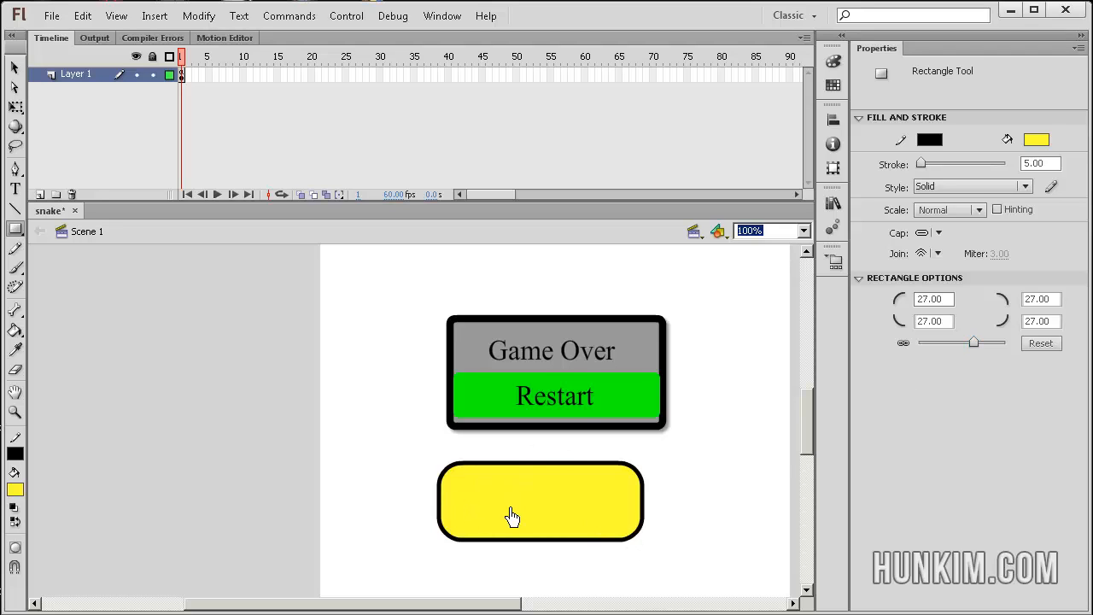
mouse_move(34, 69)
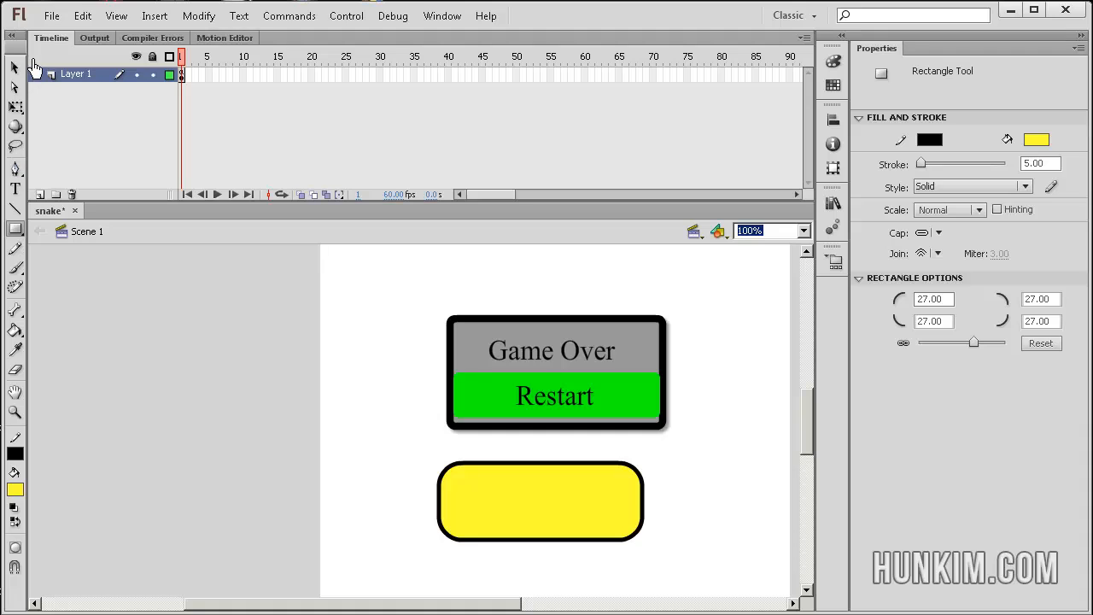
click(421, 429)
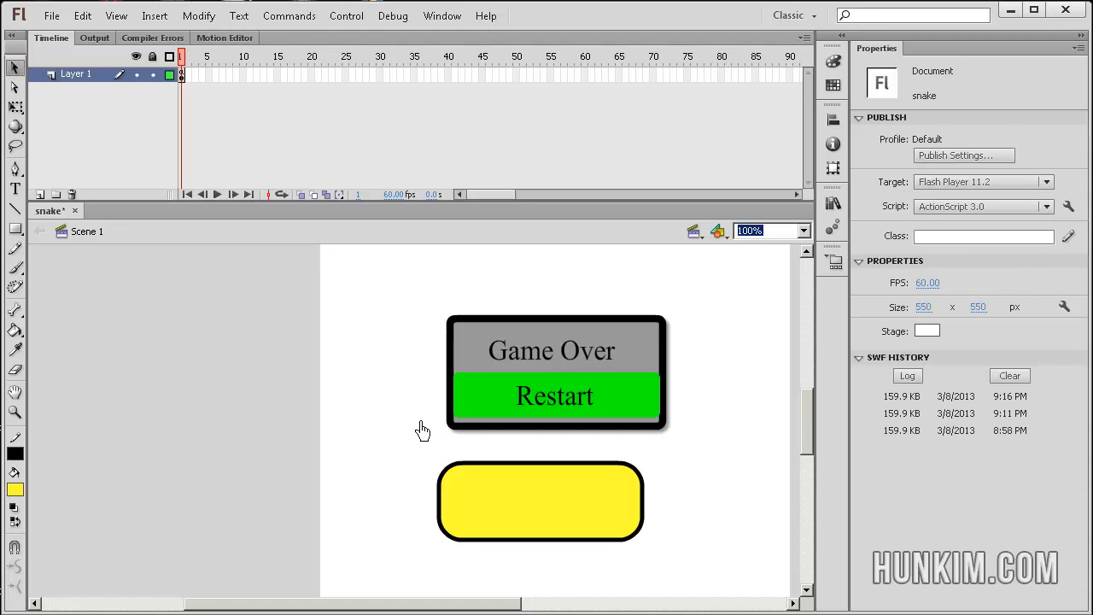
Convert the yellow rounded rectangle into a Movie Clip symbol, Symbol 1
click(540, 502)
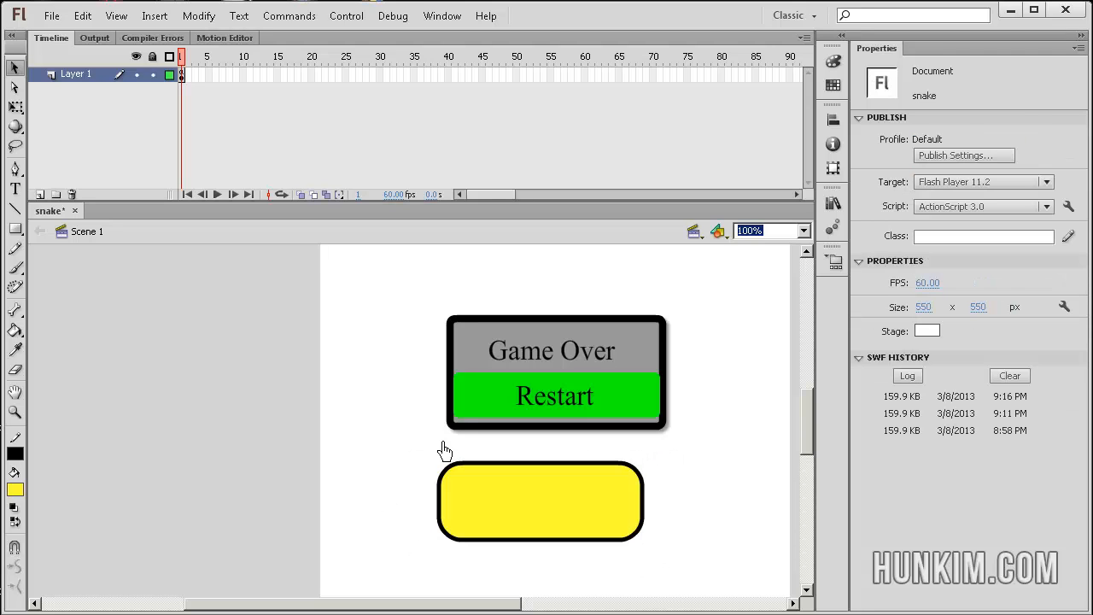
click(540, 504)
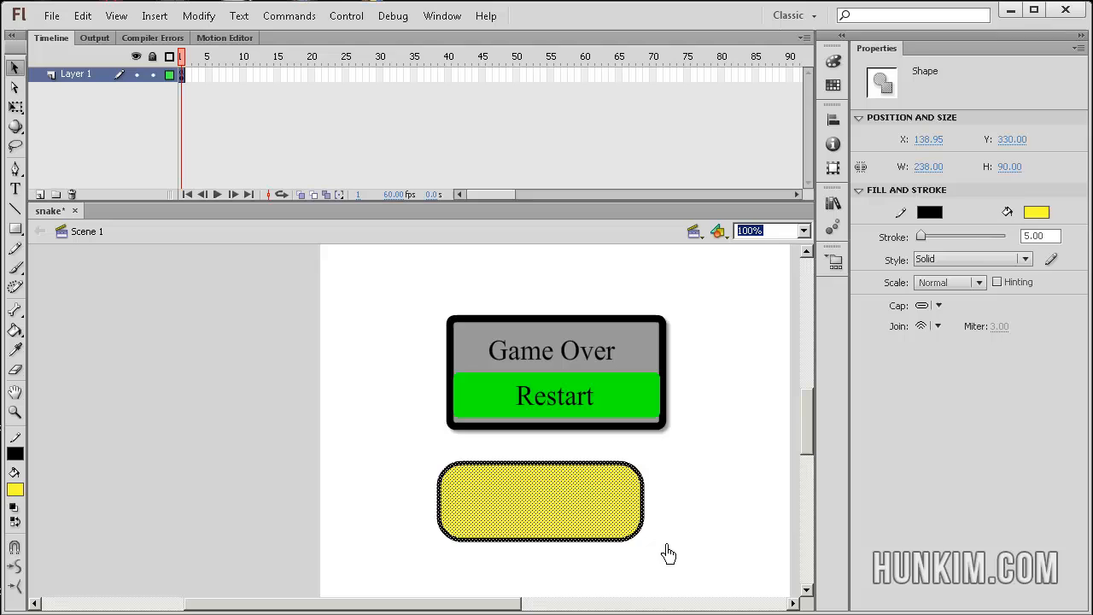
right_click(476, 503)
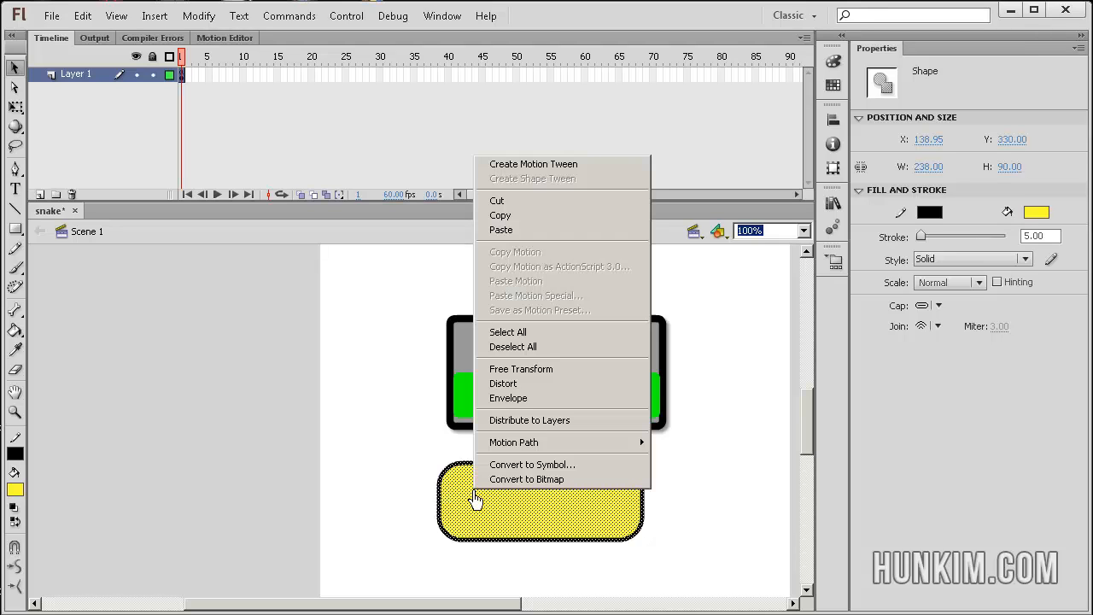
mouse_move(519, 465)
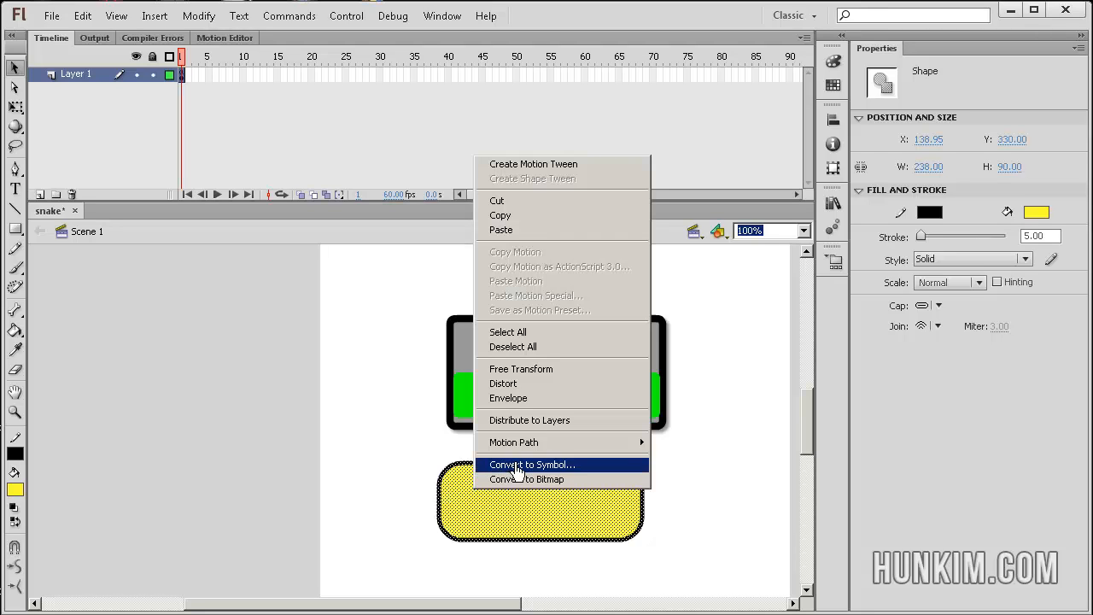
click(533, 465)
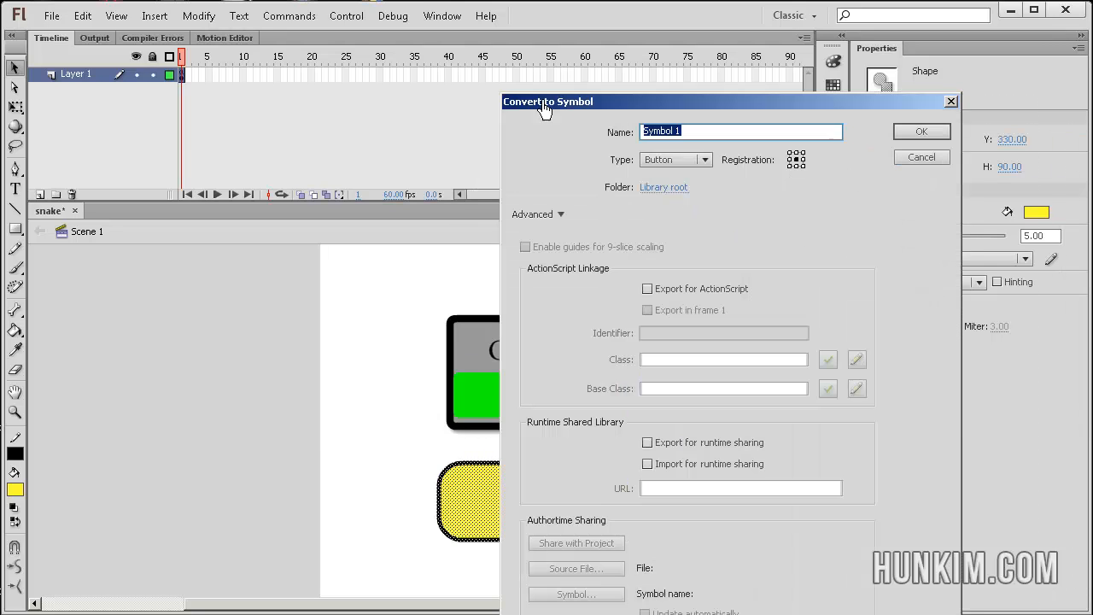
click(675, 160)
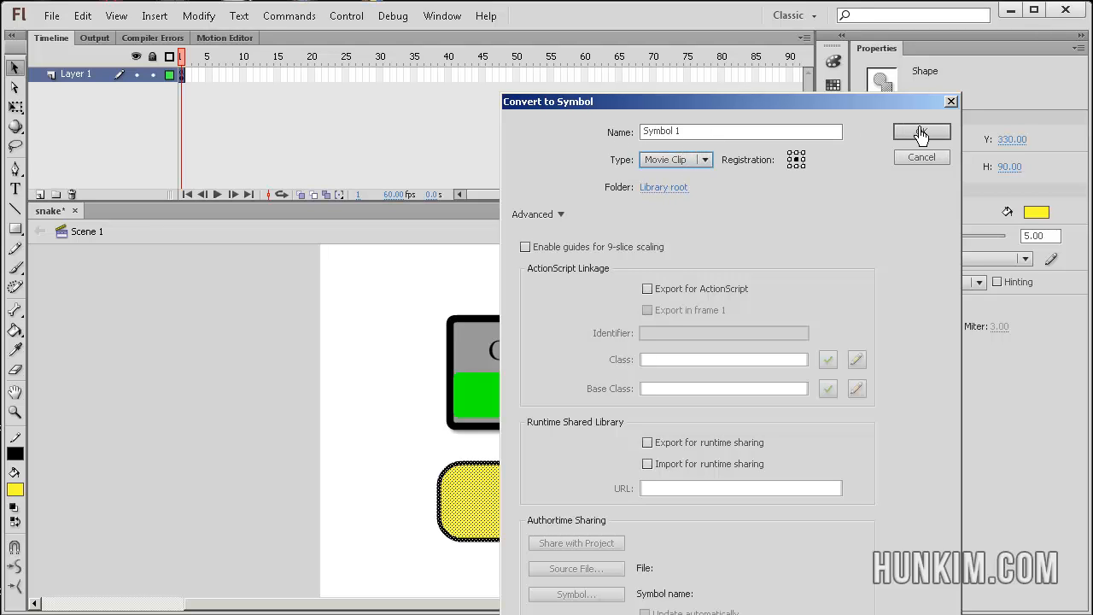
click(922, 130)
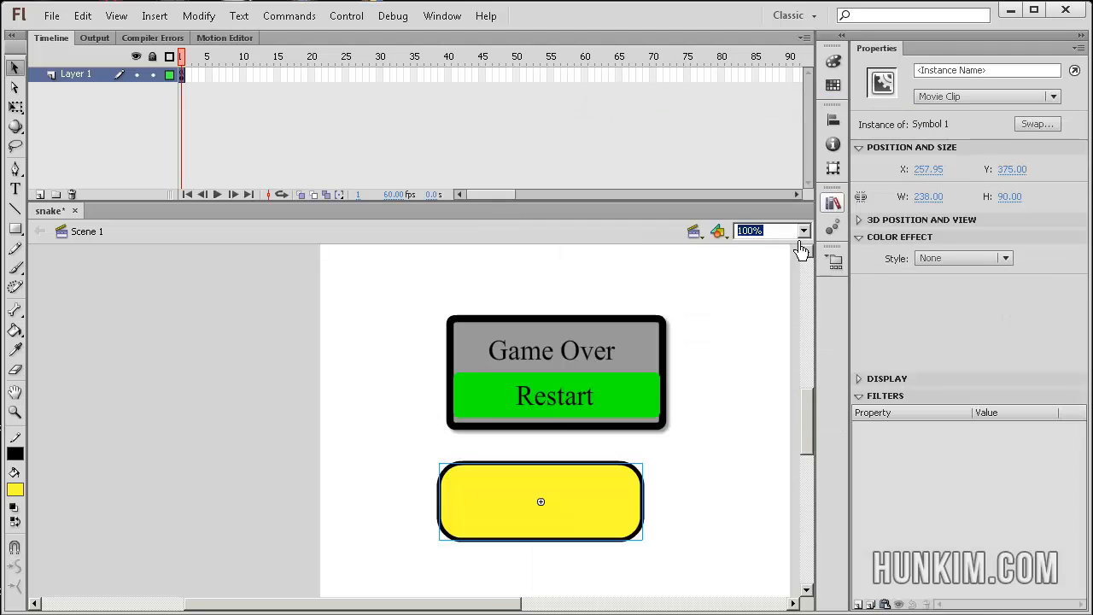
mouse_move(603, 505)
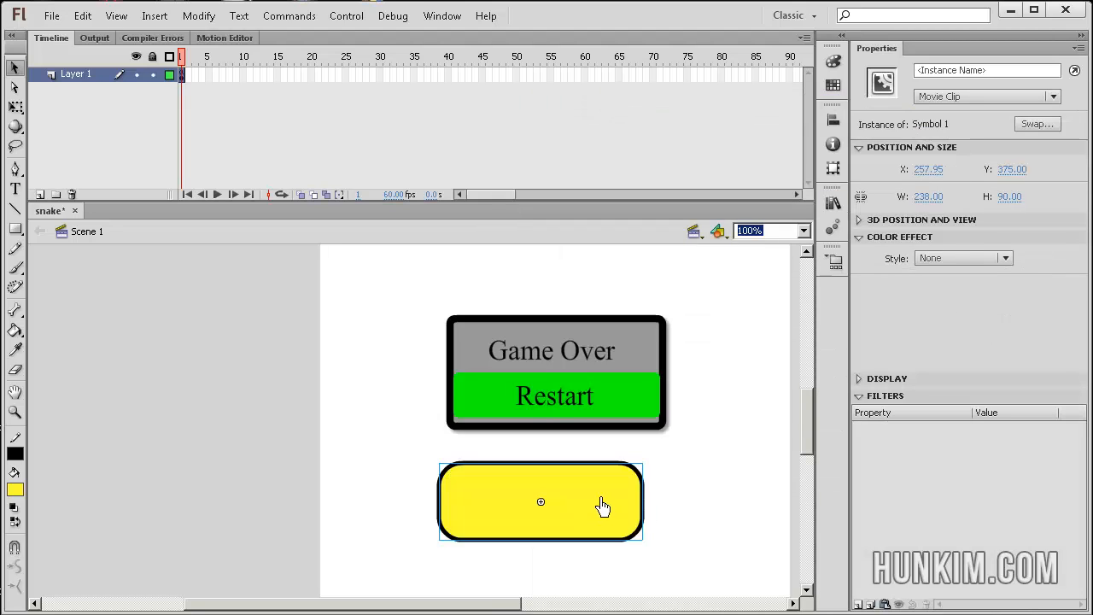
Nudge the yellow Symbol 1 clip up-left and apply a Drop Shadow filter to it
drag(540, 502, 495, 492)
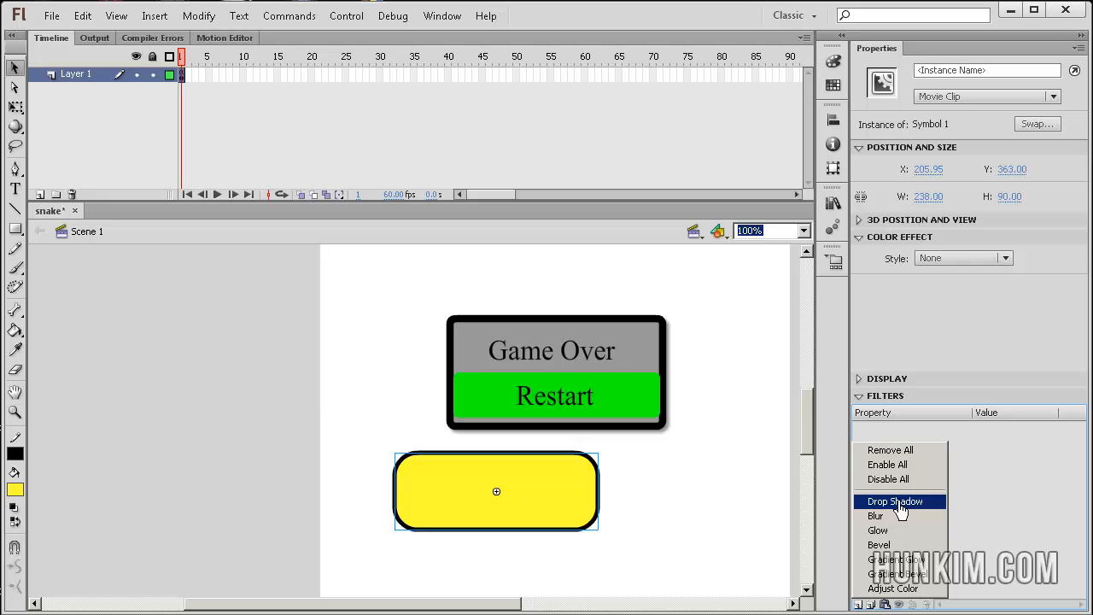
mouse_move(877, 516)
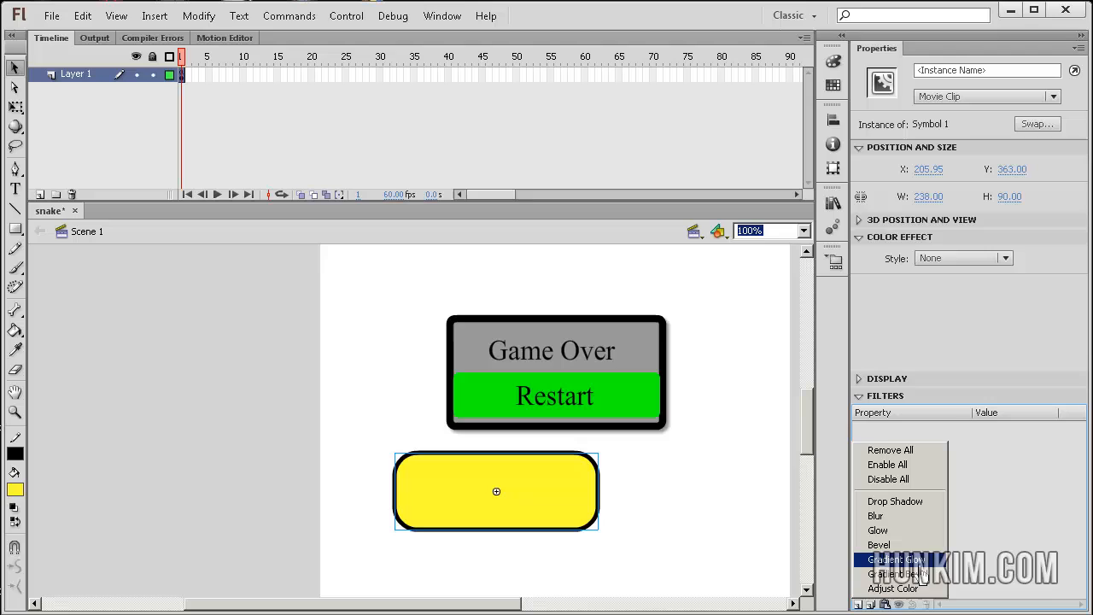
mouse_move(875, 529)
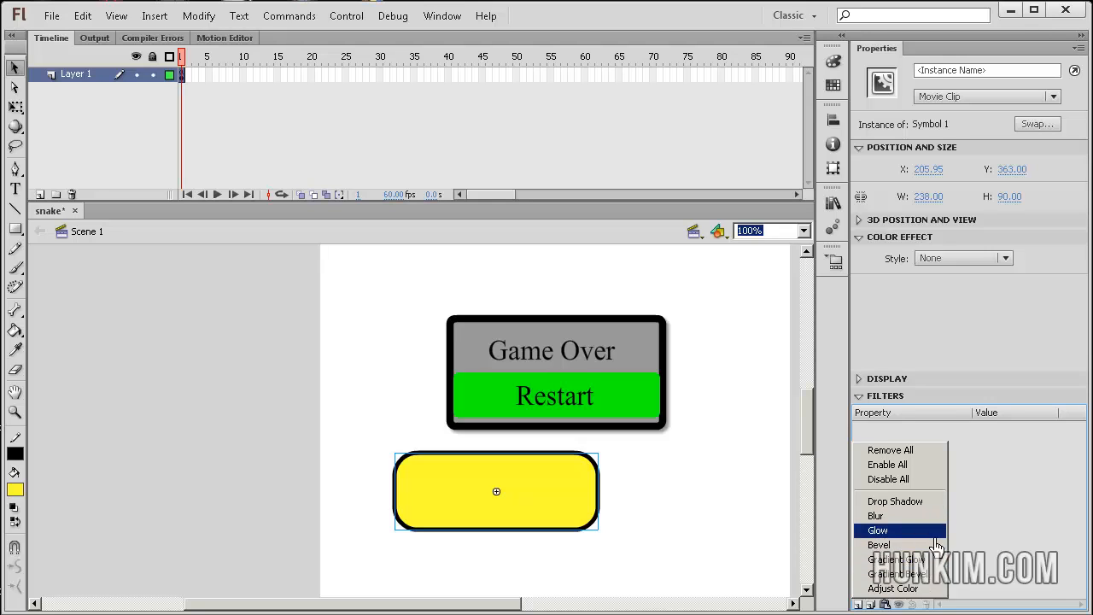
mouse_move(914, 502)
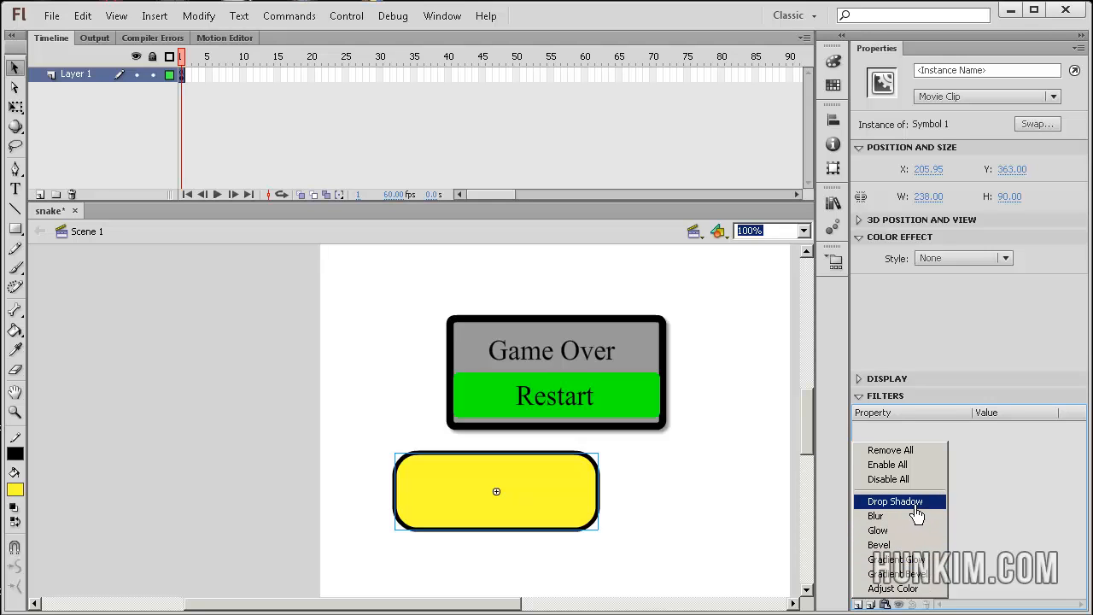
click(895, 503)
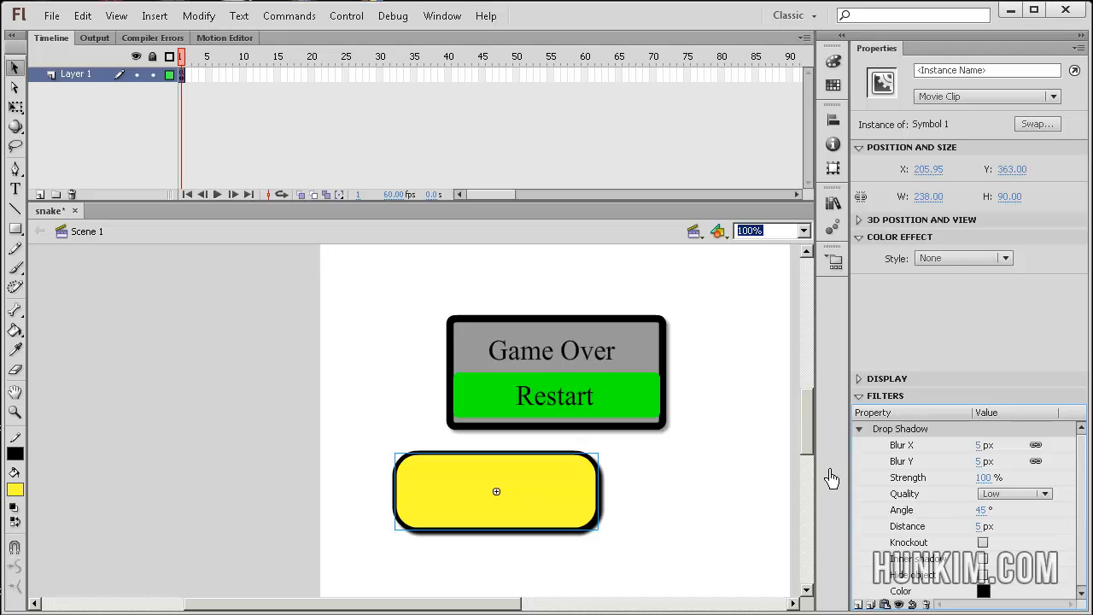
mouse_move(994, 595)
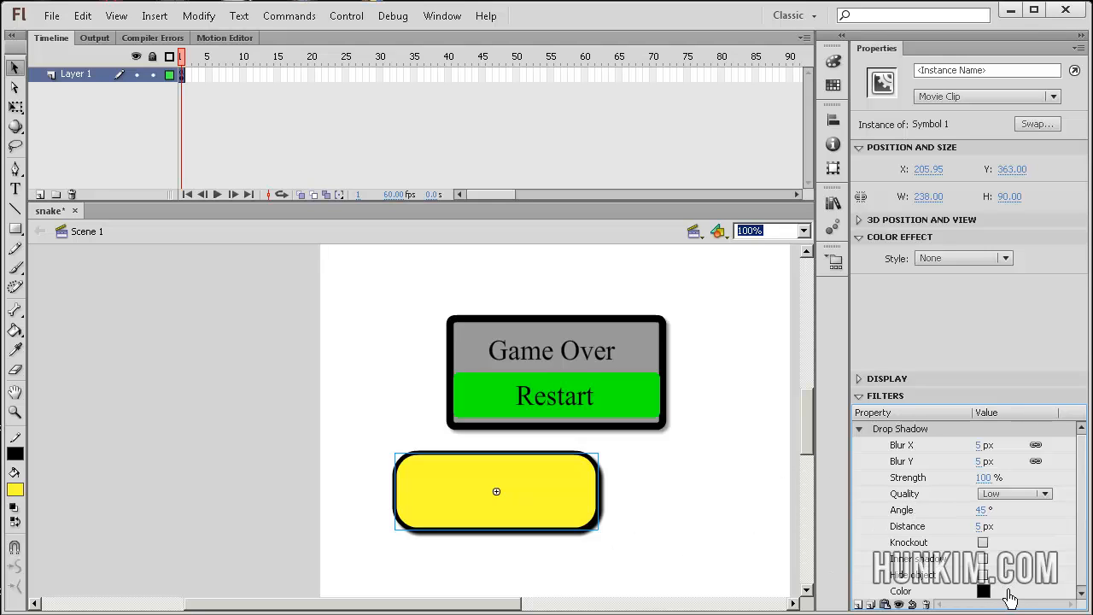
click(981, 603)
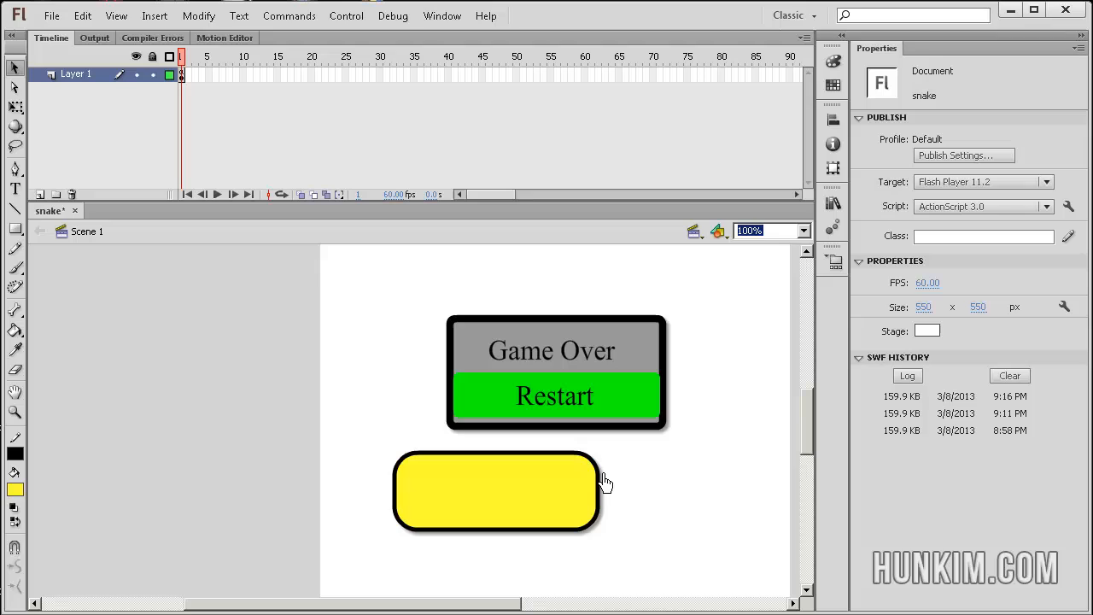
mouse_move(588, 499)
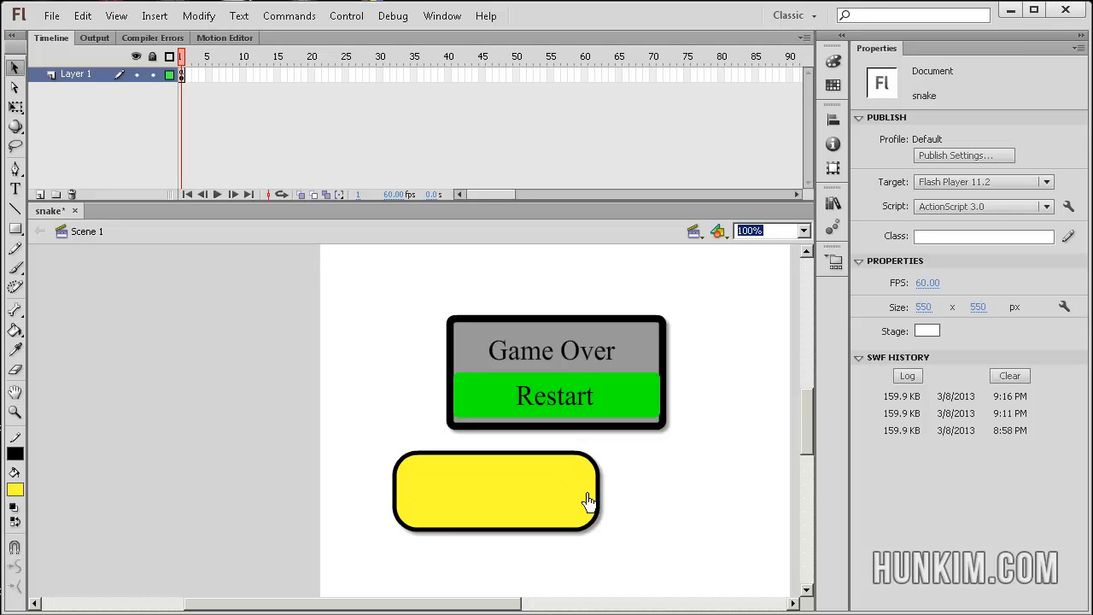
mouse_move(637, 502)
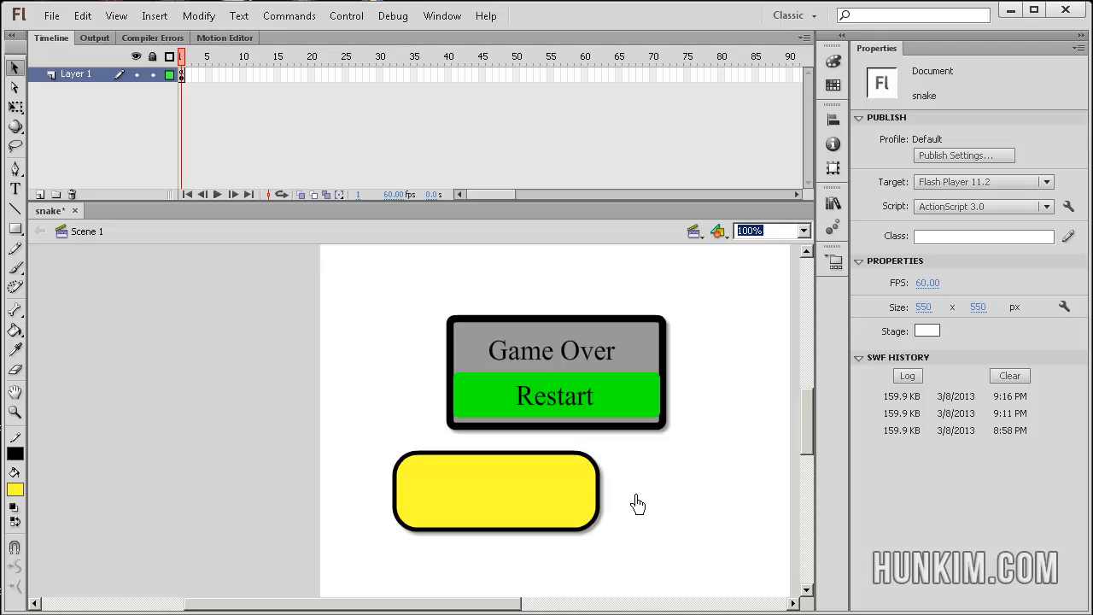
click(496, 492)
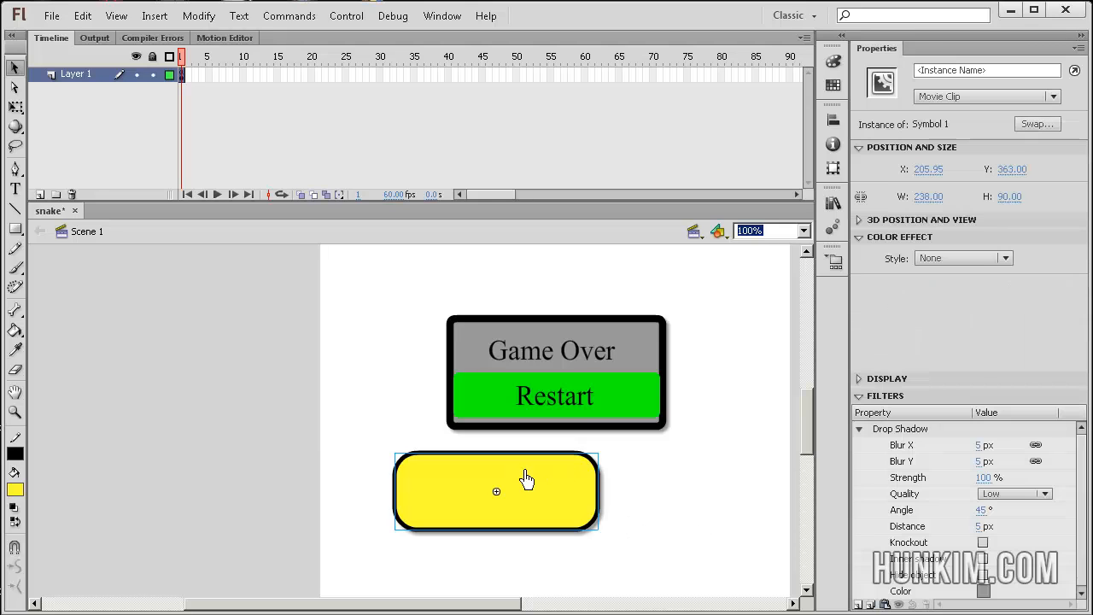
mouse_move(622, 437)
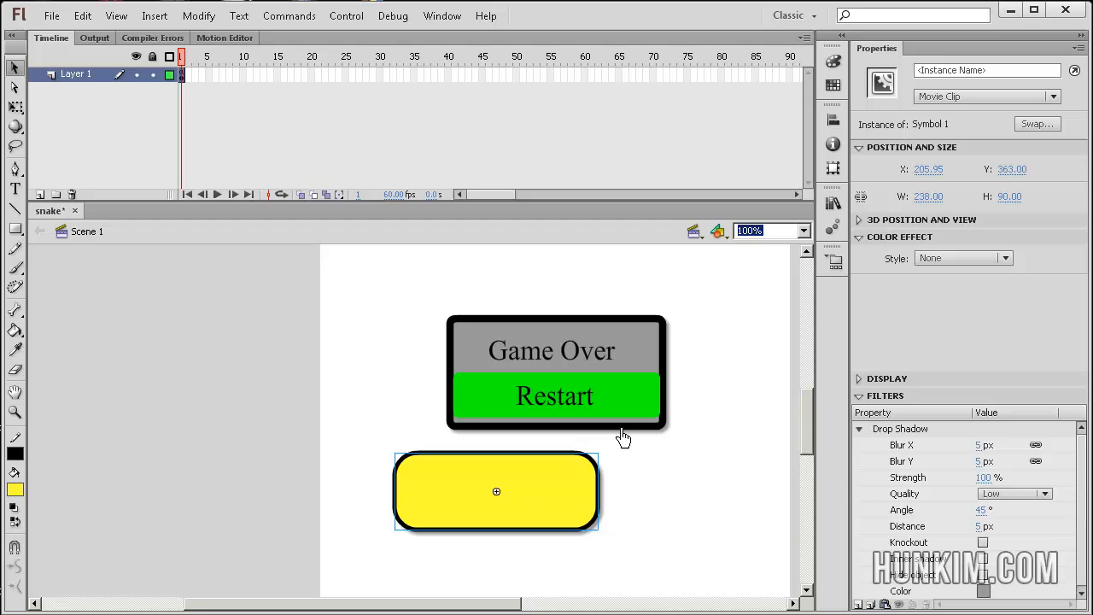